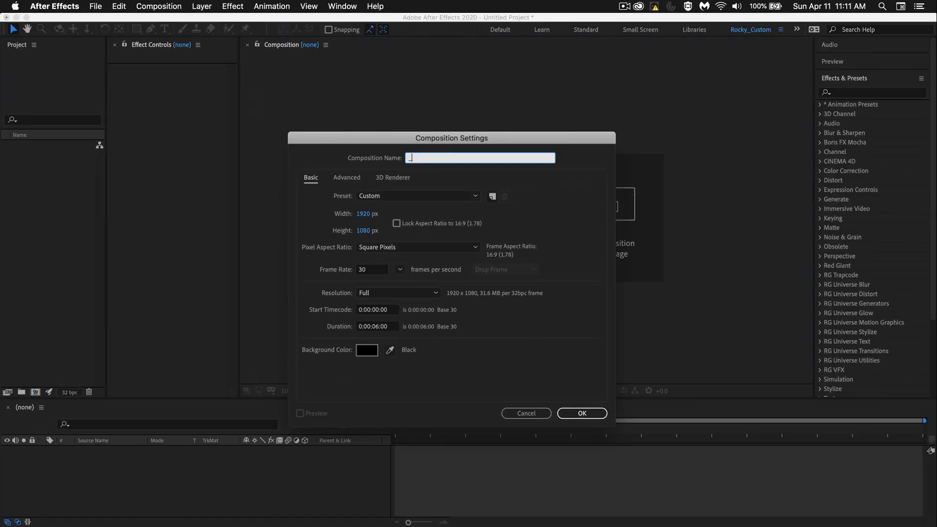
Create the composition named __Main with a 60 fps frame rate
type("__Main")
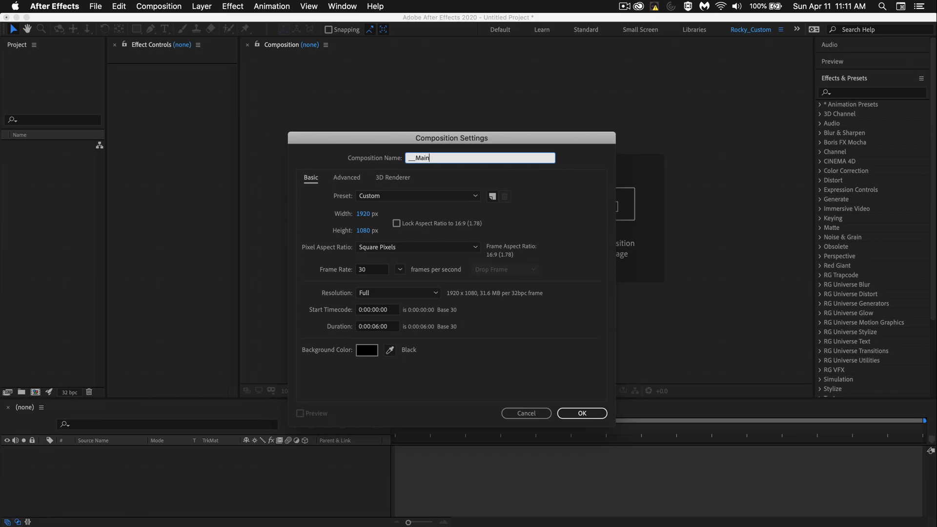
mouse_move(366, 266)
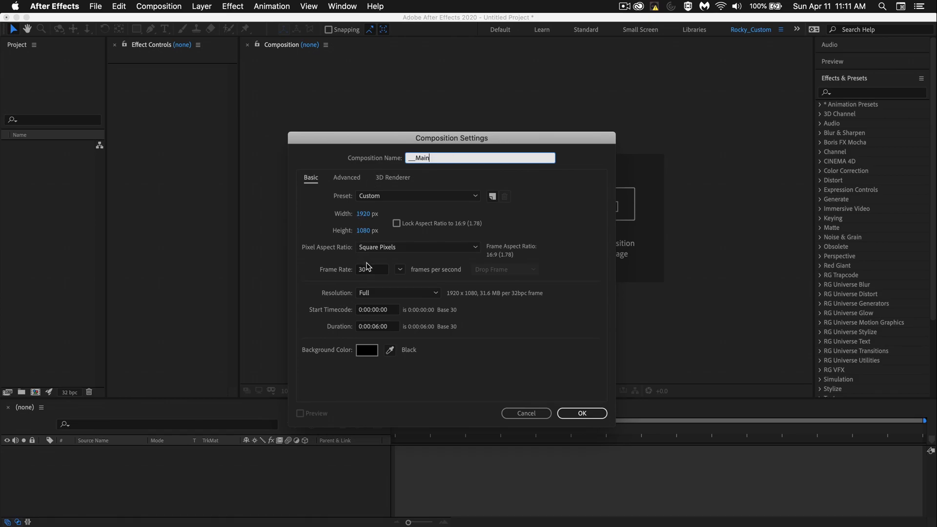
left_click(399, 268)
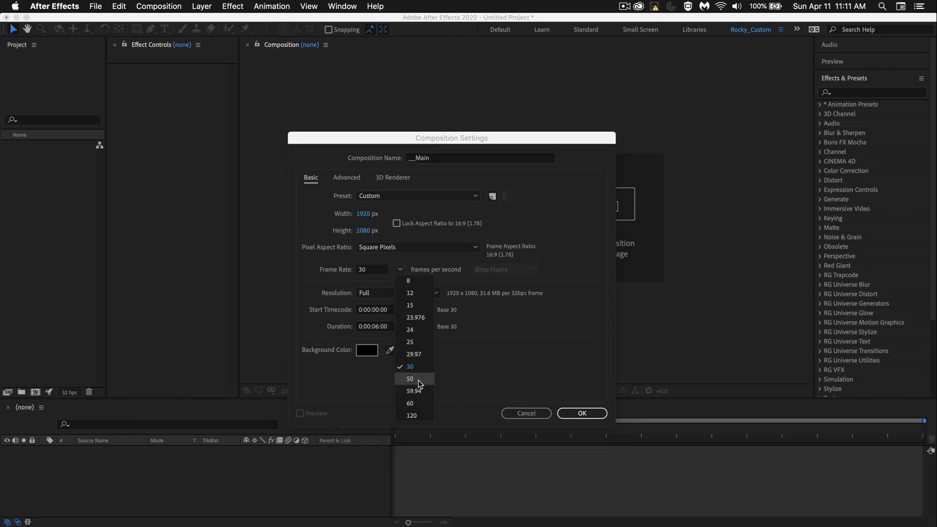
left_click(410, 402)
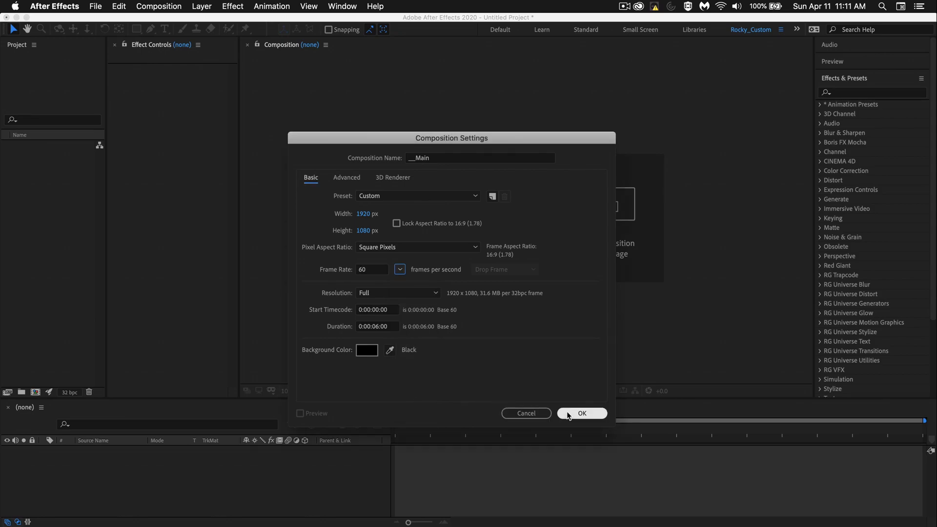
left_click(581, 413)
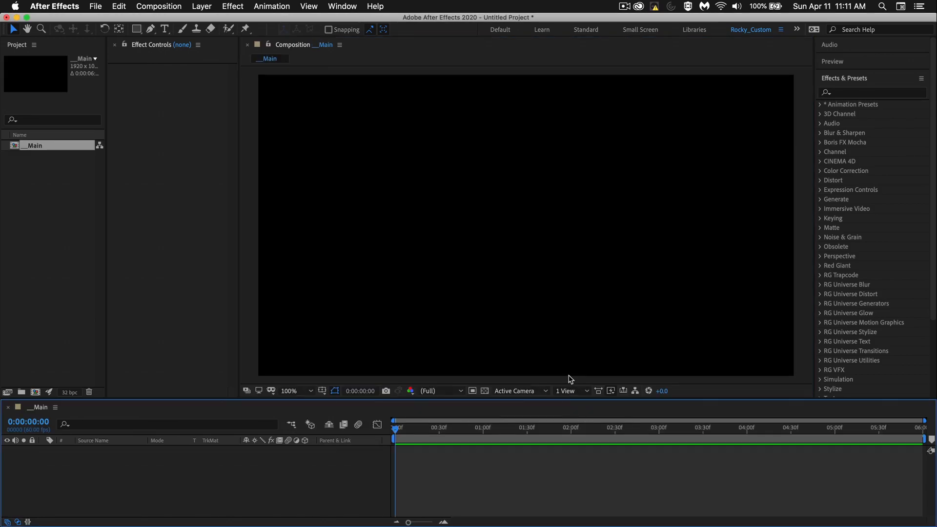
mouse_move(485, 264)
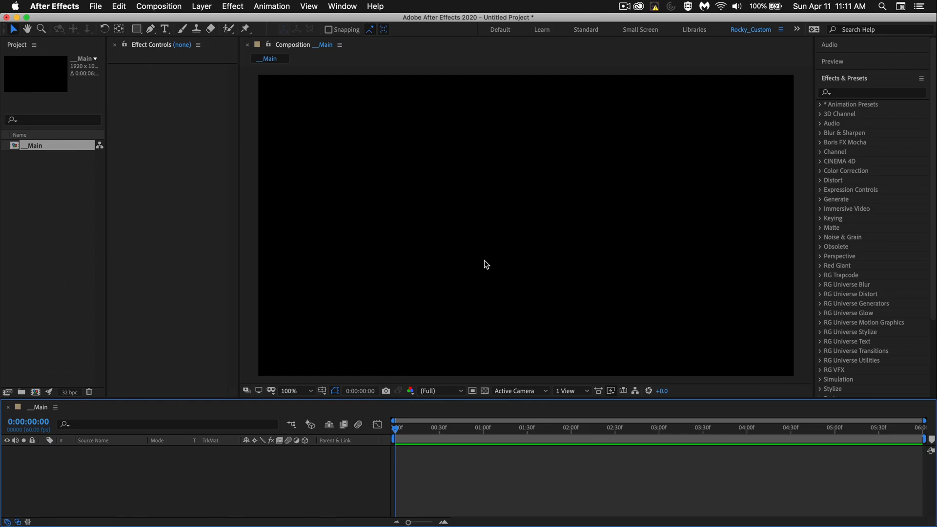
Add a new white full-frame solid layer named smoke001 from the timeline
right_click(299, 454)
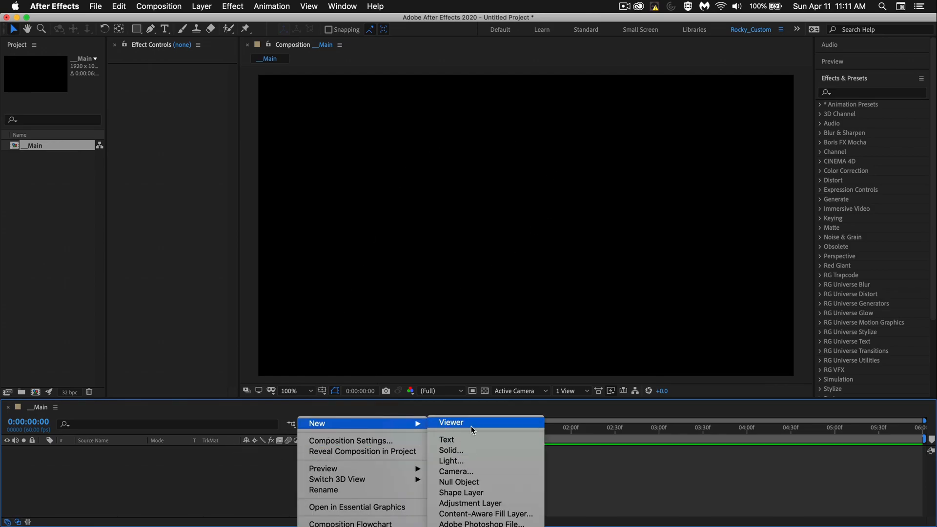
left_click(450, 450)
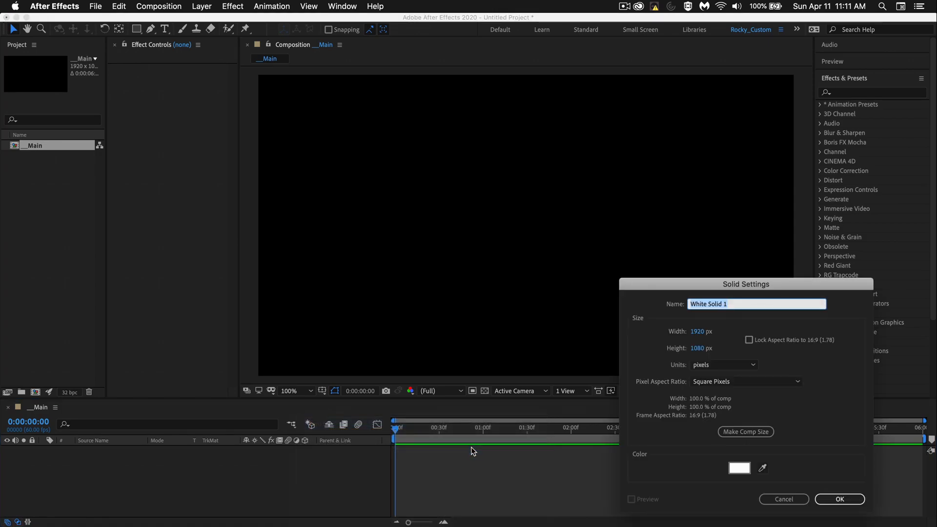
type("smoke")
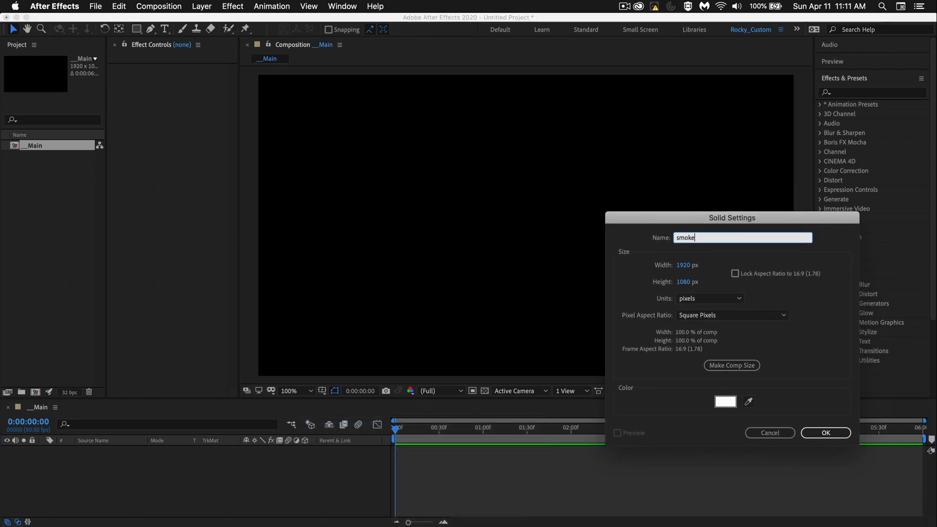
type("001")
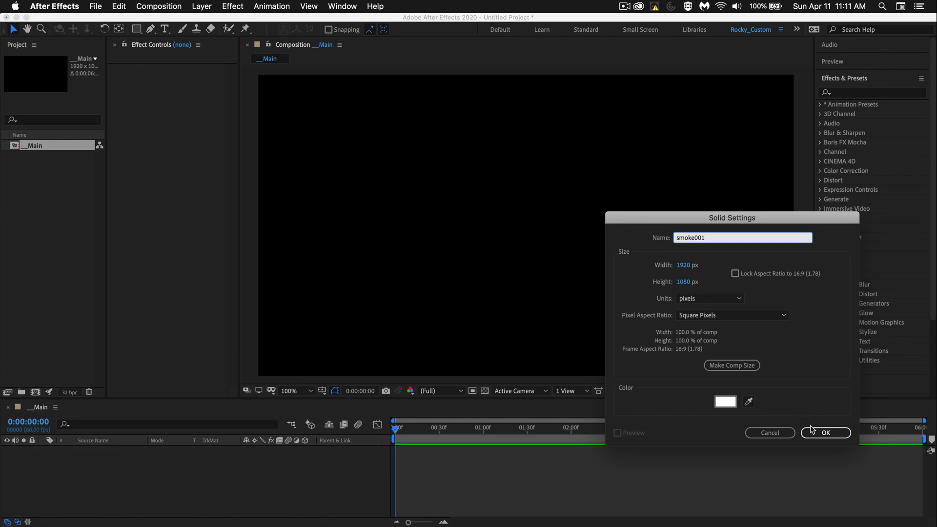
left_click(826, 433)
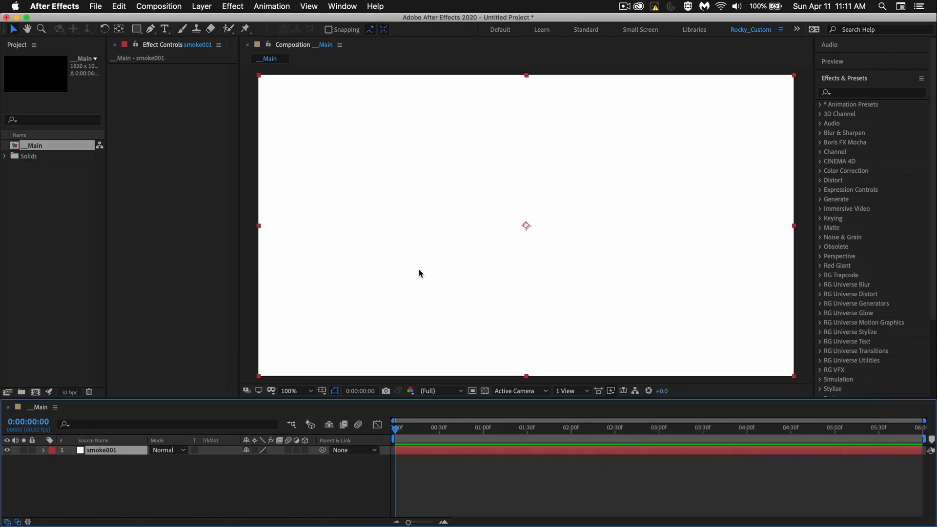
Zoom the viewer out to 50% and draw a four-point wedge mask on smoke001
left_click(301, 391)
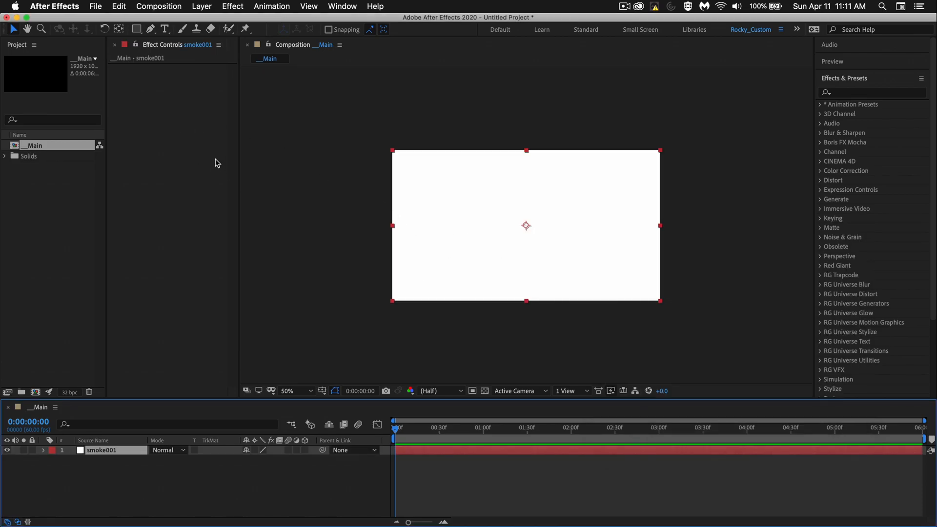
left_click(151, 29)
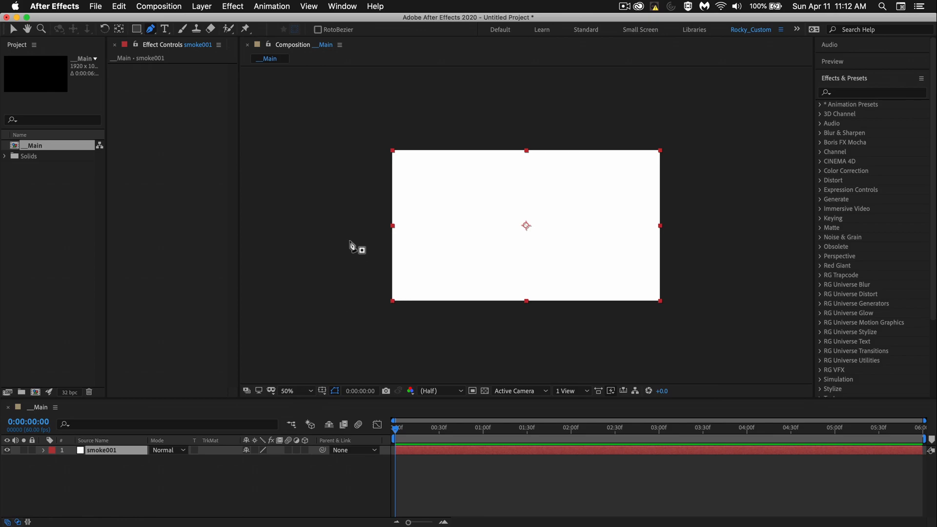
mouse_move(373, 218)
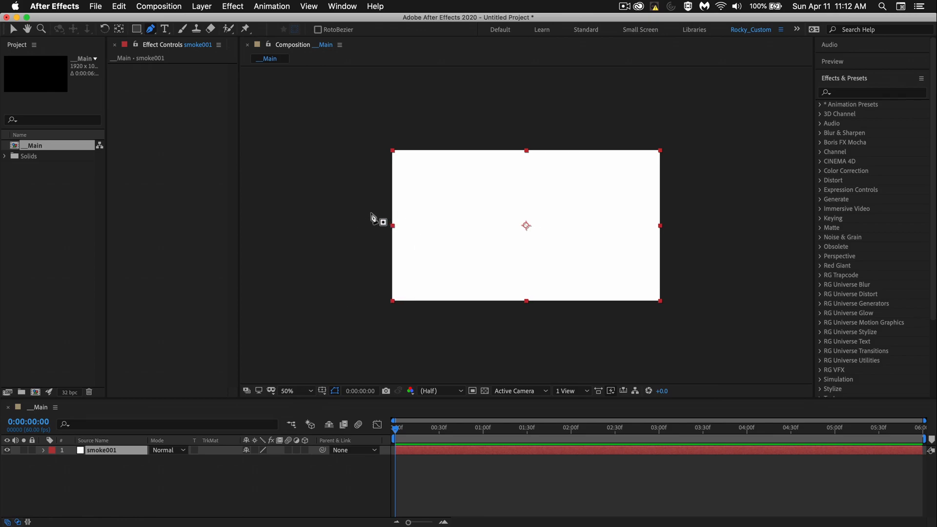
mouse_move(370, 208)
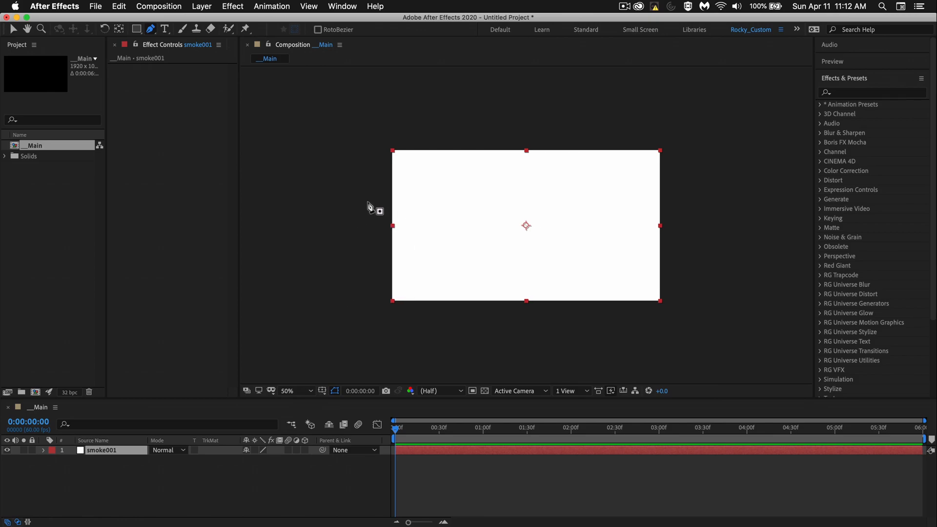
mouse_move(381, 226)
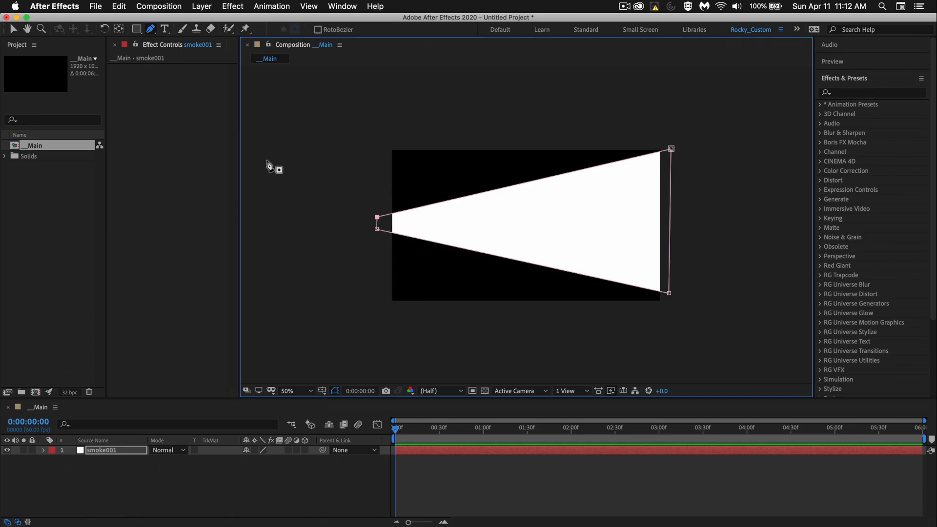
left_click(526, 226)
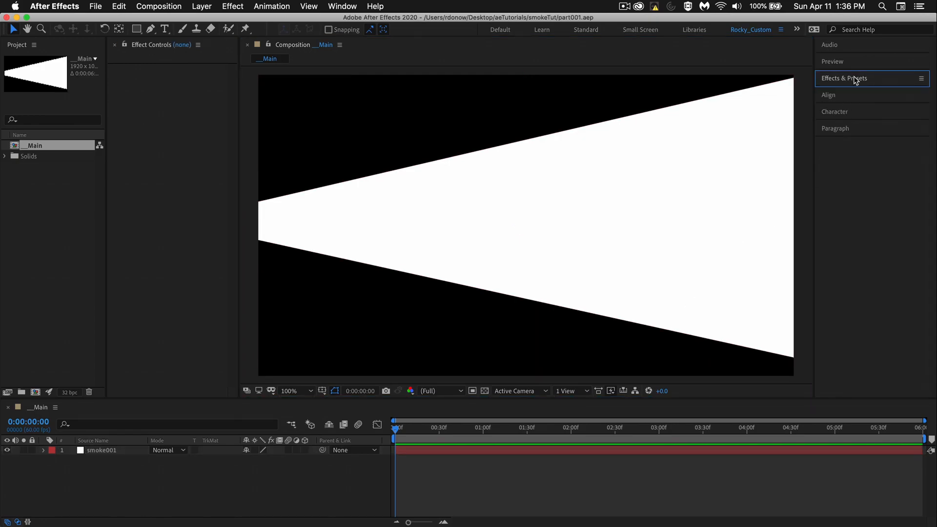
Find Turbulent Displace via 'turbu', apply it to smoke001, and raise Amount to 105
left_click(844, 78)
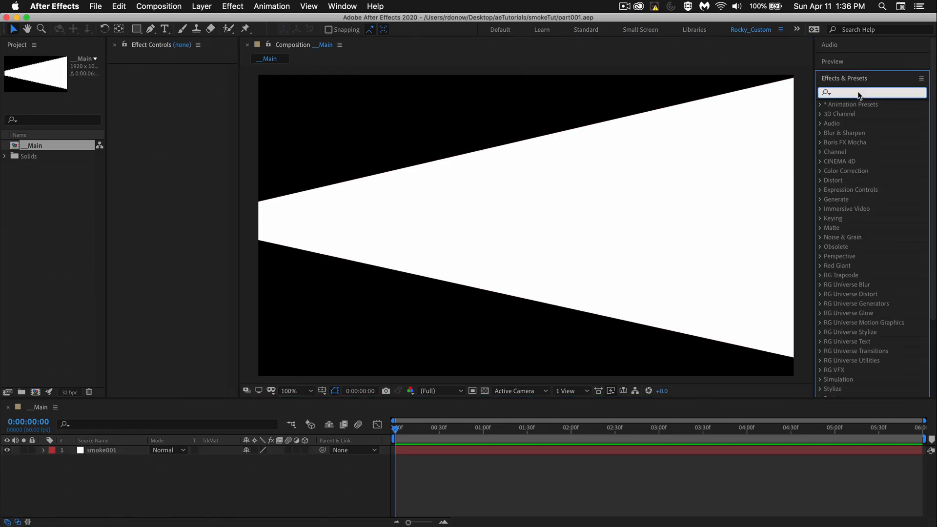
type("turbu")
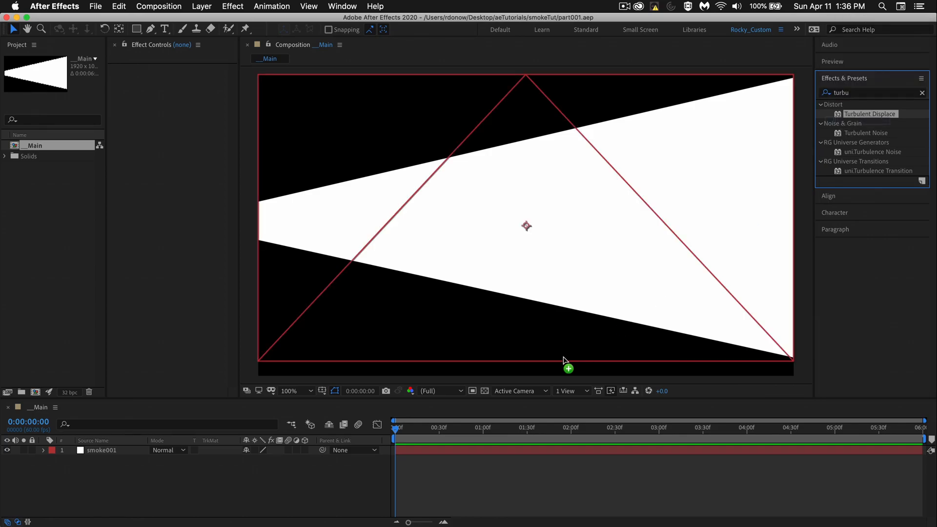
double_click(869, 114)
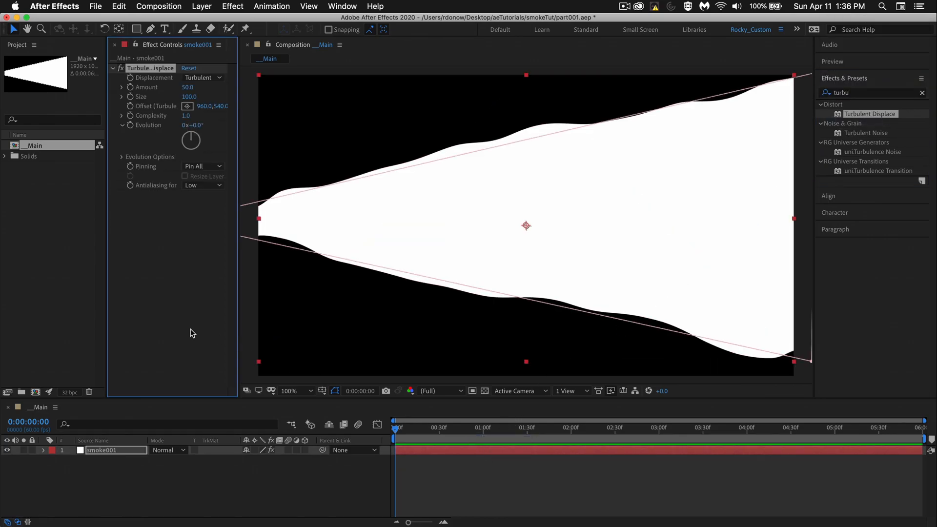
left_click_drag(186, 87, 196, 86)
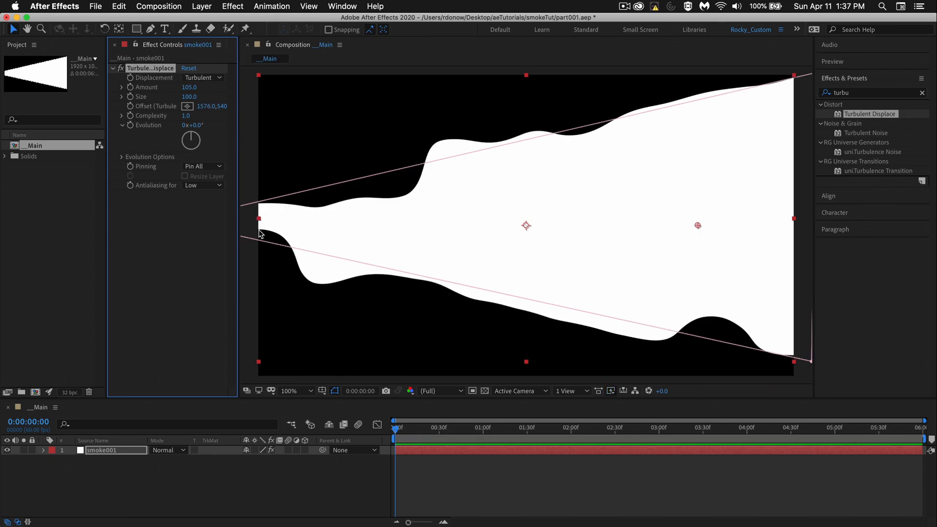
mouse_move(232, 229)
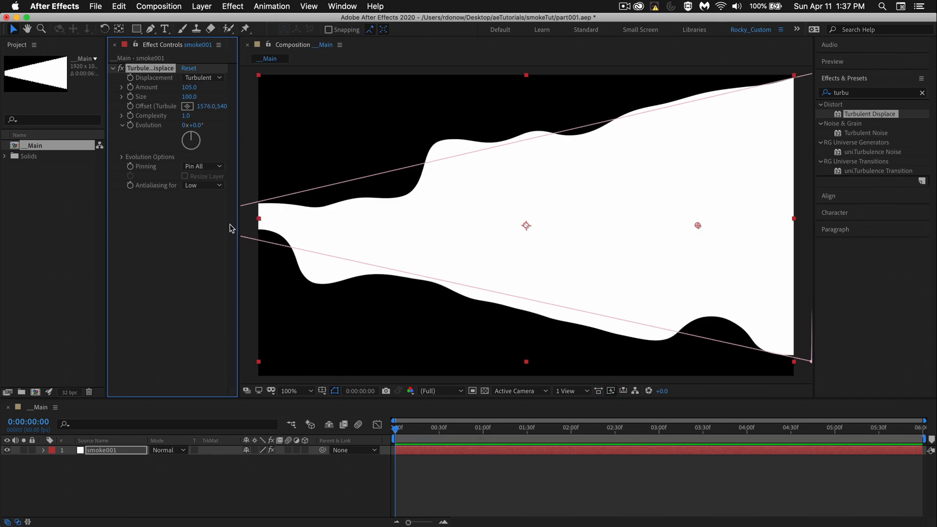
Set Turbulent Displace's Pinning option to Pin Left Locked
left_click(202, 166)
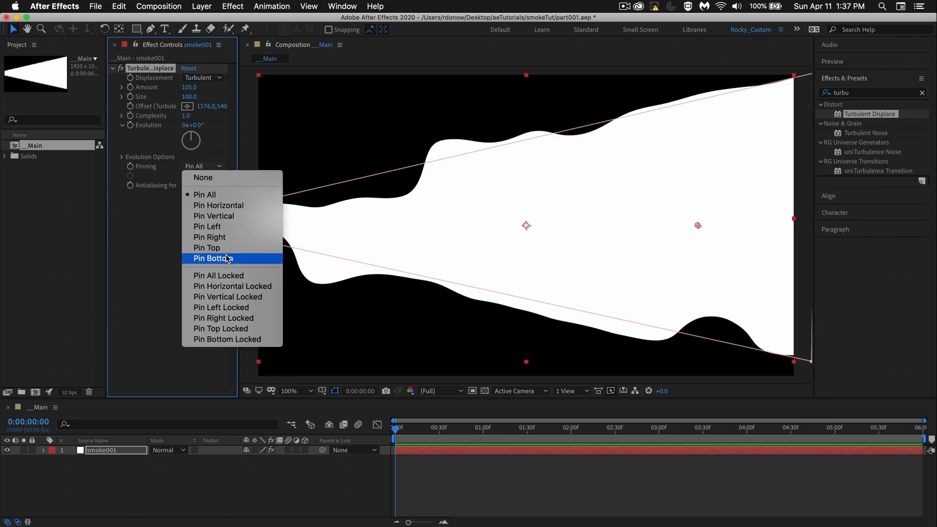
left_click(221, 307)
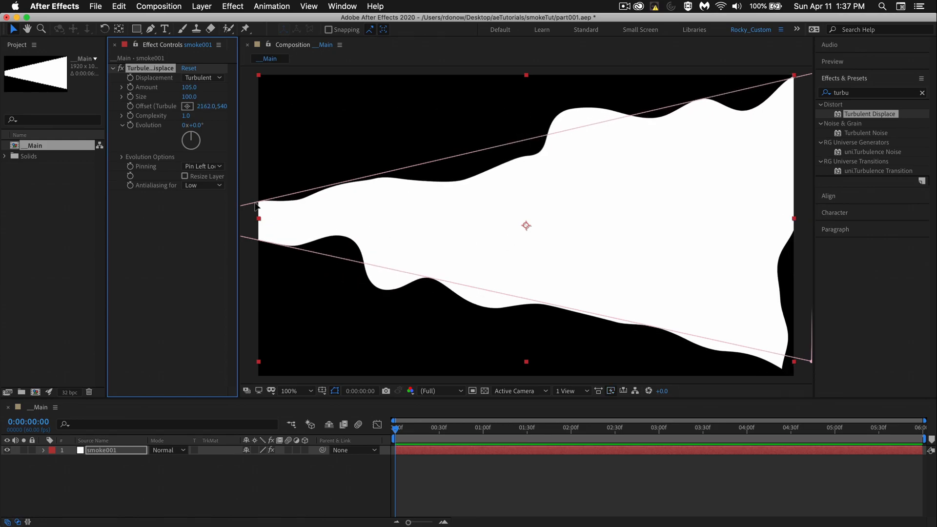
mouse_move(258, 199)
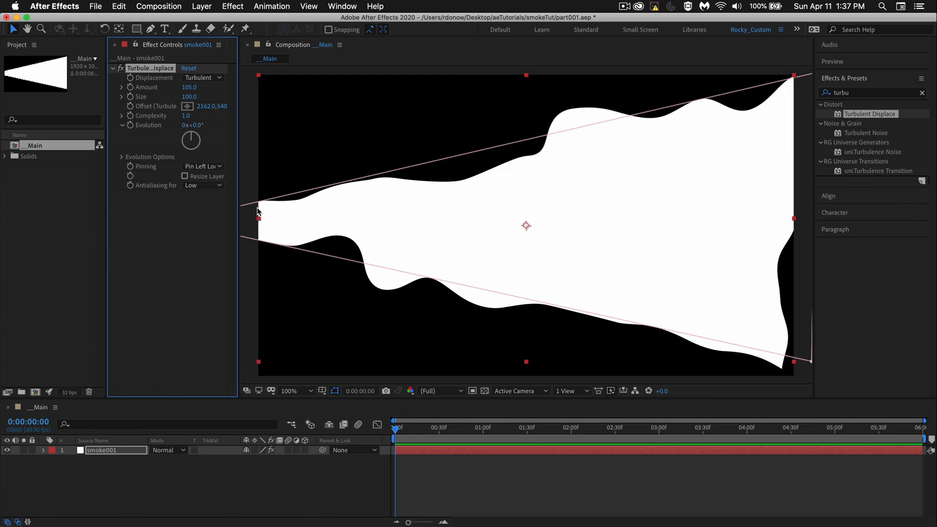
mouse_move(218, 230)
type("[")
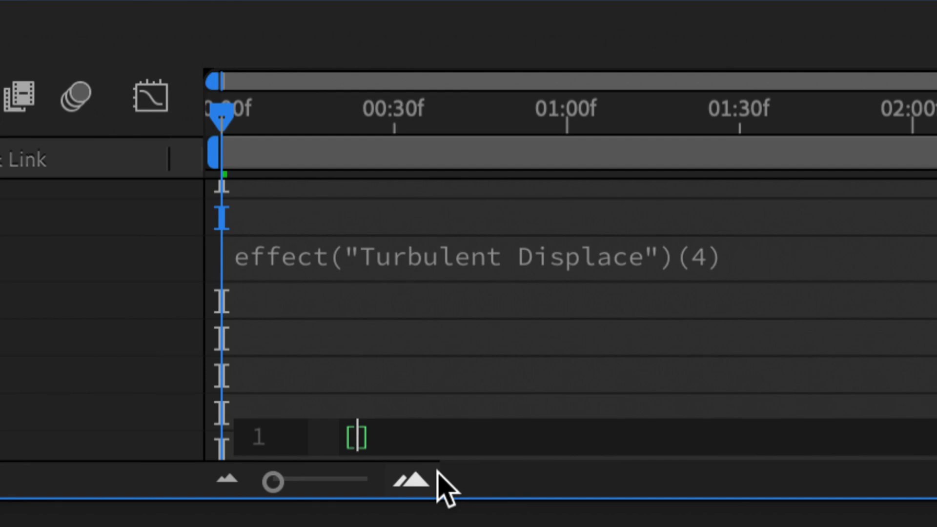
Enter the Offset (Turbulence) expression [time*300,0] to drift the smoke horizontally
type("time")
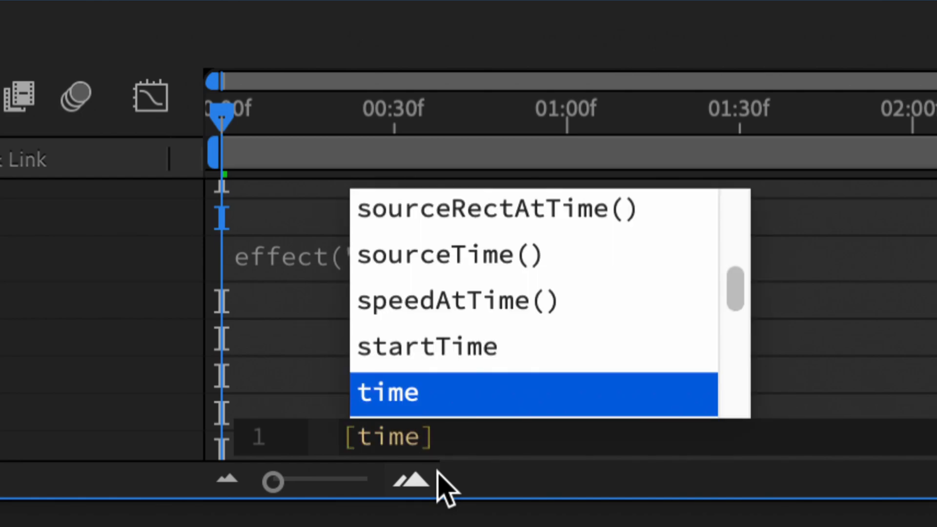
type("*30")
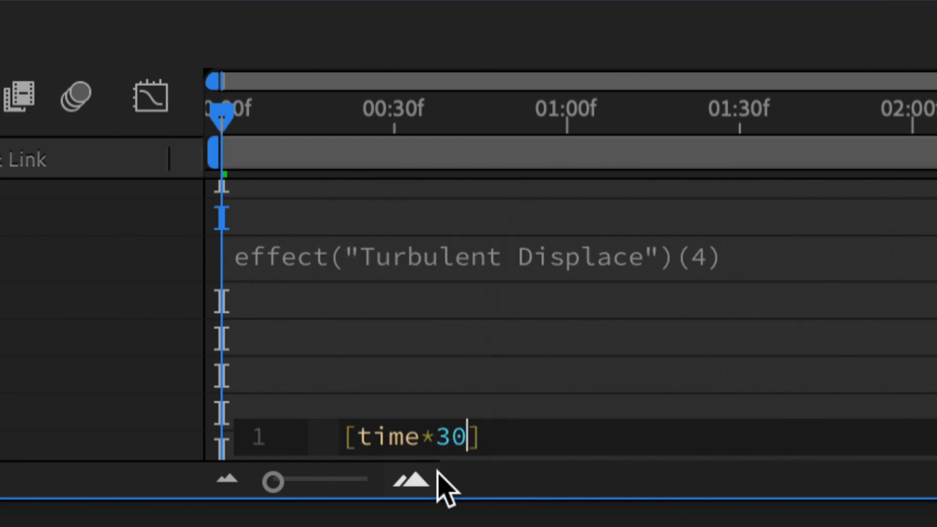
type("0,")
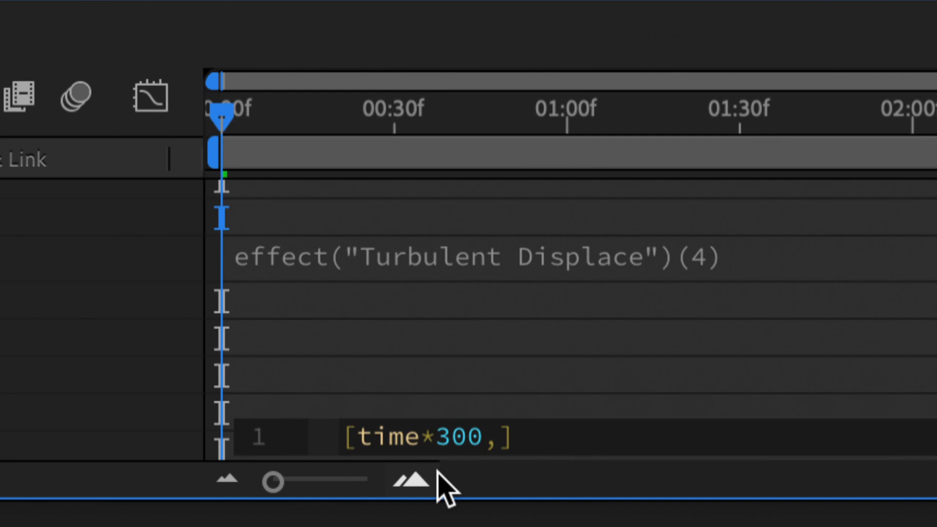
type("0")
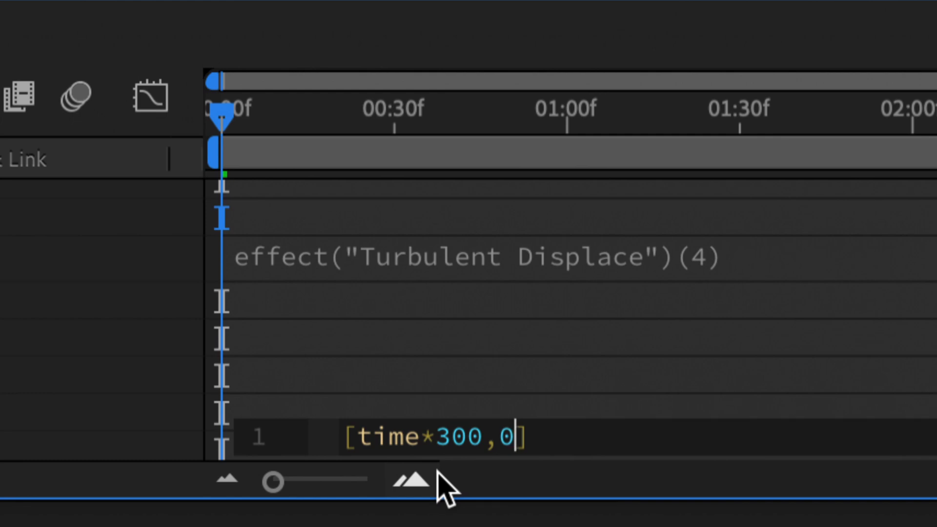
mouse_move(543, 352)
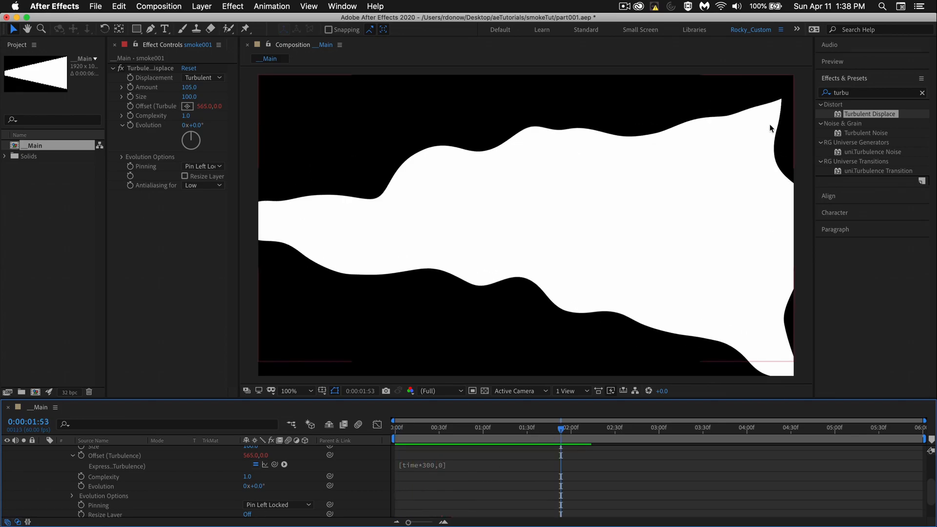
Zoom to 50% and draw a tapered four-point cone mask around the smoke
left_click(292, 391)
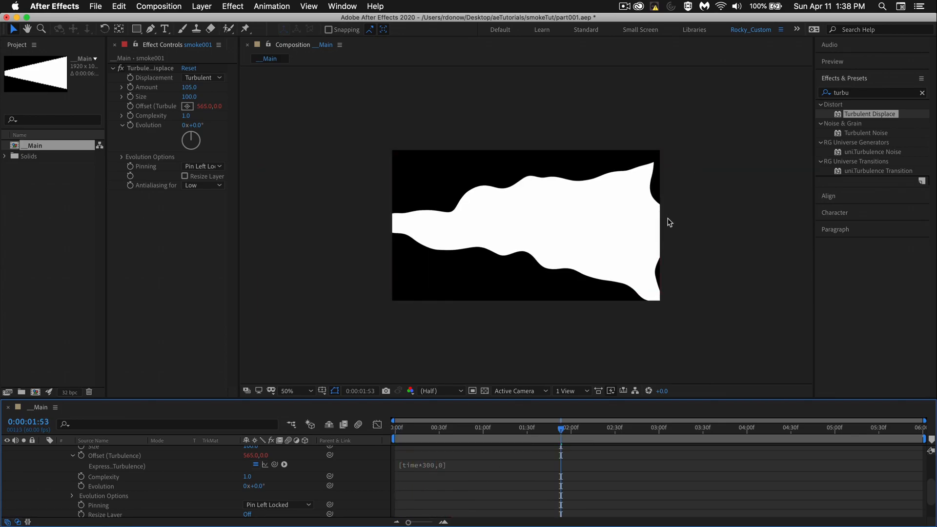
left_click(526, 224)
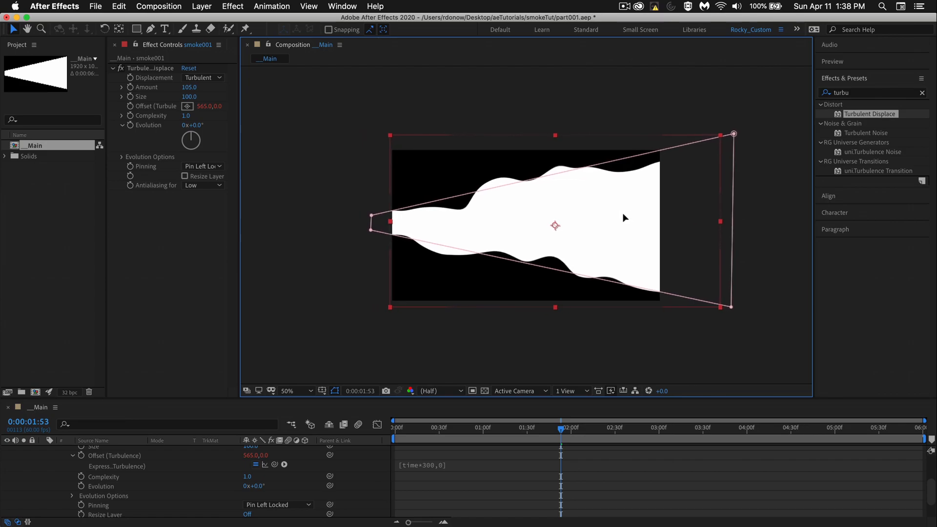
left_click(641, 343)
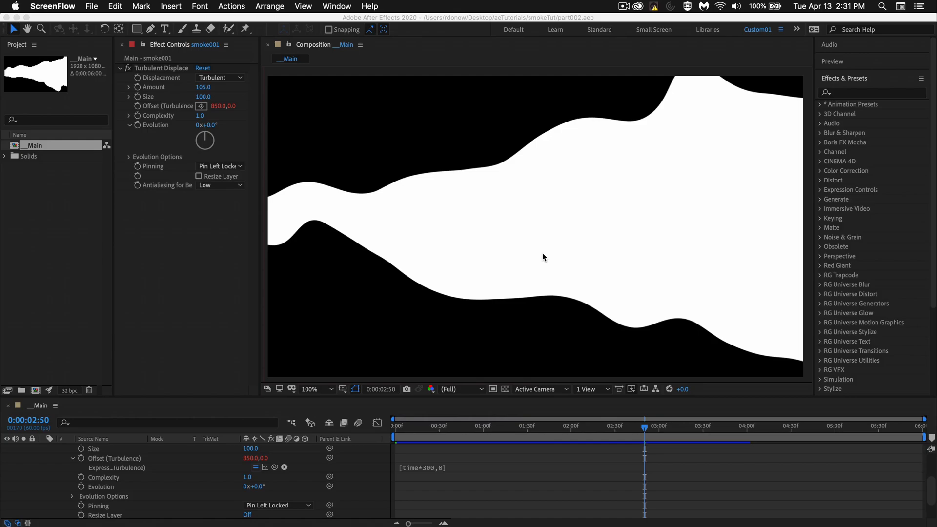
mouse_move(674, 200)
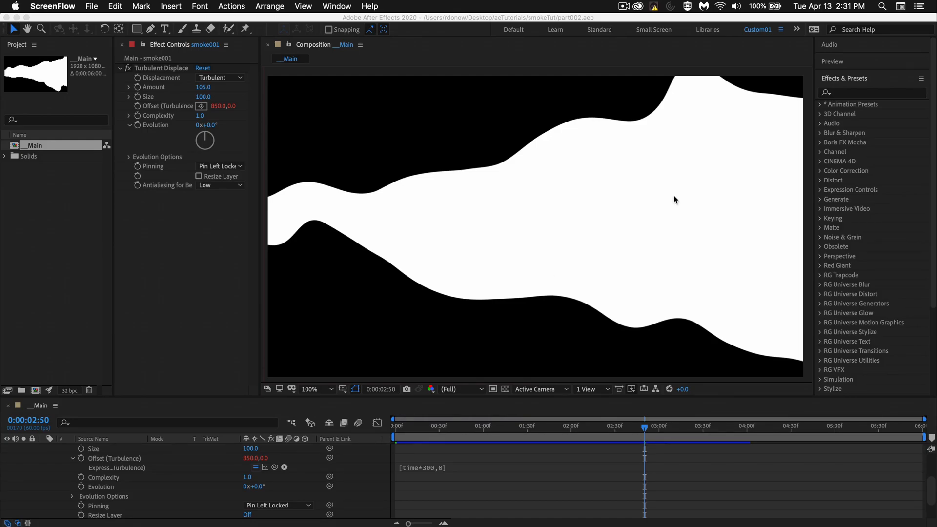
mouse_move(615, 354)
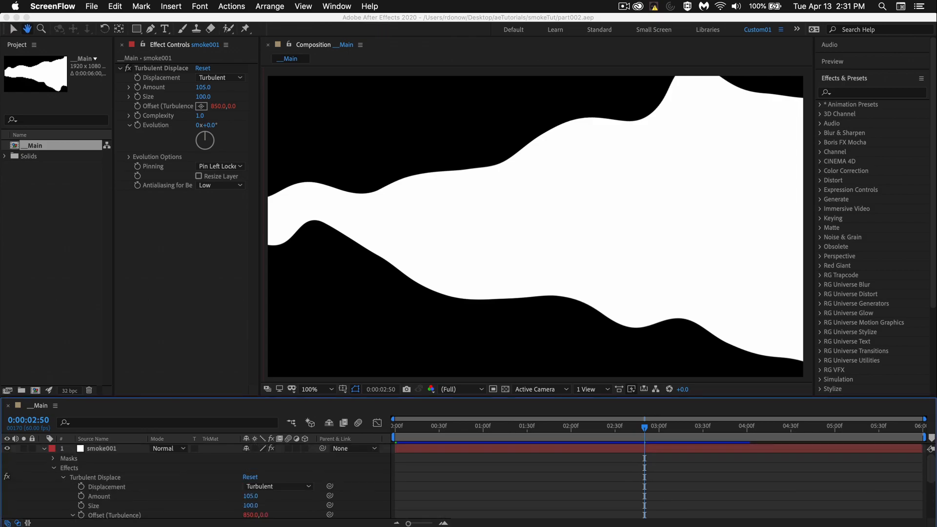
mouse_move(221, 491)
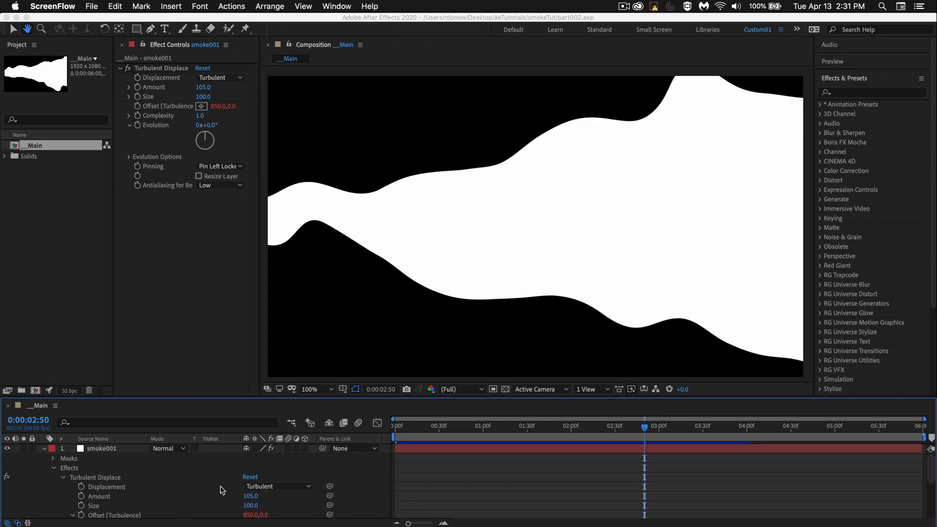
Reveal smoke001's Mask 1 in the timeline
left_click(53, 477)
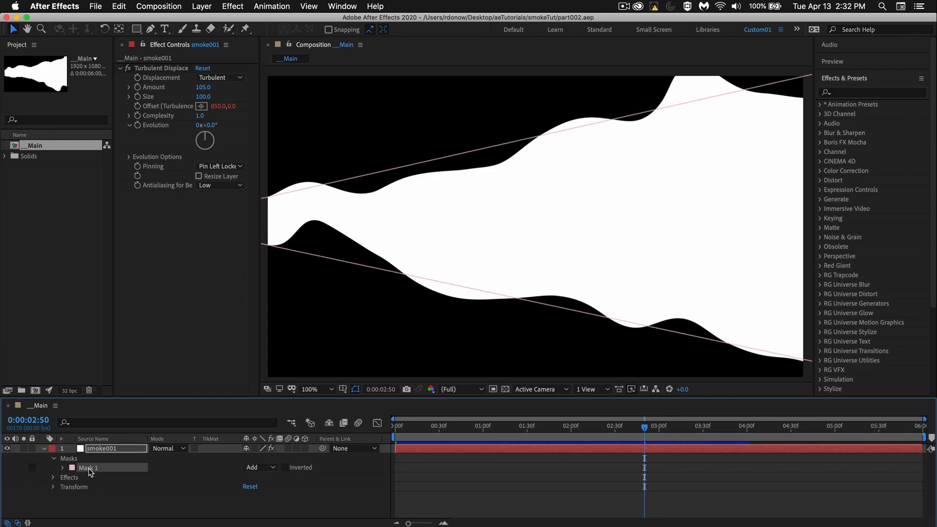
Expand Mask 1 and set its Mask Feather to 29 pixels
left_click(62, 468)
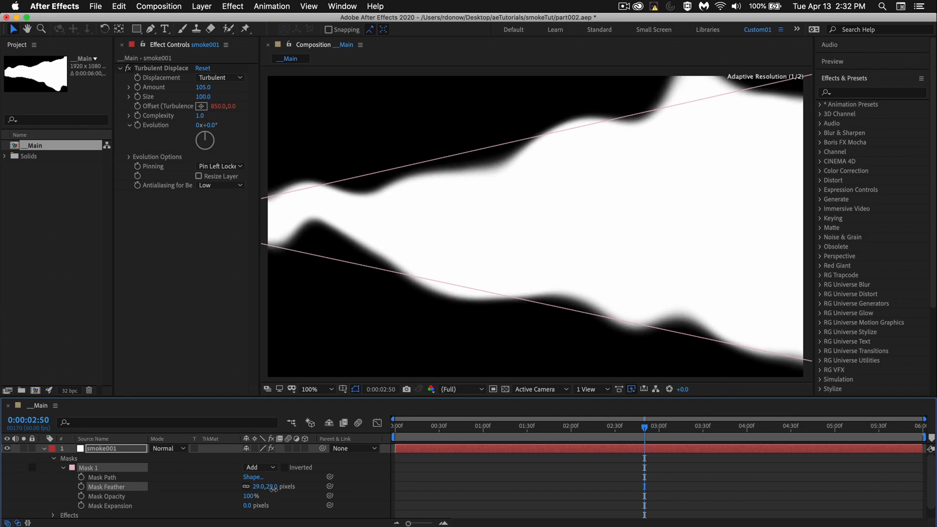
left_click(311, 389)
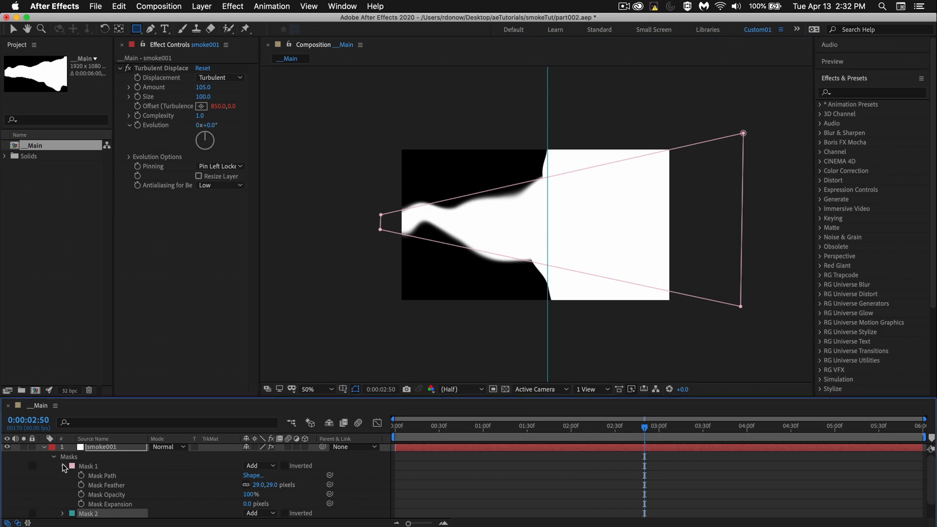
Collapse Mask 1, switch Mask 2 to Subtract mode, and expand its properties
left_click(62, 468)
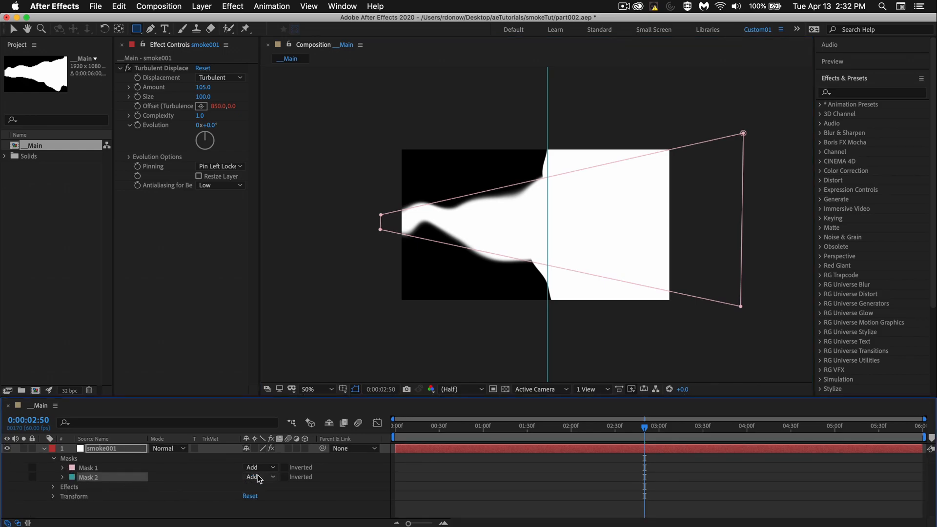
left_click(258, 477)
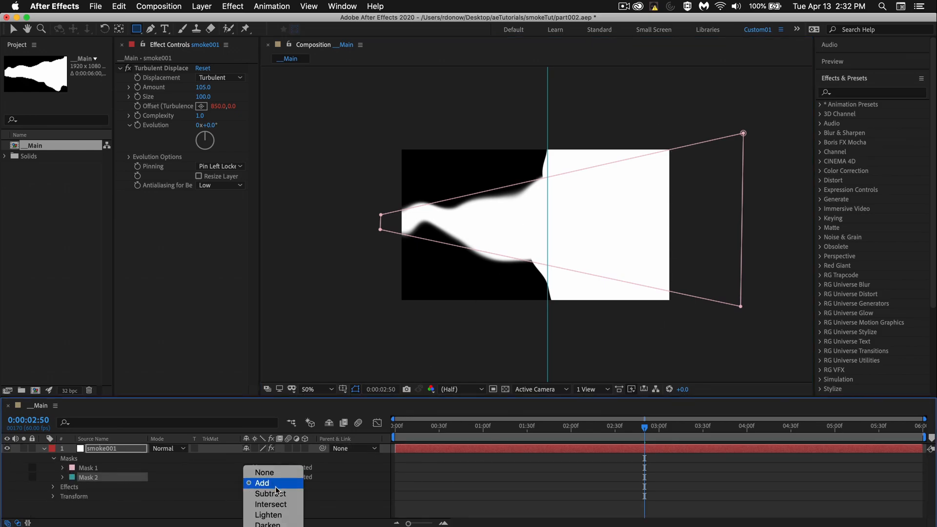
left_click(270, 493)
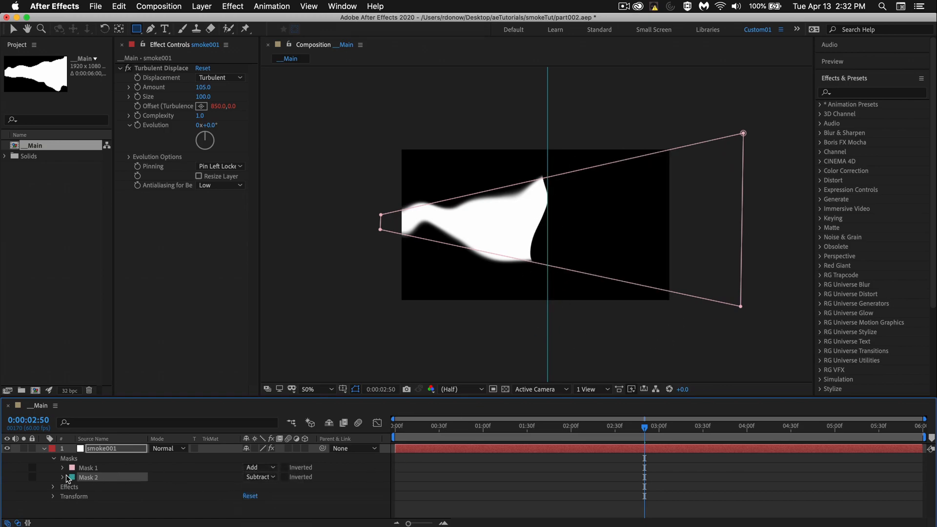
left_click(64, 477)
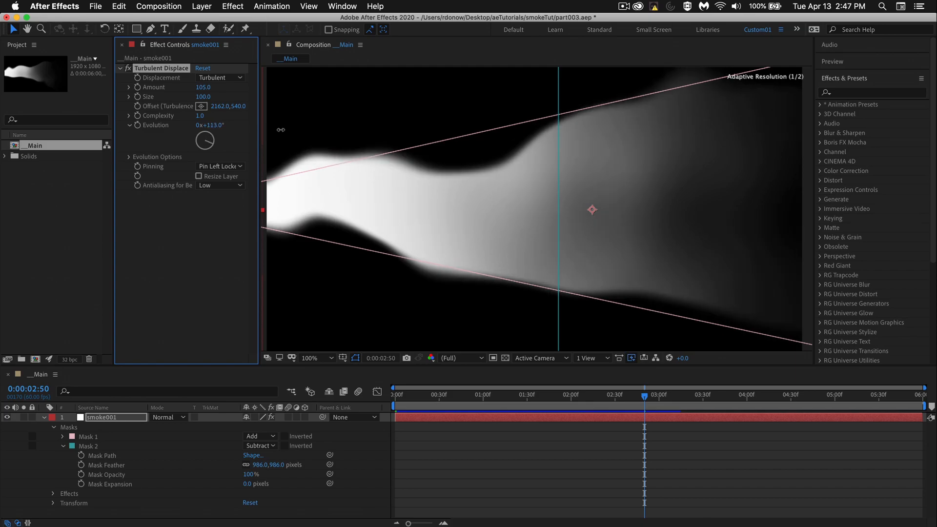
Drive Turbulent Displace Evolution with the expression time*40 and move the playhead near 0:55
left_click_drag(206, 138, 213, 135)
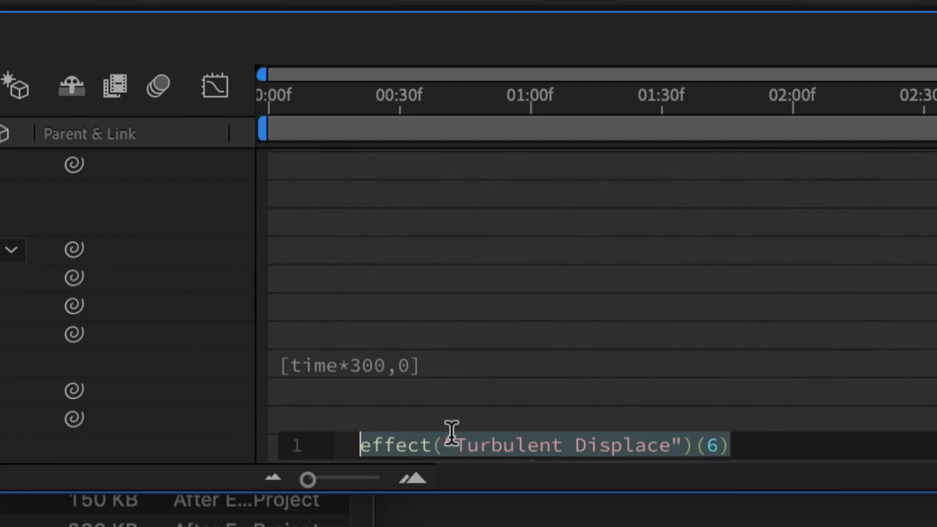
type("time*40")
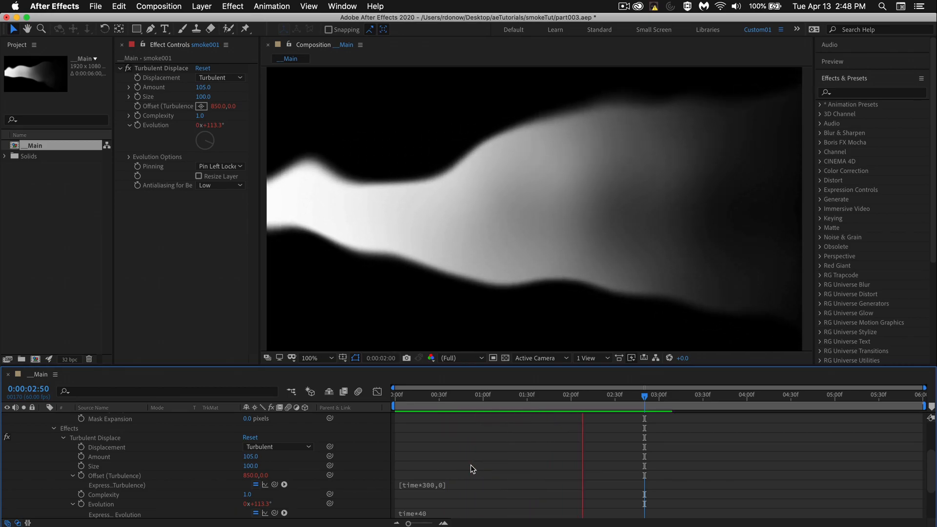
left_click(476, 394)
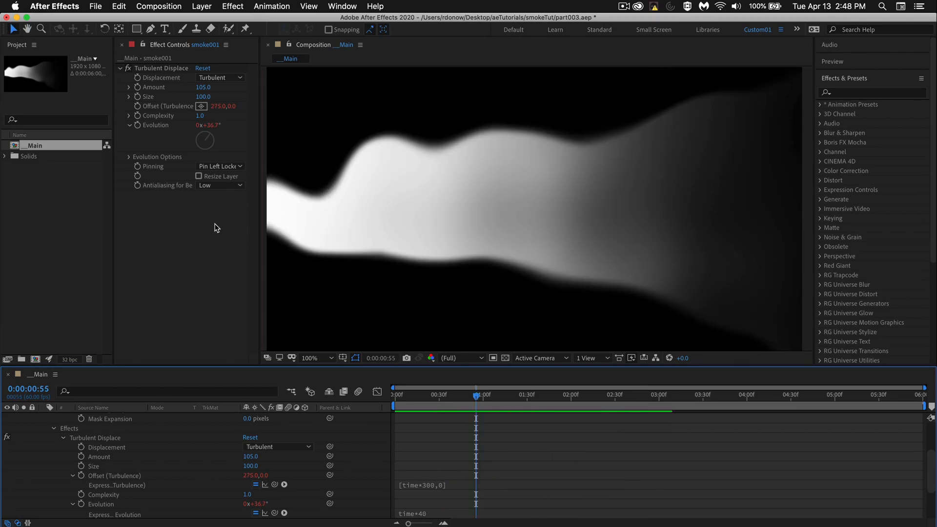
mouse_move(298, 132)
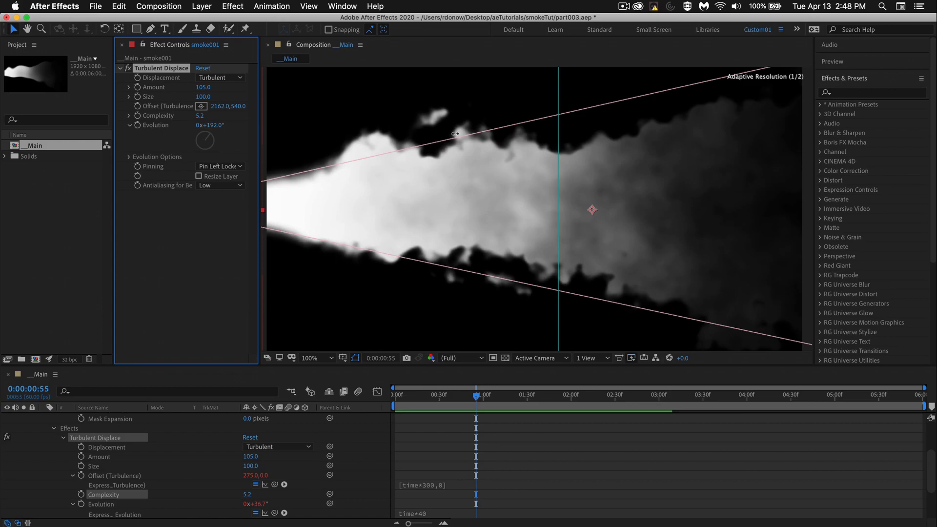
Scrub Turbulent Displace Complexity higher, then back down to 2.0
left_click_drag(199, 115, 182, 115)
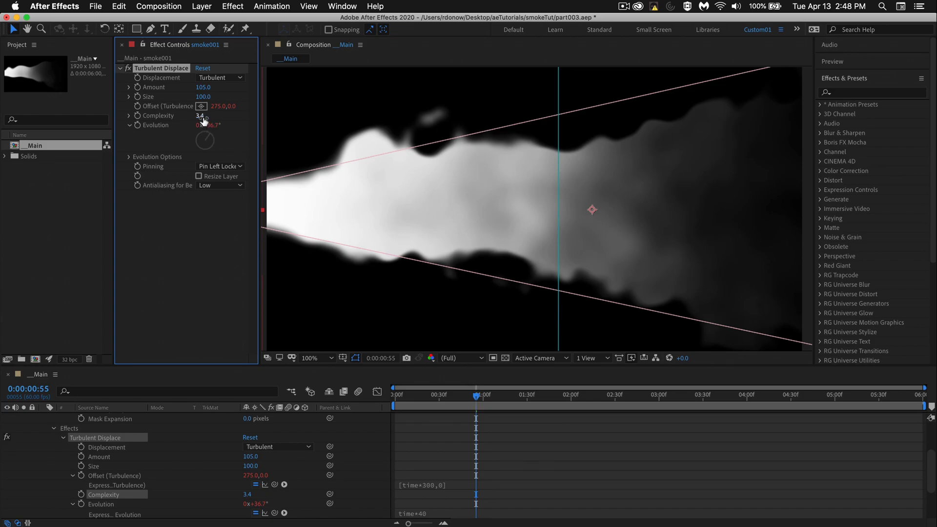
left_click_drag(200, 115, 200, 115)
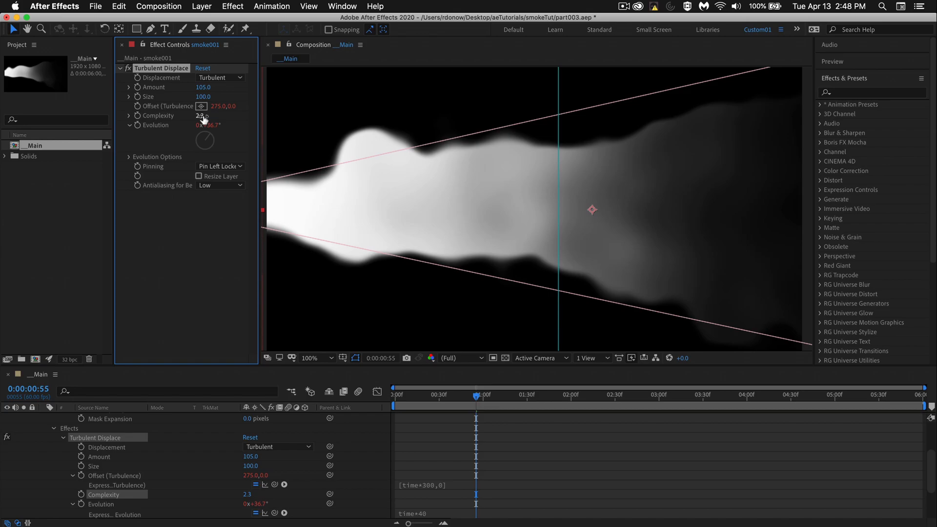
left_click_drag(202, 115, 194, 128)
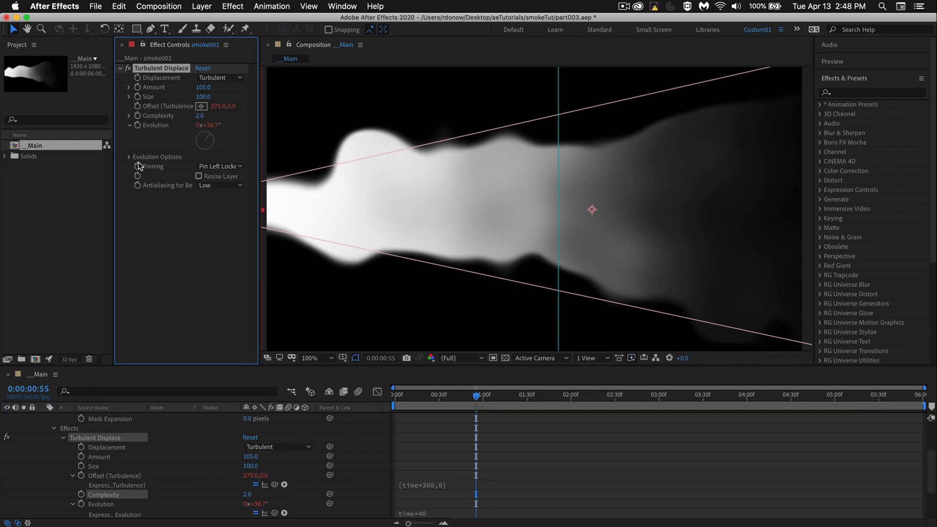
Expand Evolution Options and set the Random Seed expression to index
left_click(129, 157)
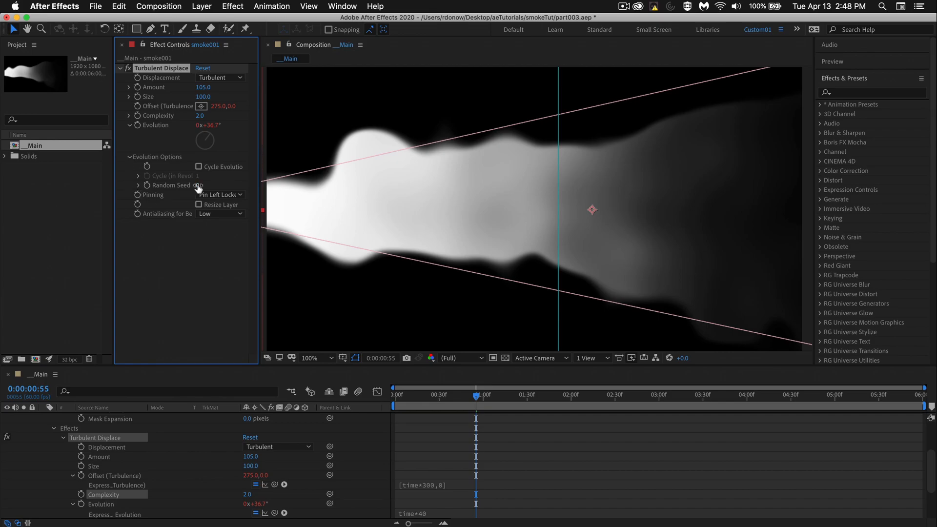
left_click(129, 184)
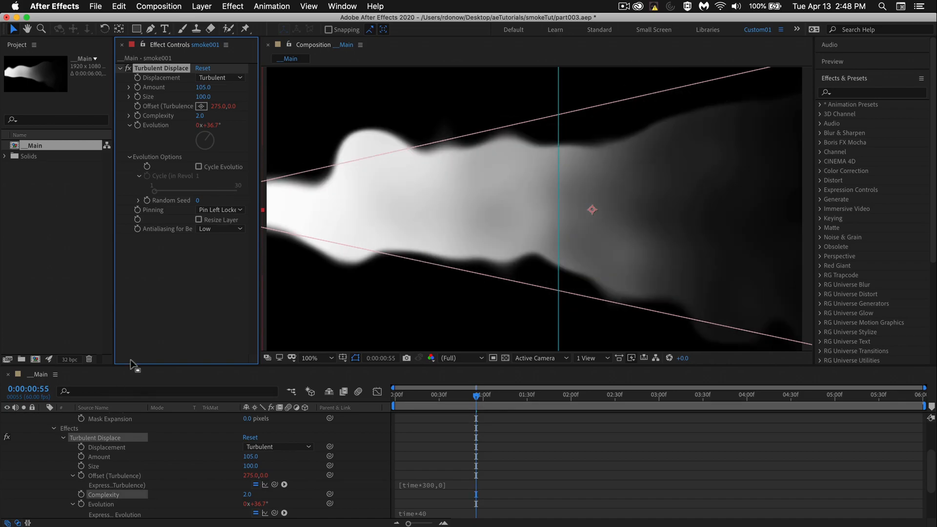
mouse_move(218, 204)
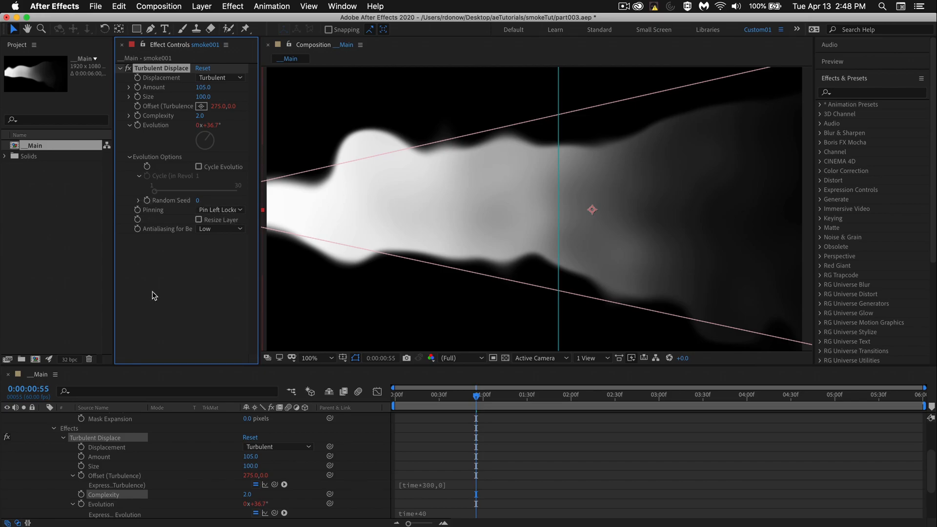
mouse_move(146, 209)
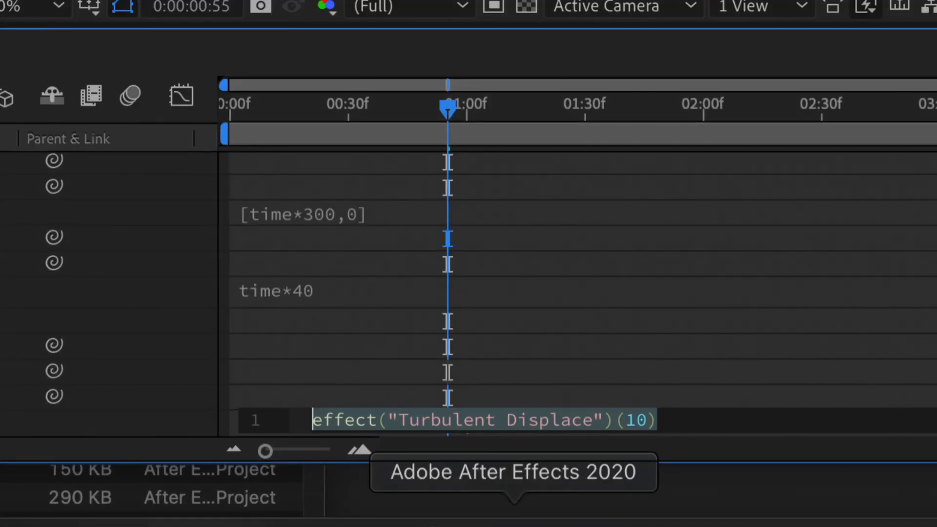
type("index")
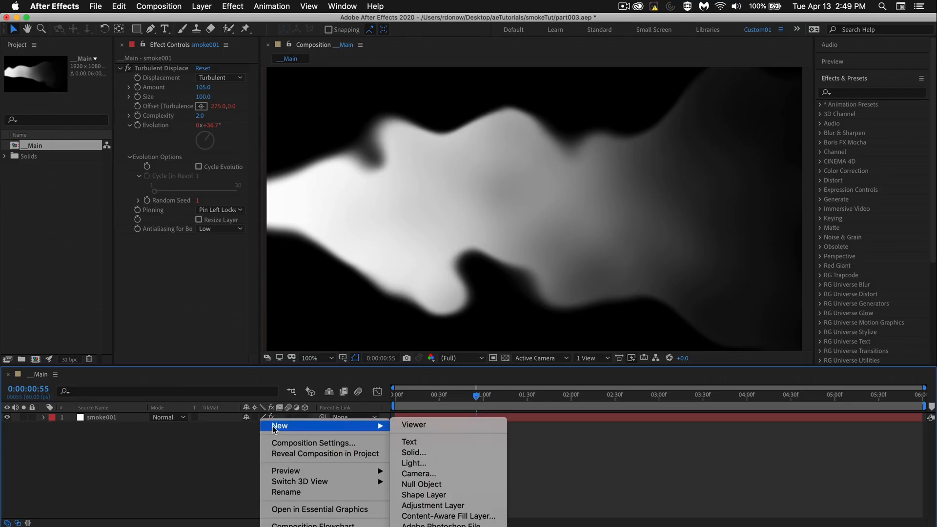
Add a new White Solid 1 layer above smoke001 and select it
left_click(413, 452)
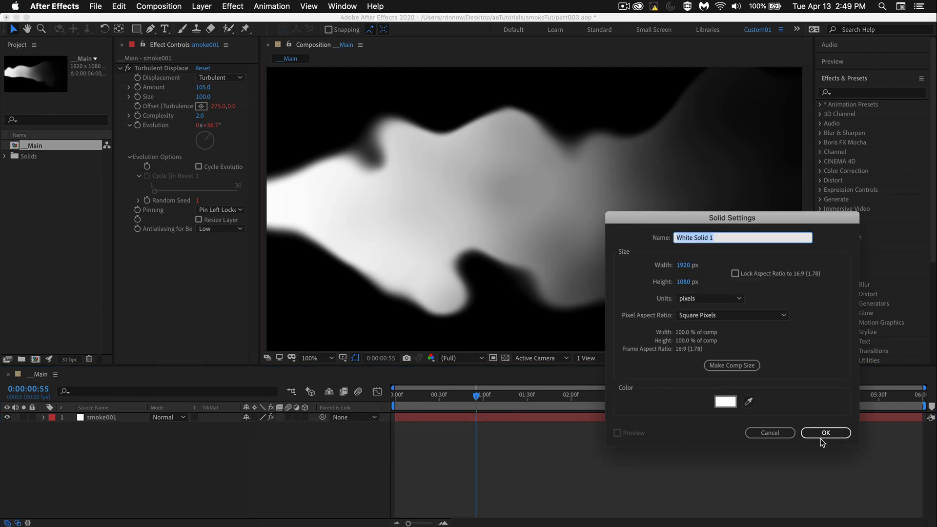
left_click(825, 433)
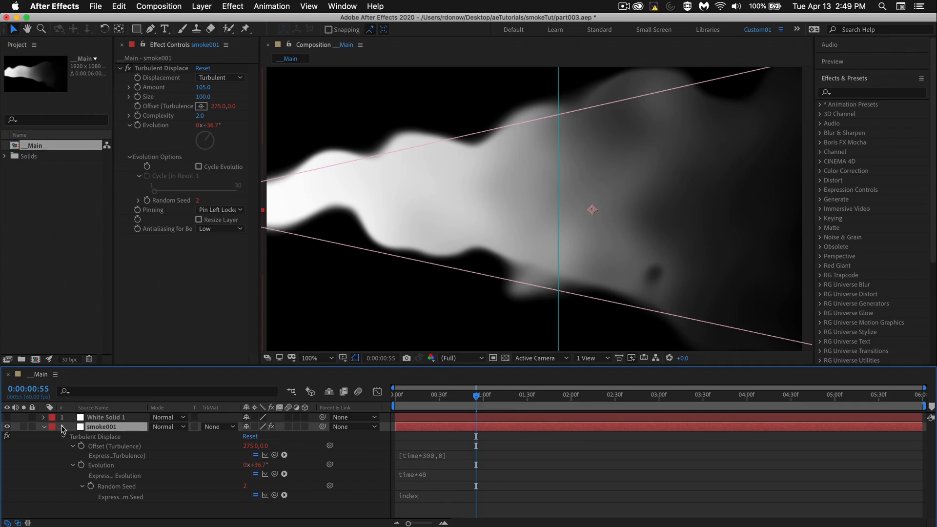
left_click(106, 416)
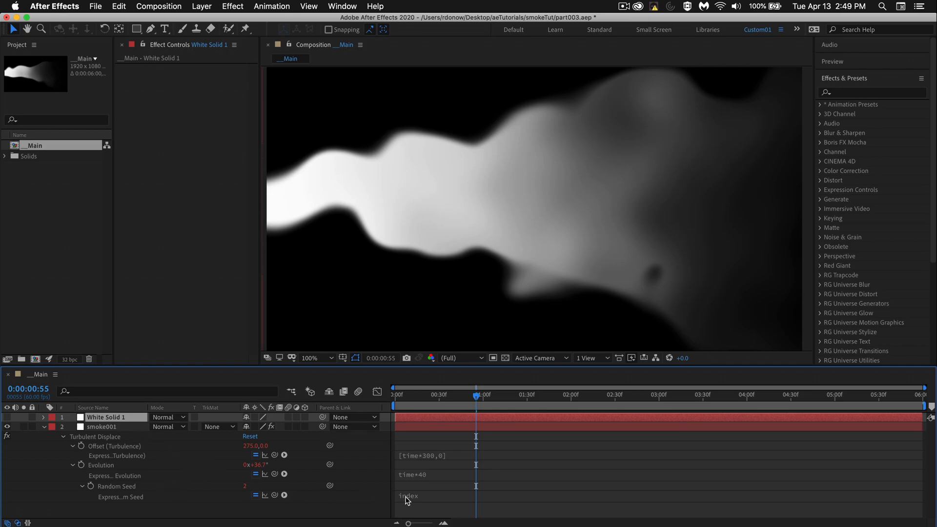
mouse_move(261, 495)
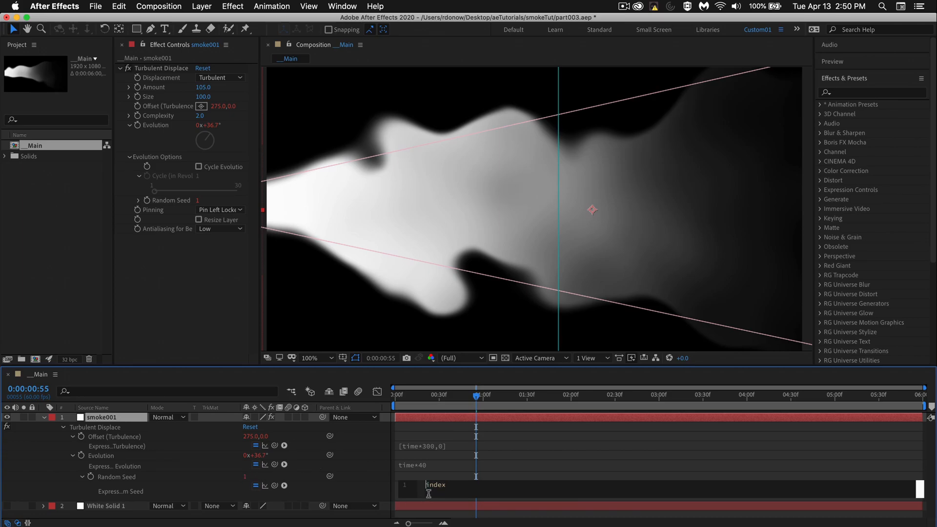
Change the Random Seed expression to value + index, giving a seed of 136
type("value")
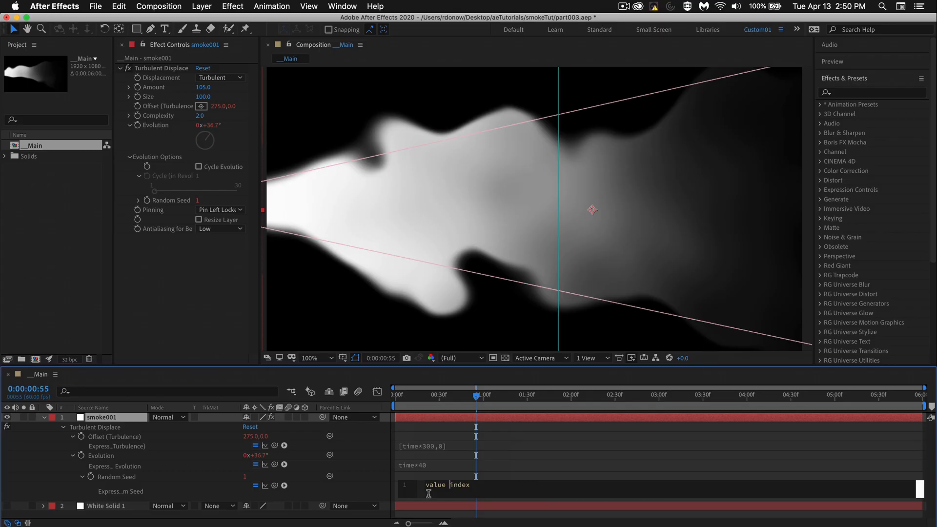
type("+")
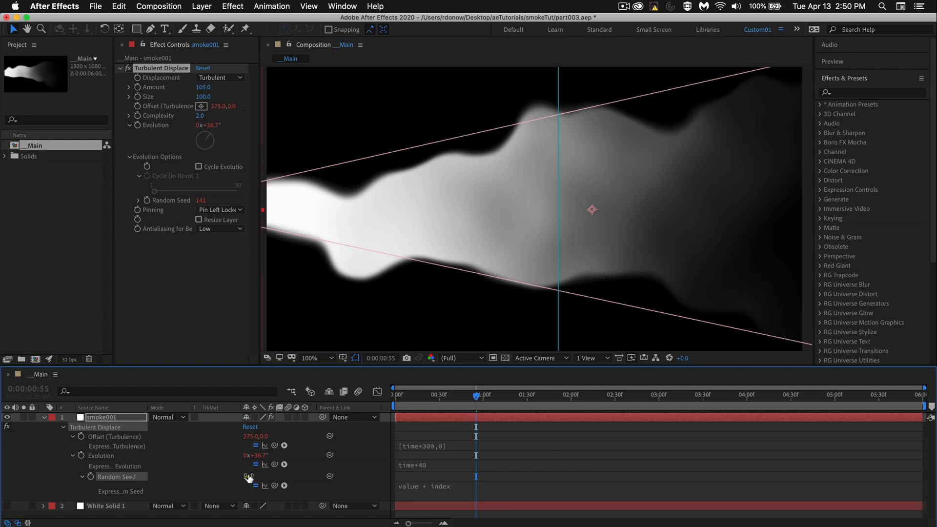
left_click(248, 477)
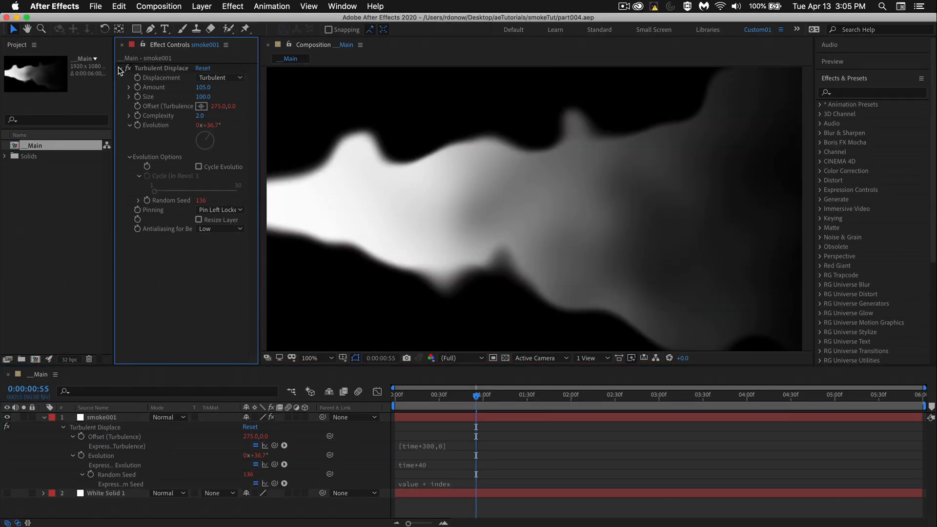
Duplicate Turbulent Displace into a copy with Amount 23 and Size 38
left_click(119, 67)
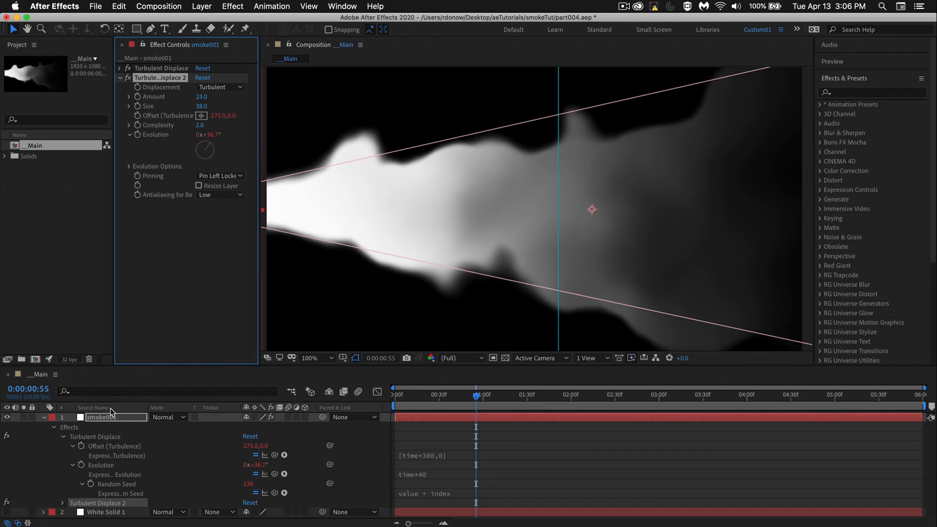
scroll("down", 3)
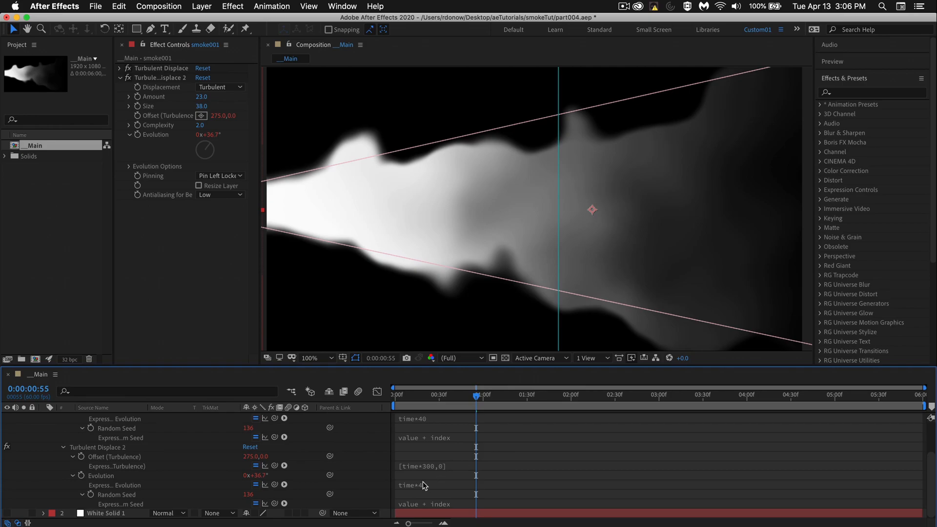
double_click(411, 485)
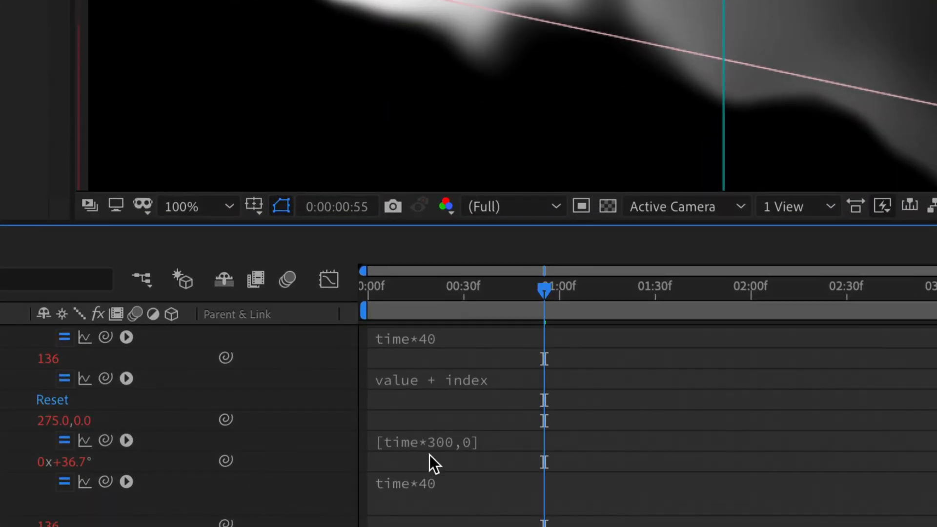
Set Turbulent Displace 2's Offset expression to [time*200,0] and Evolution to time*50
double_click(426, 442)
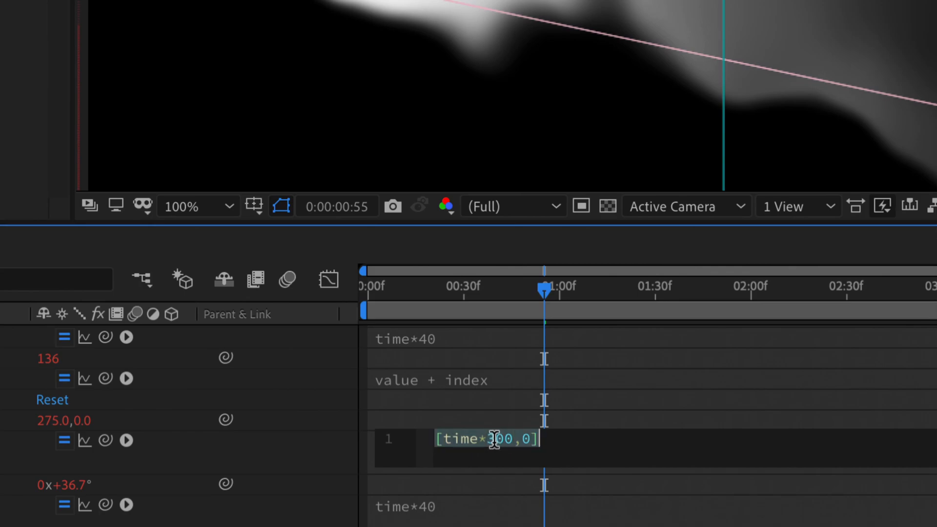
key("Backspace")
type("2")
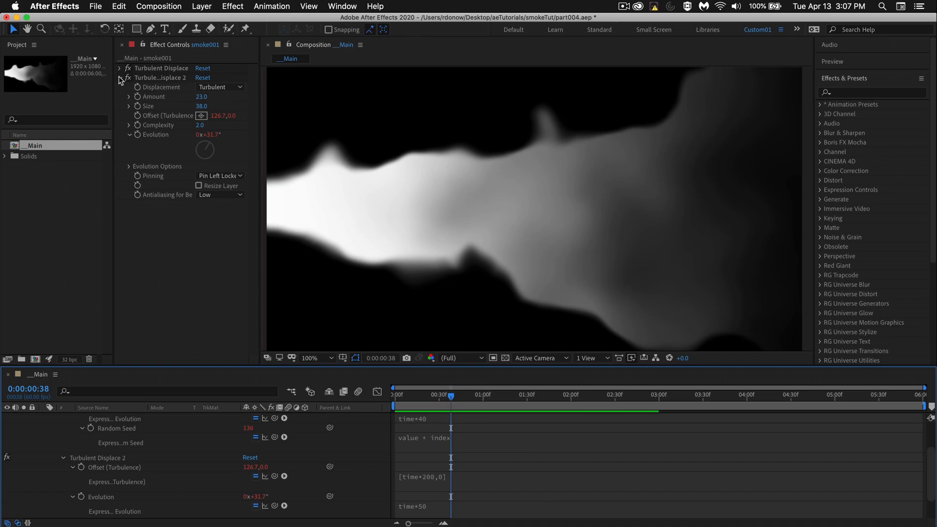
Collapse Turbulent Displace 2 and give the first displace Amount 83 and Size 88
left_click(119, 67)
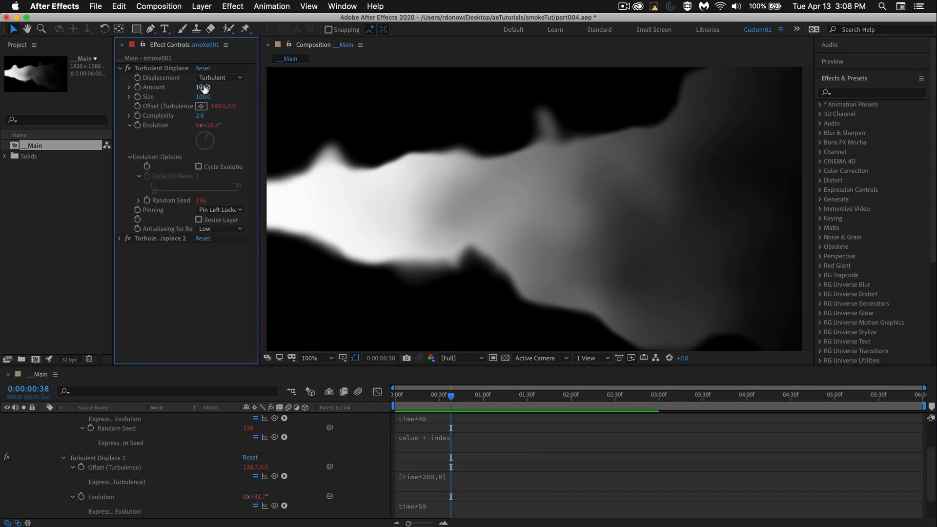
left_click_drag(203, 87, 191, 87)
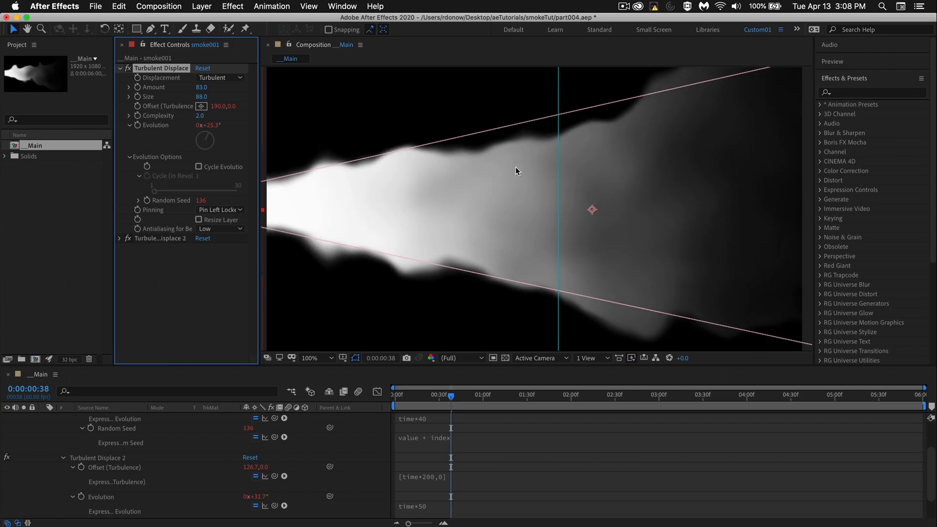
double_click(422, 475)
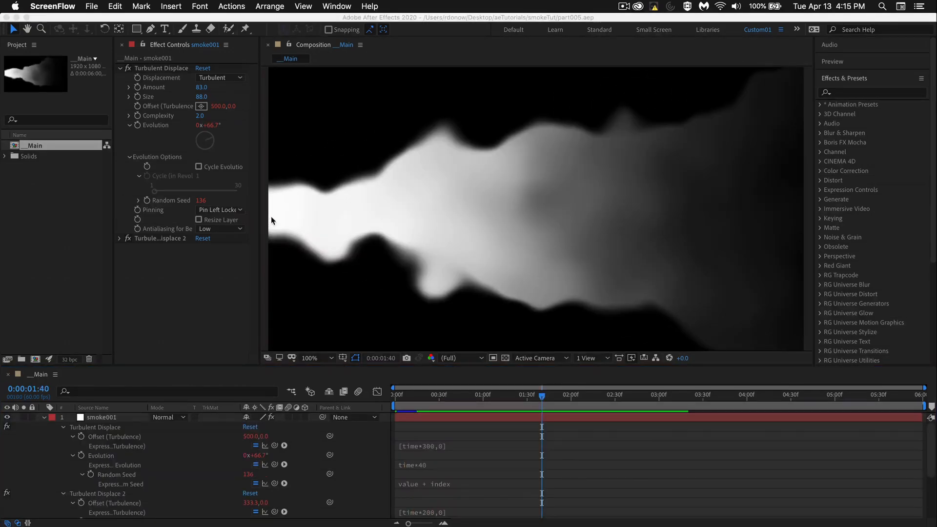
mouse_move(701, 170)
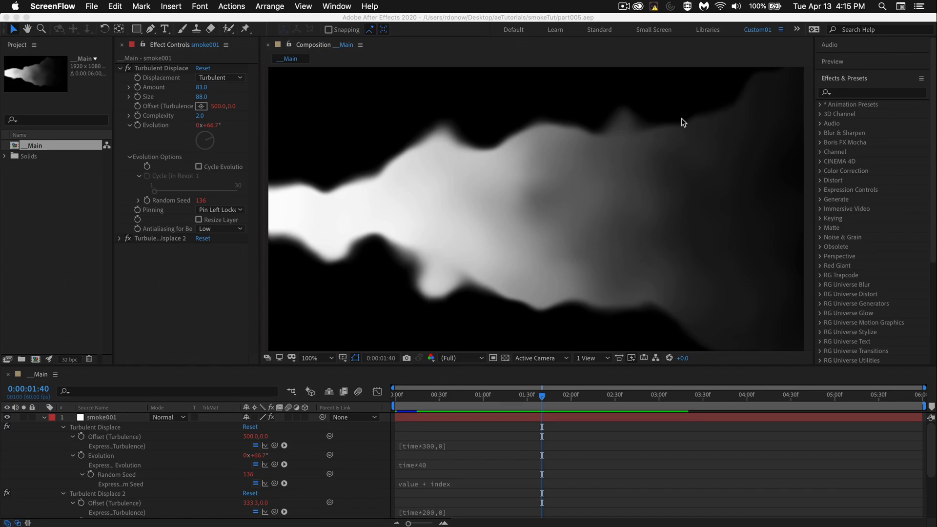
Search Effects & Presets for 'fast b' and apply Fast Box Blur to smoke001
left_click(870, 92)
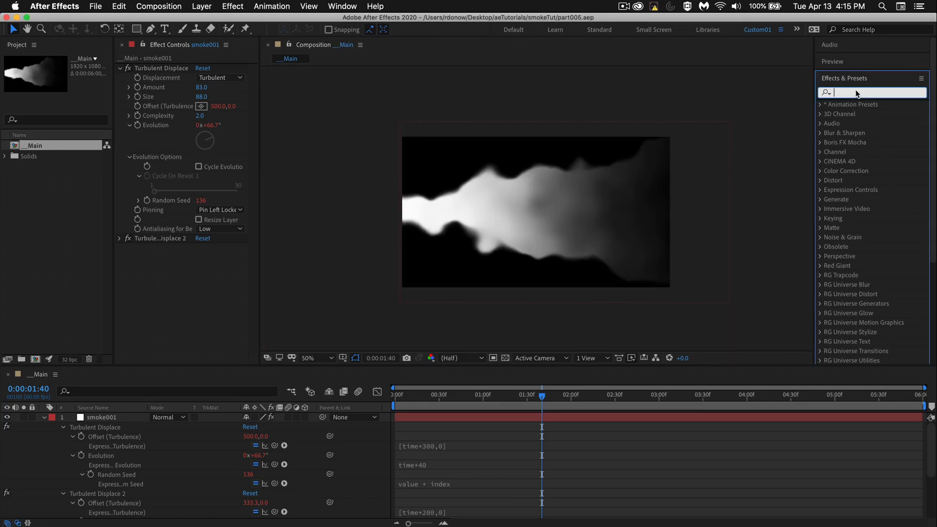
type("fast")
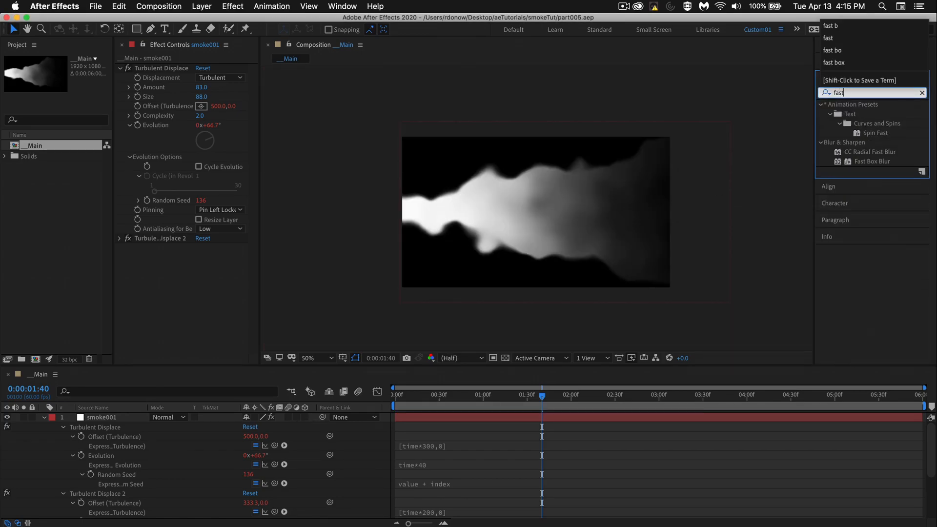
type("b")
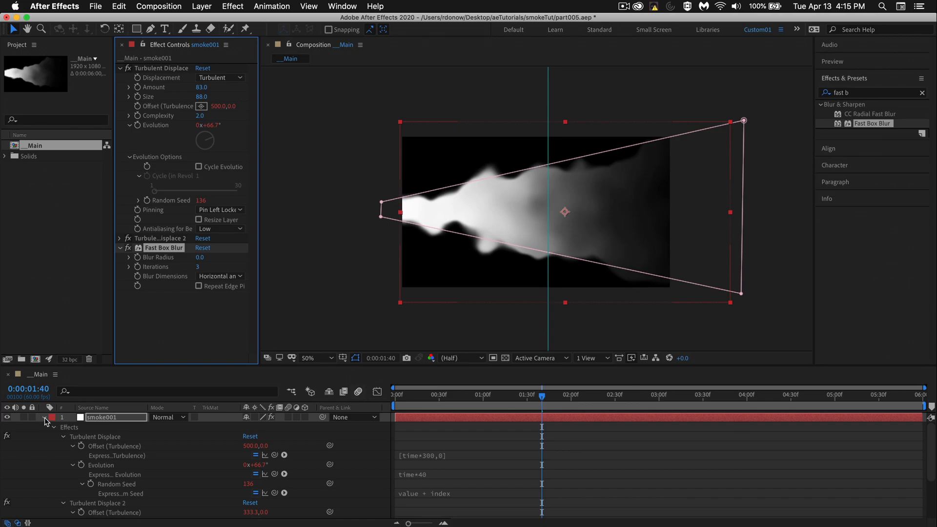
Collapse smoke001's properties and delete the White Solid 1 layer
left_click(43, 417)
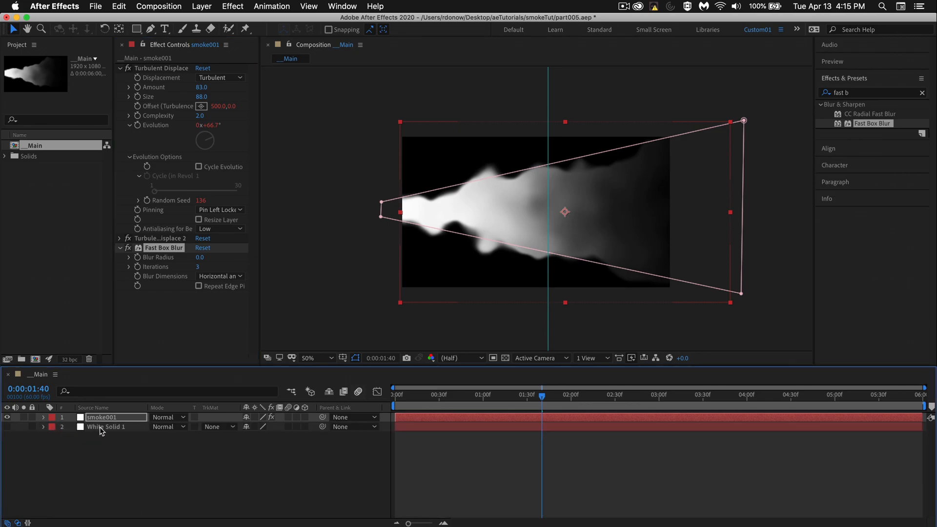
left_click(106, 426)
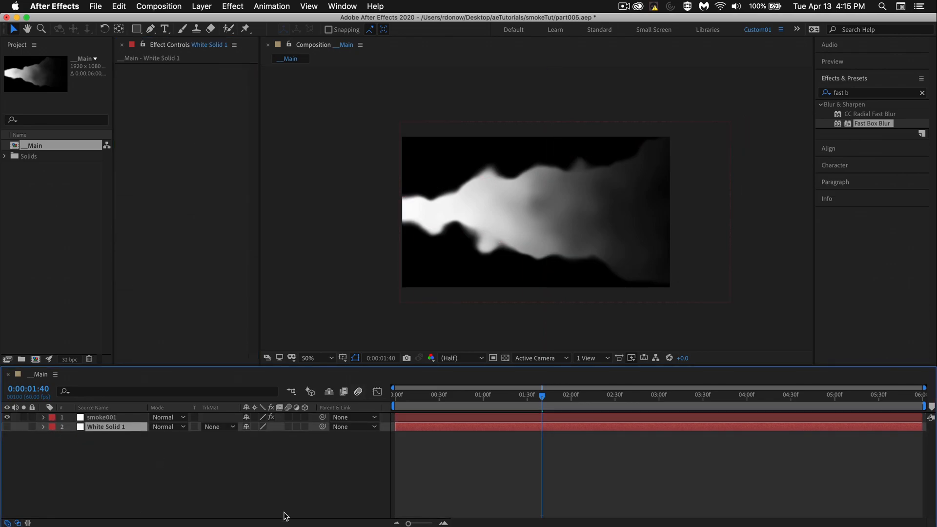
left_click(101, 417)
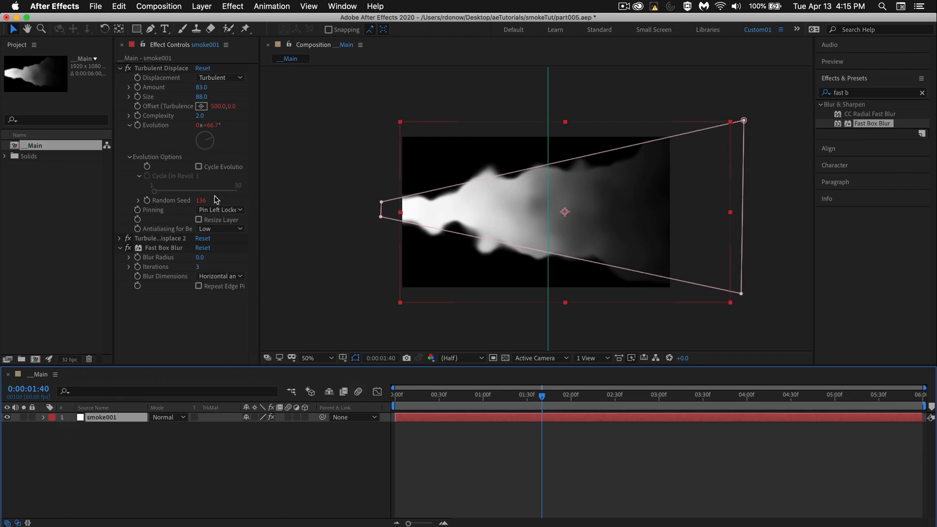
Raise Fast Box Blur's Blur Radius on smoke001 to 47
left_click(317, 358)
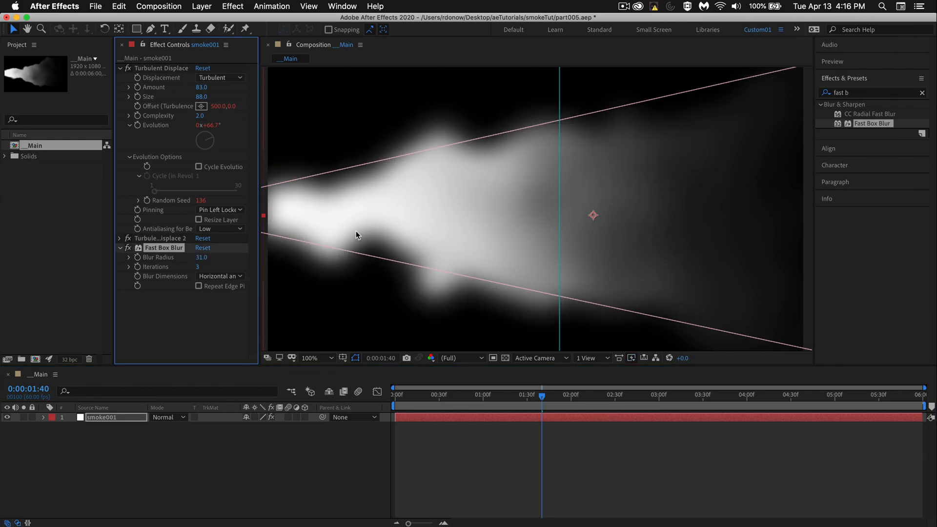
mouse_move(710, 146)
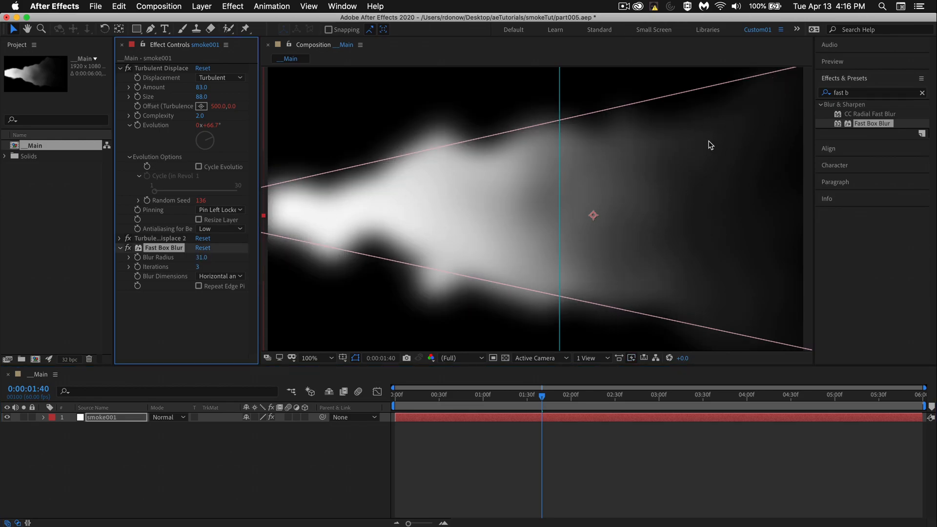
left_click(201, 257)
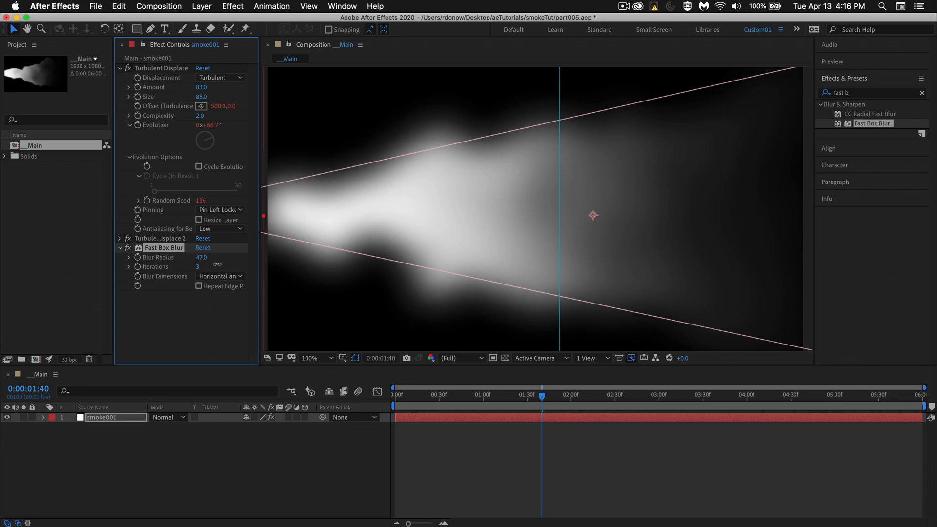
mouse_move(584, 273)
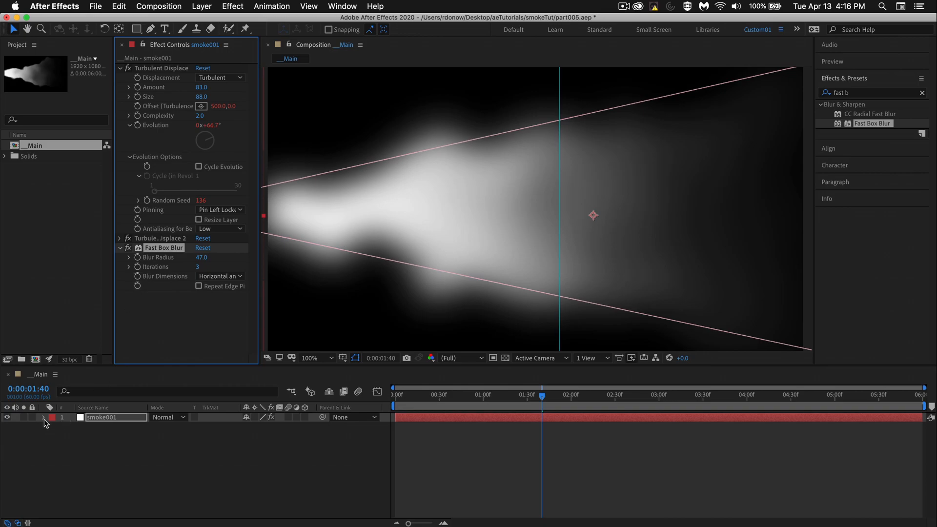
Set Fast Box Blur's Mask Reference 1 on smoke001 to Mask 3, then select Mask 3
left_click(46, 418)
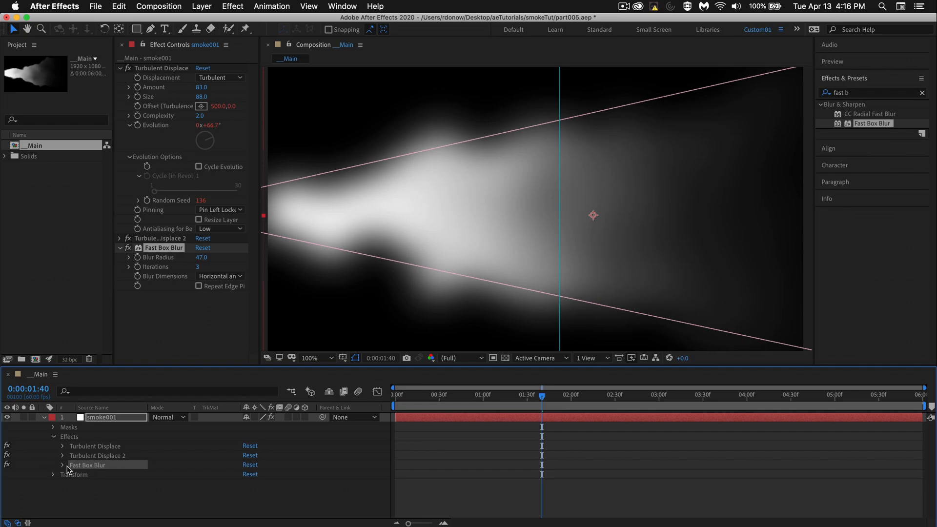
left_click(63, 464)
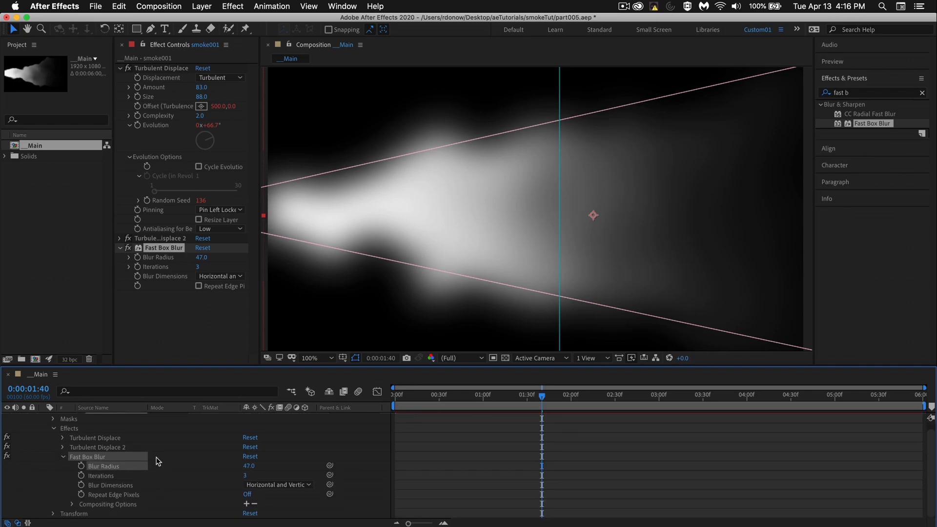
mouse_move(246, 505)
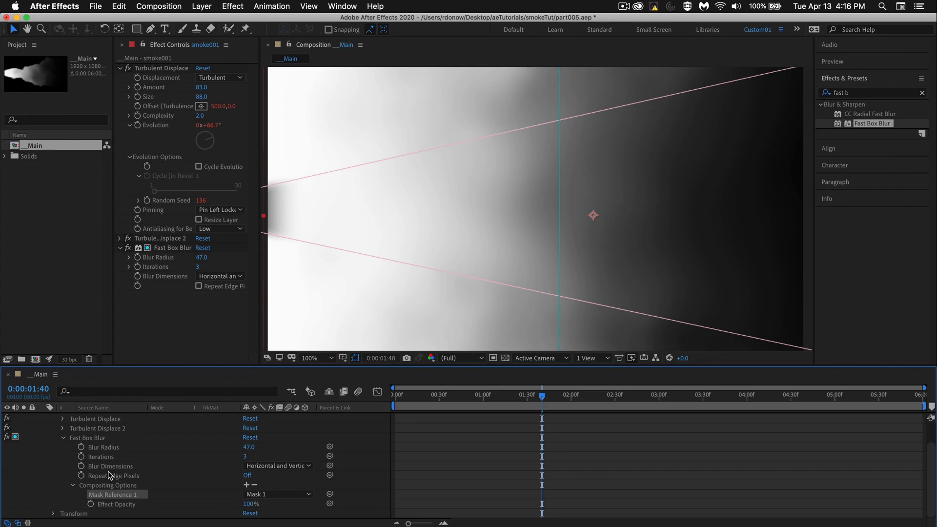
scroll("up", 3)
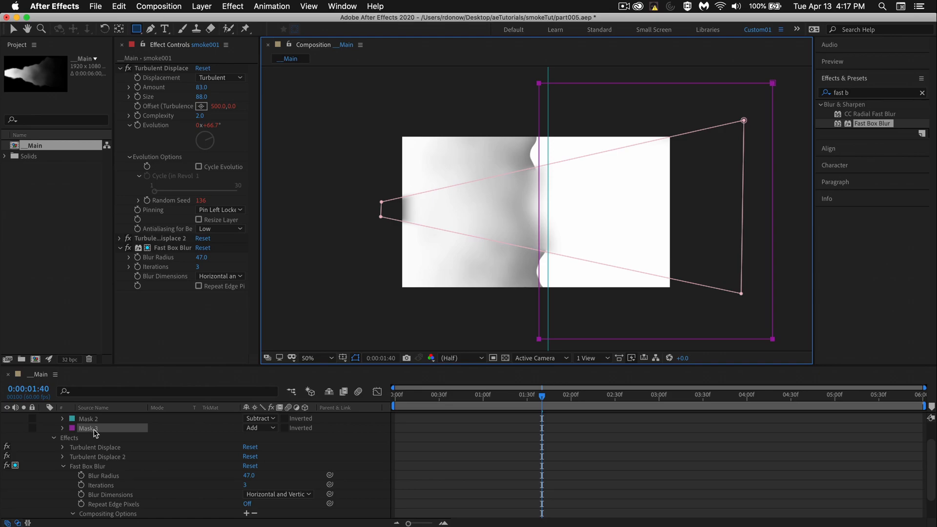
scroll("down", 3)
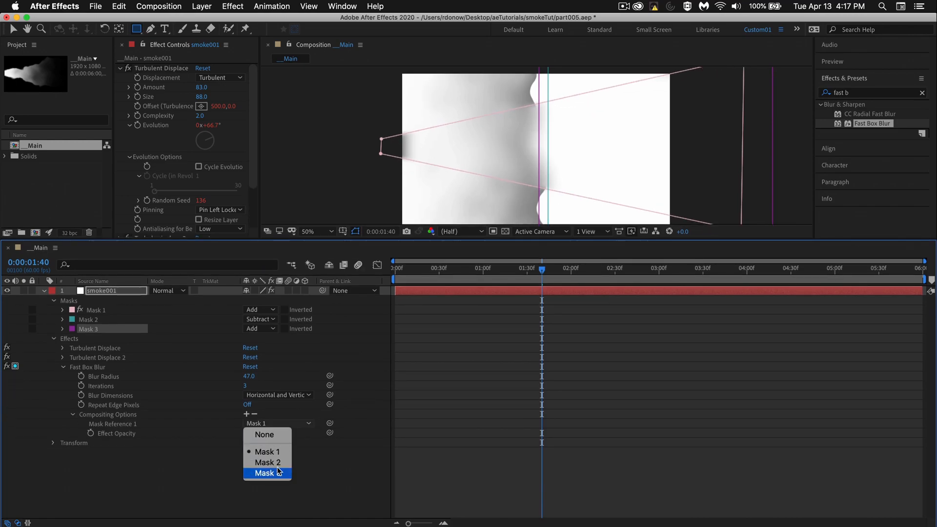
left_click(266, 473)
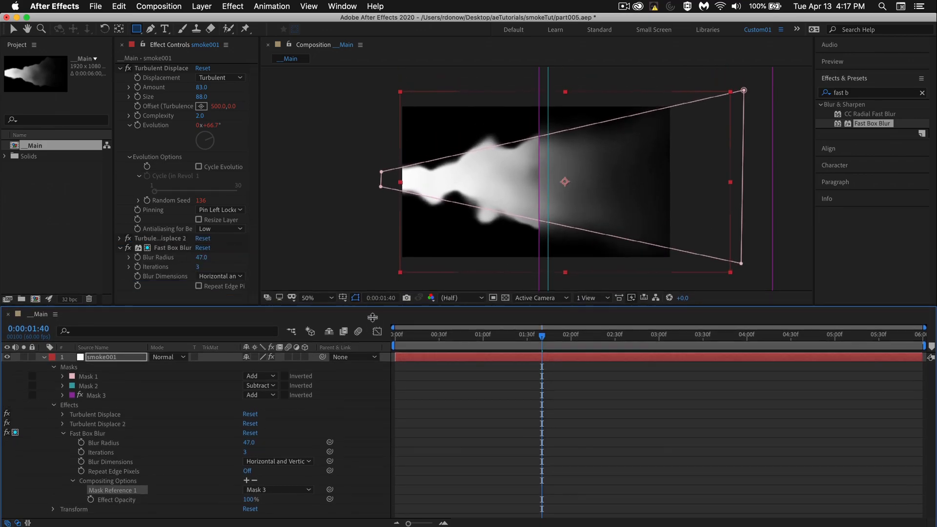
left_click(96, 458)
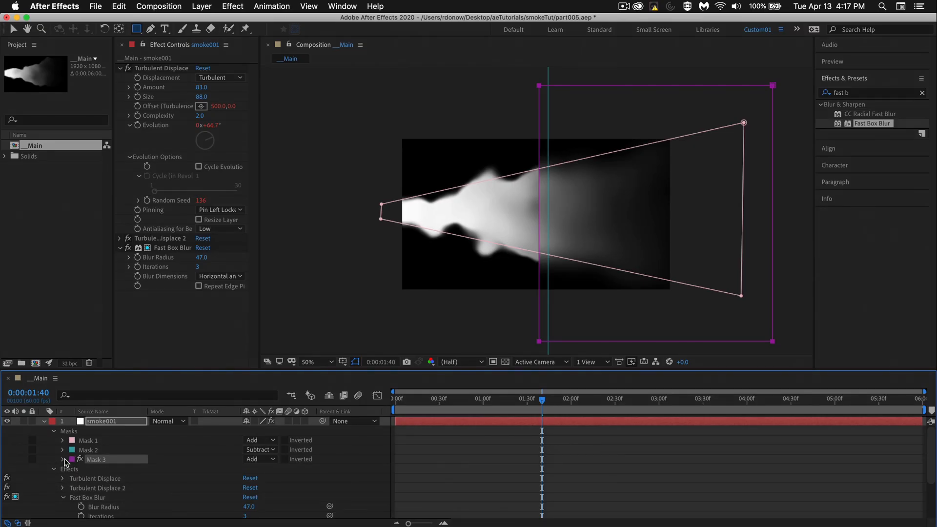
Feather Mask 3 by 1169 pixels and set the Fast Box Blur radius to 40
left_click(63, 459)
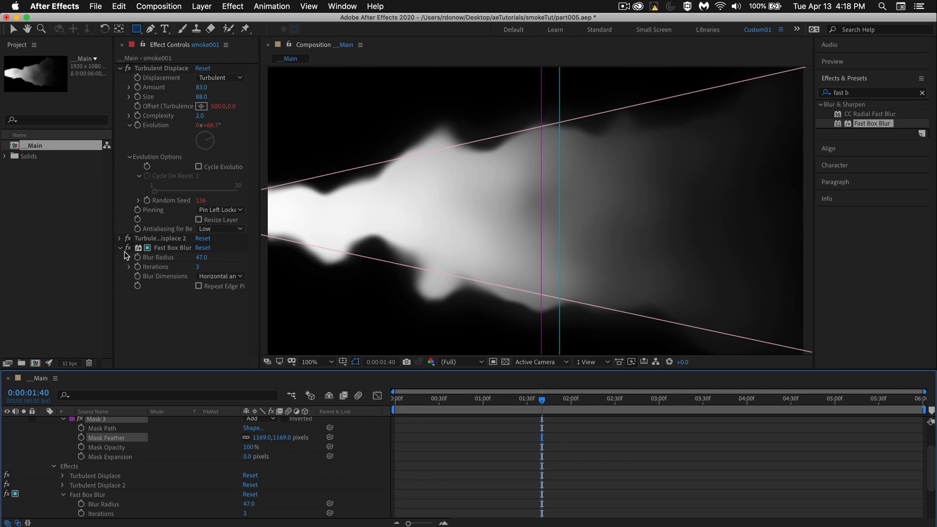
left_click(120, 247)
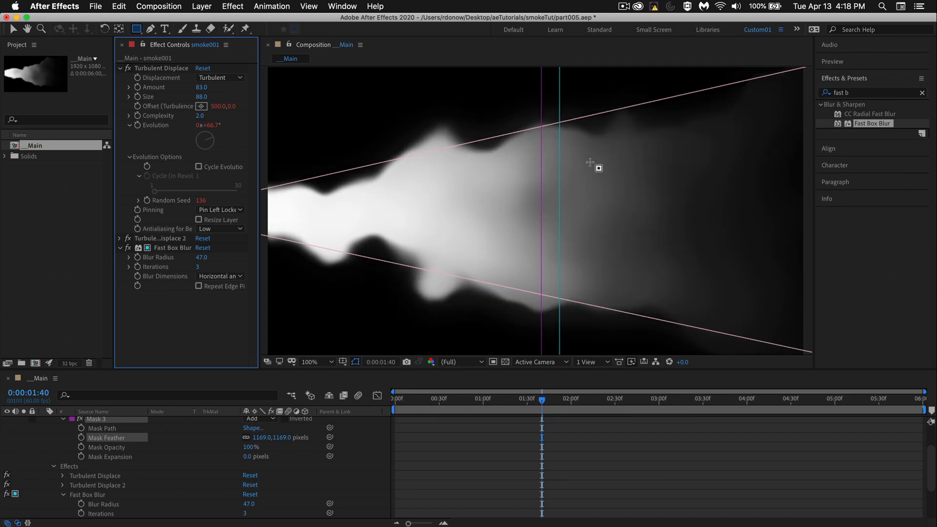
left_click(310, 362)
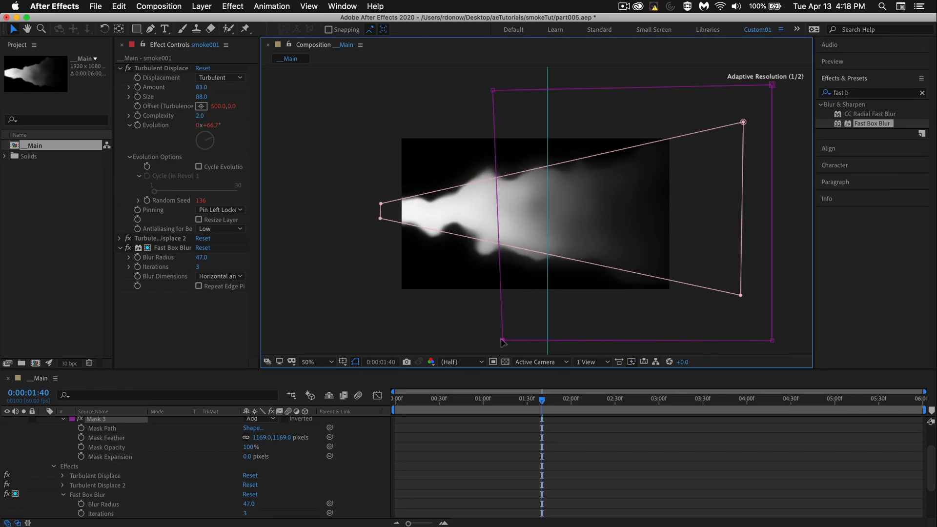
left_click(317, 362)
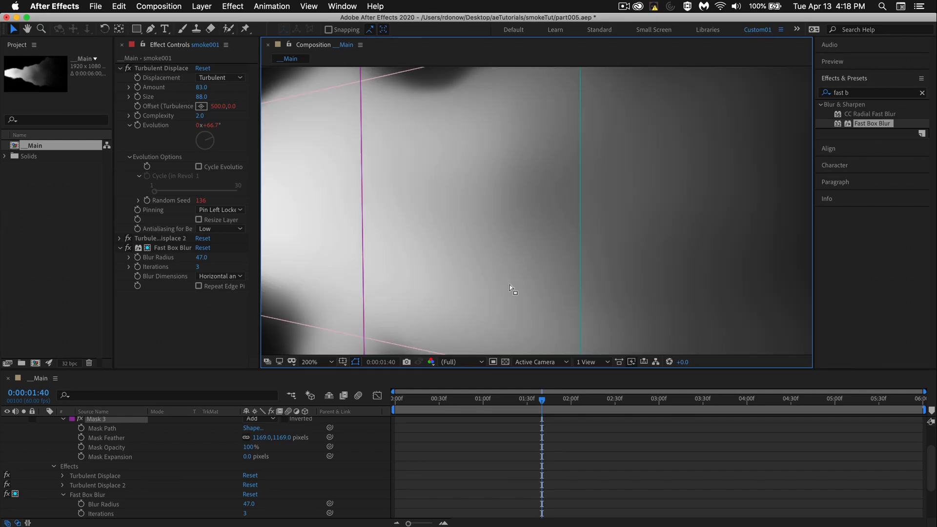
left_click(311, 362)
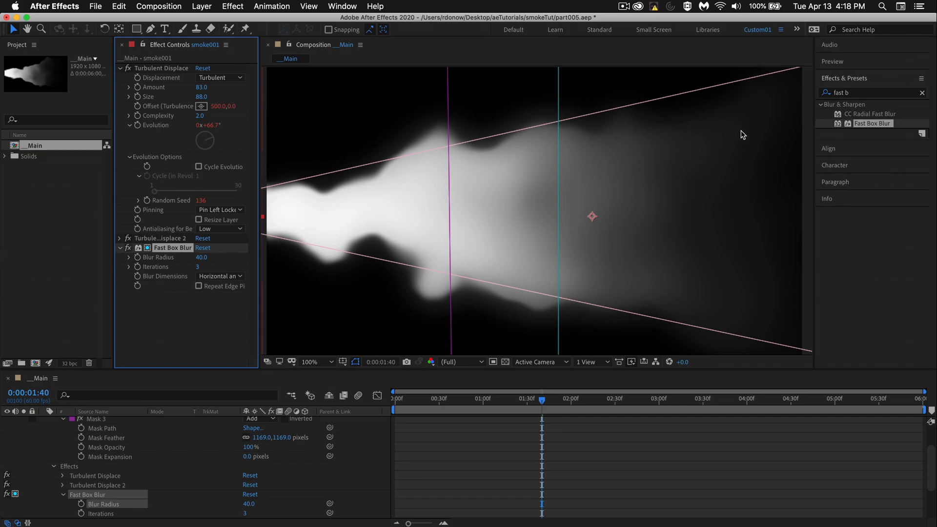
left_click(923, 92)
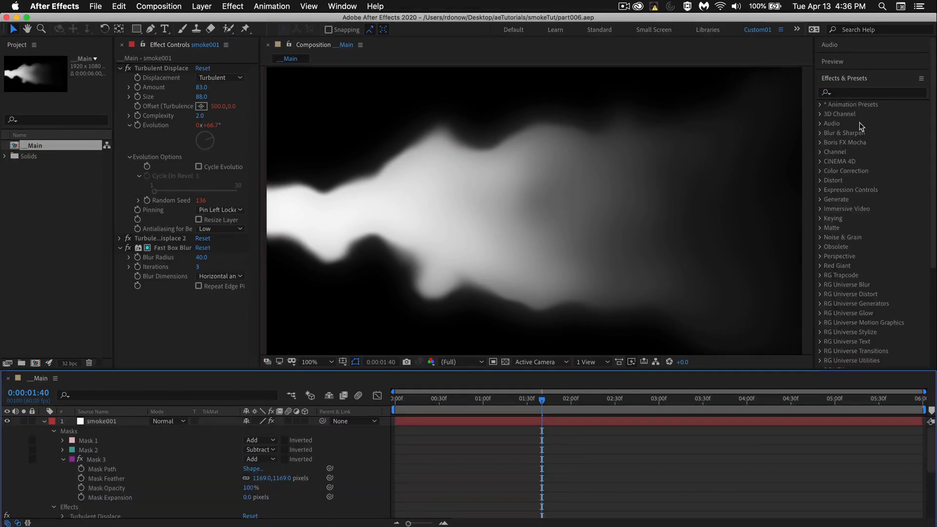
Apply Fractal Noise from a 'fractal n' search and set Fractal Type to Dynamic Twist
left_click(871, 93)
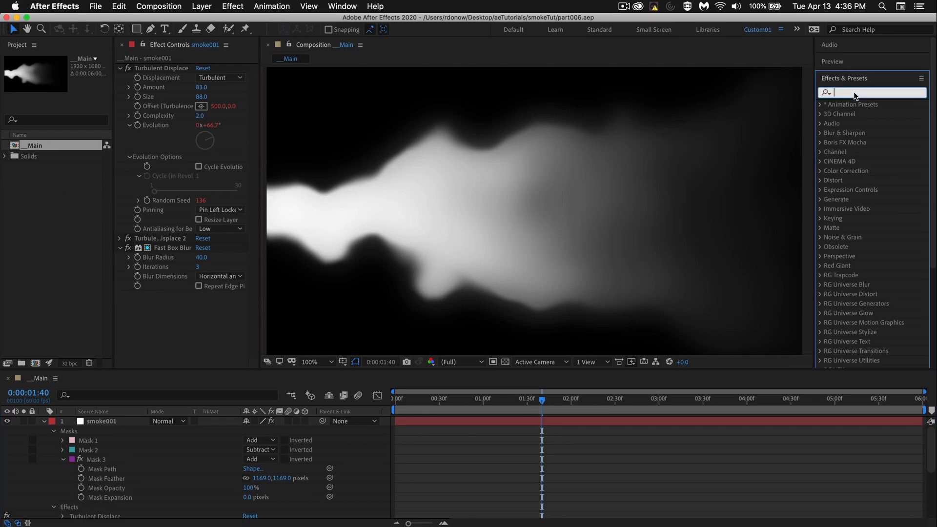
type("fractal")
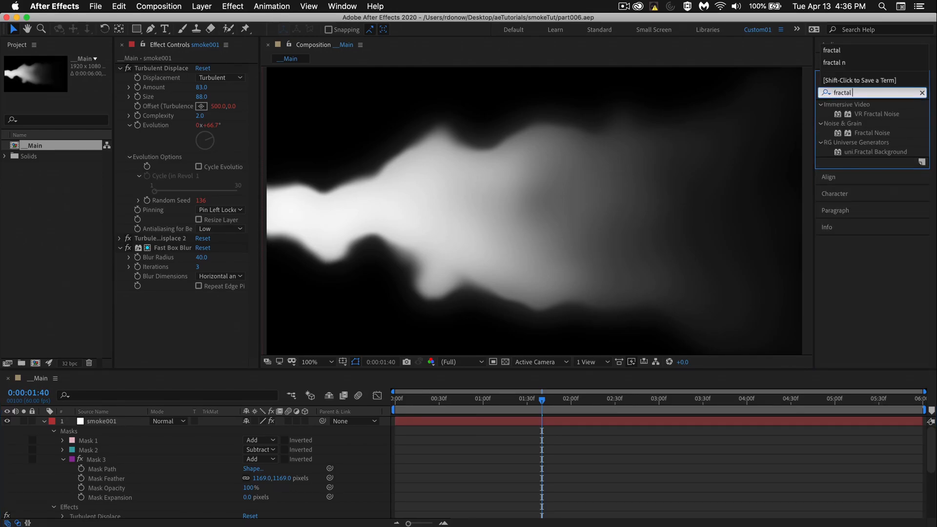
type("n")
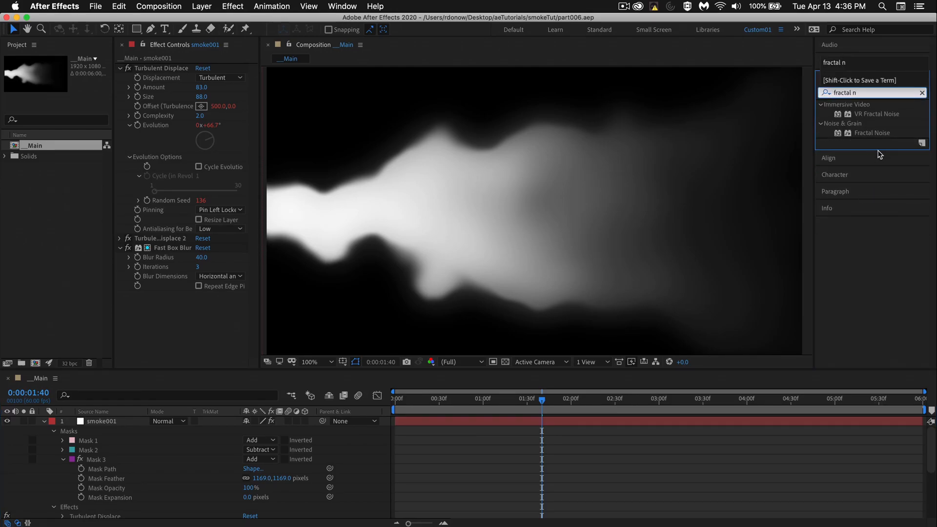
left_click(872, 133)
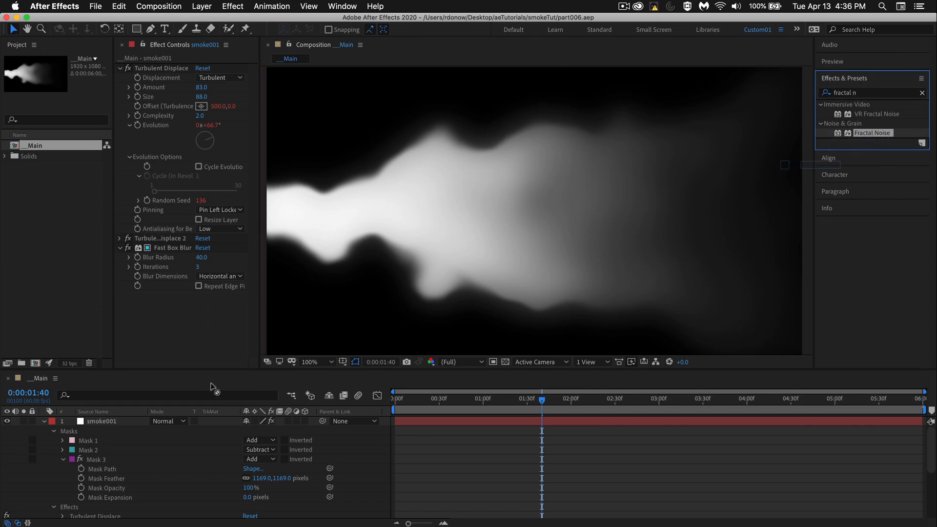
double_click(872, 133)
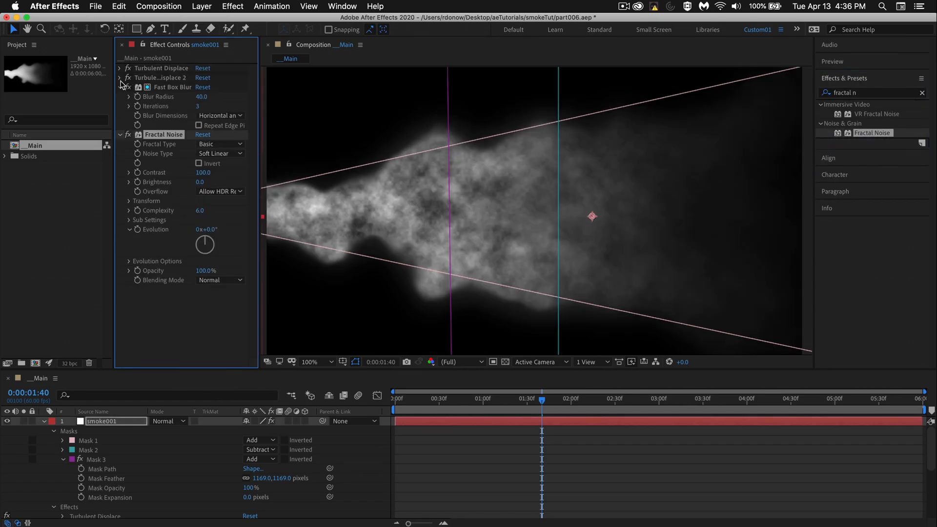
left_click(220, 106)
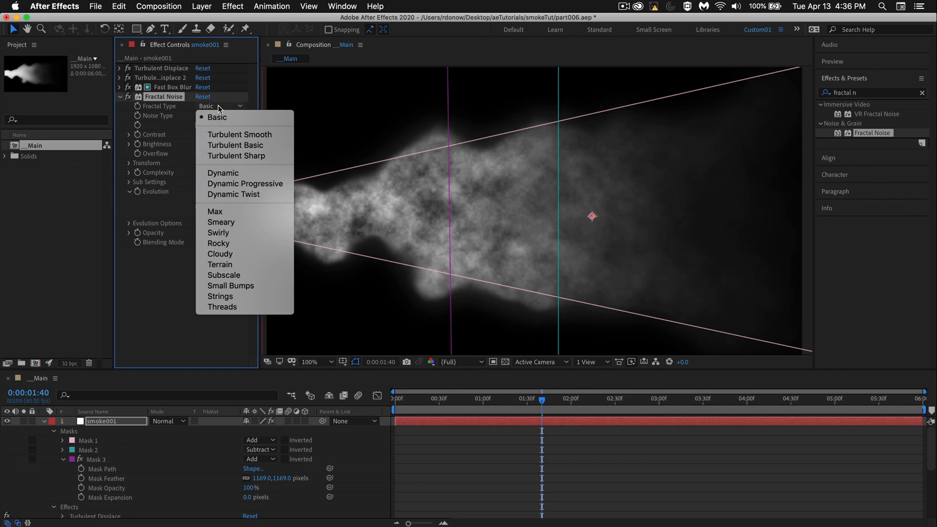
left_click(234, 194)
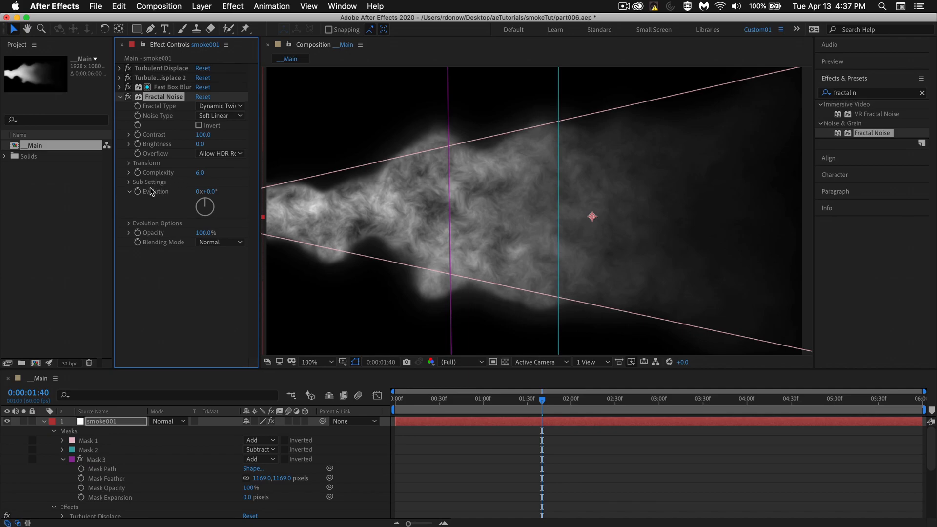
mouse_move(130, 166)
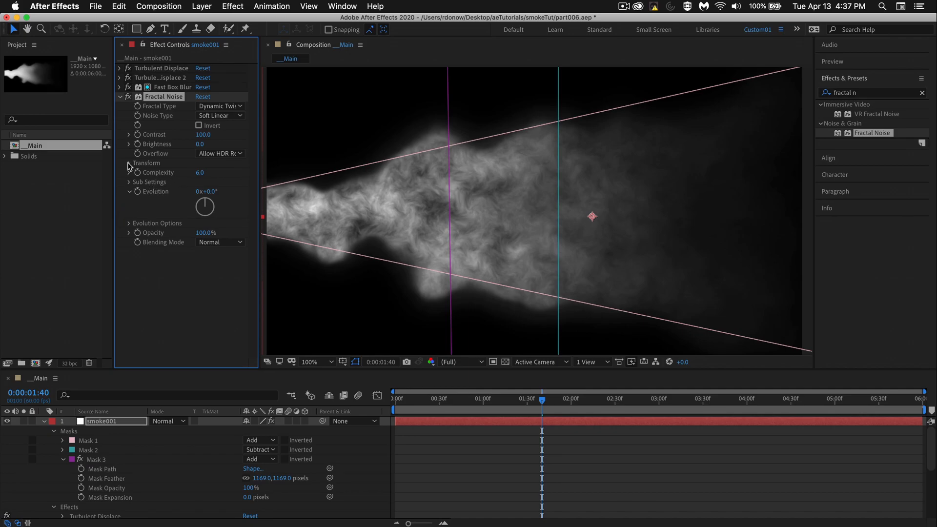
Set Fractal Noise scale 609, contrast 137, Hard Light blending, and lower brightness to -1
left_click(130, 163)
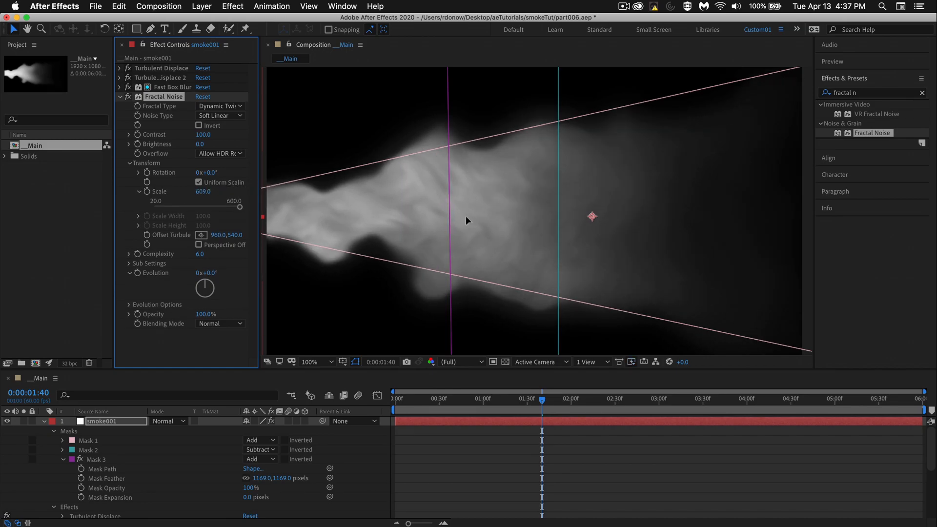
mouse_move(256, 199)
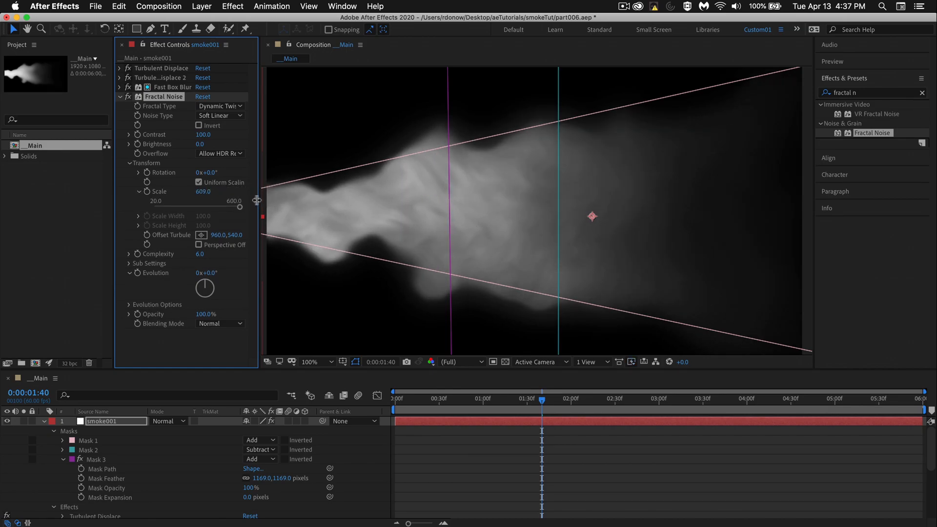
mouse_move(128, 170)
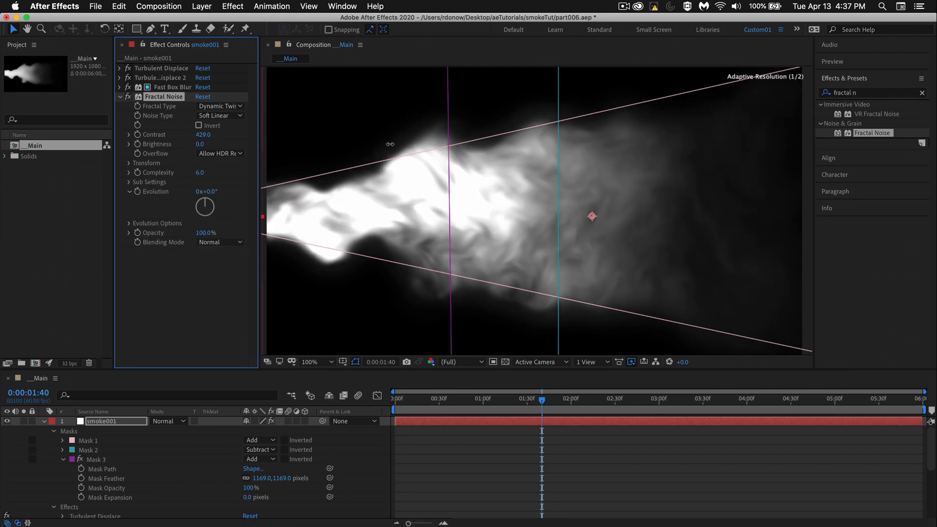
left_click_drag(203, 134, 197, 133)
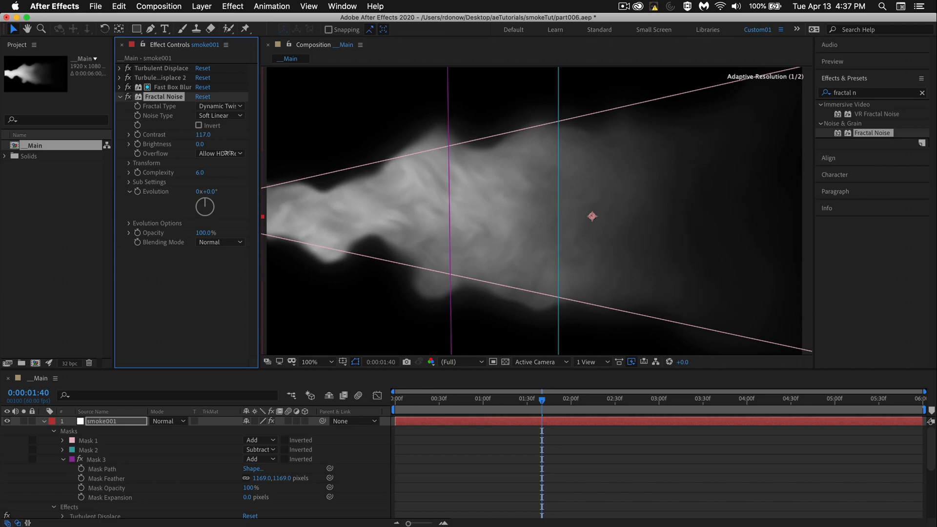
left_click_drag(203, 134, 215, 133)
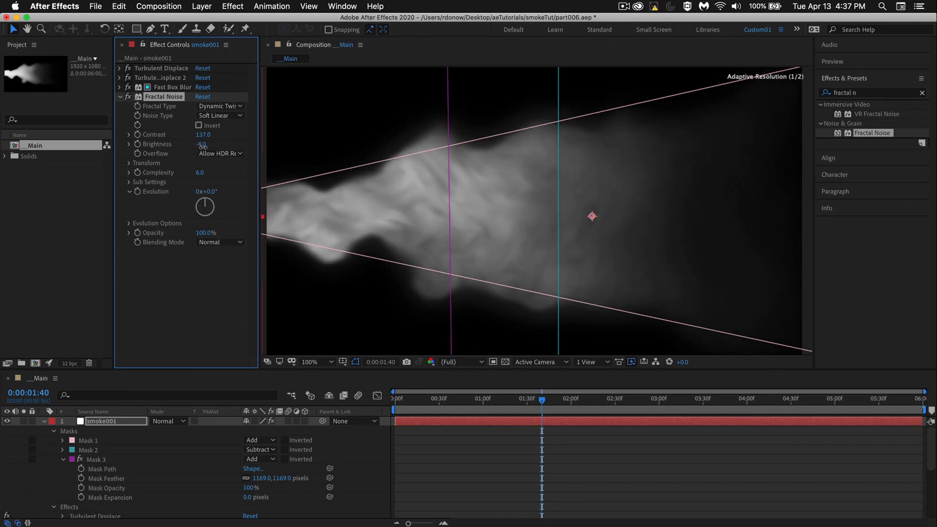
left_click(219, 242)
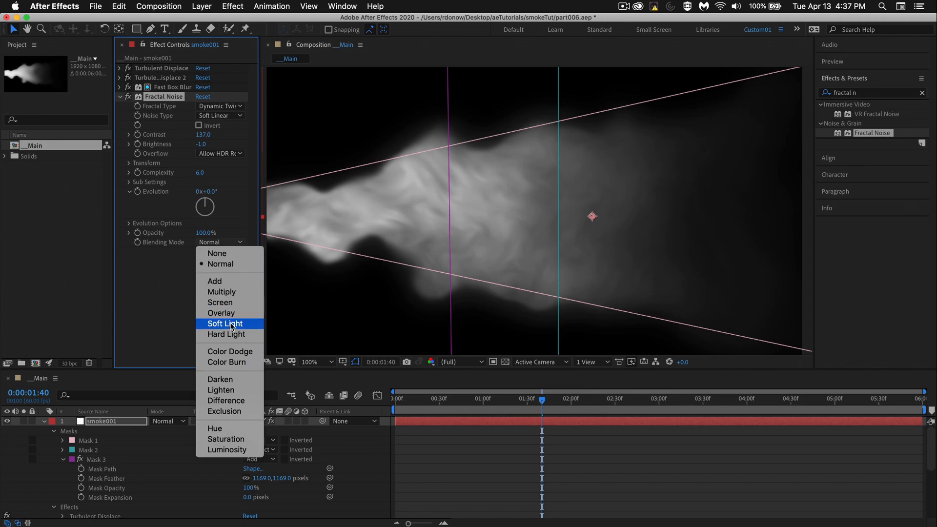
left_click(226, 334)
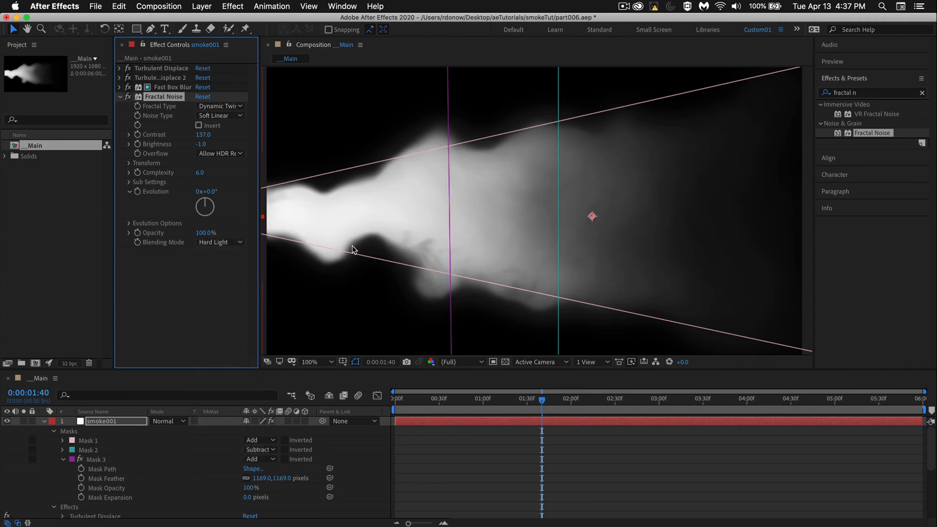
left_click_drag(202, 144, 191, 144)
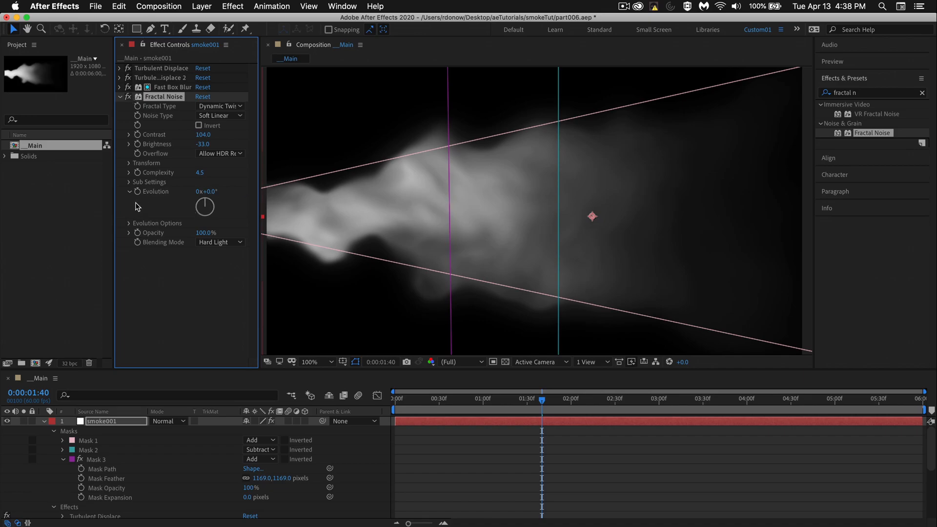
Adjust the Fractal Noise Sub Scaling and set Sub Influence to 89.2
left_click(129, 182)
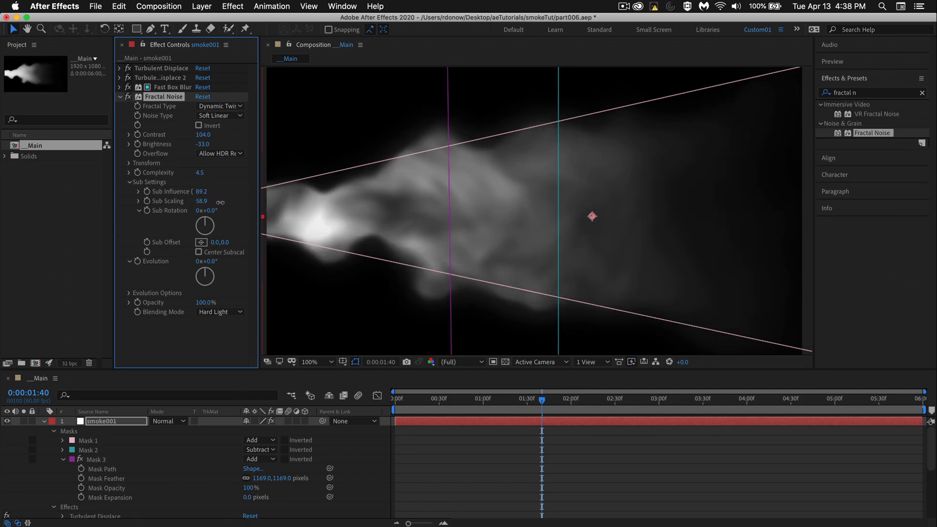
left_click_drag(202, 200, 203, 200)
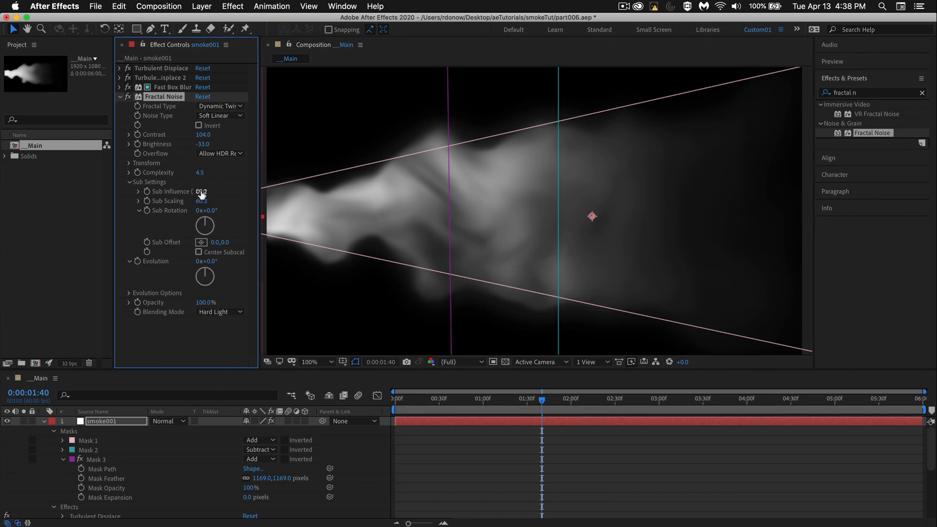
left_click_drag(200, 191, 206, 191)
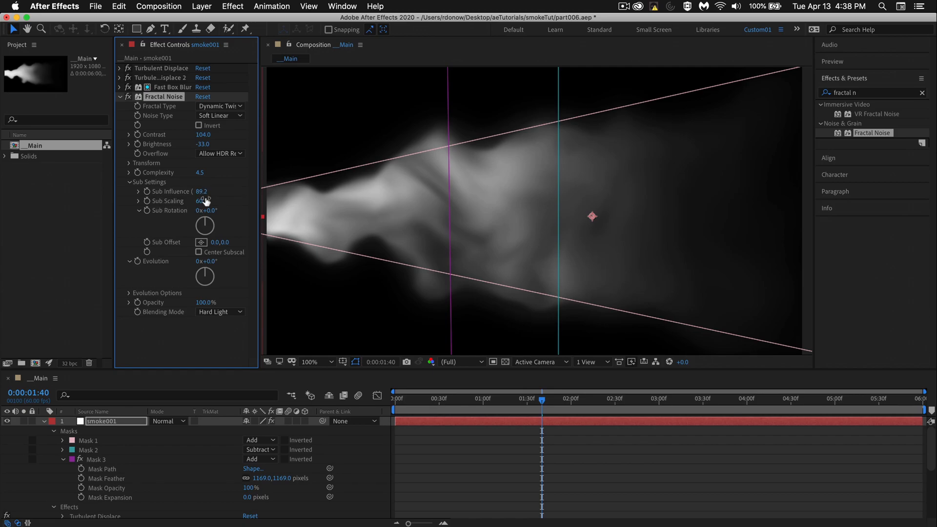
left_click(129, 163)
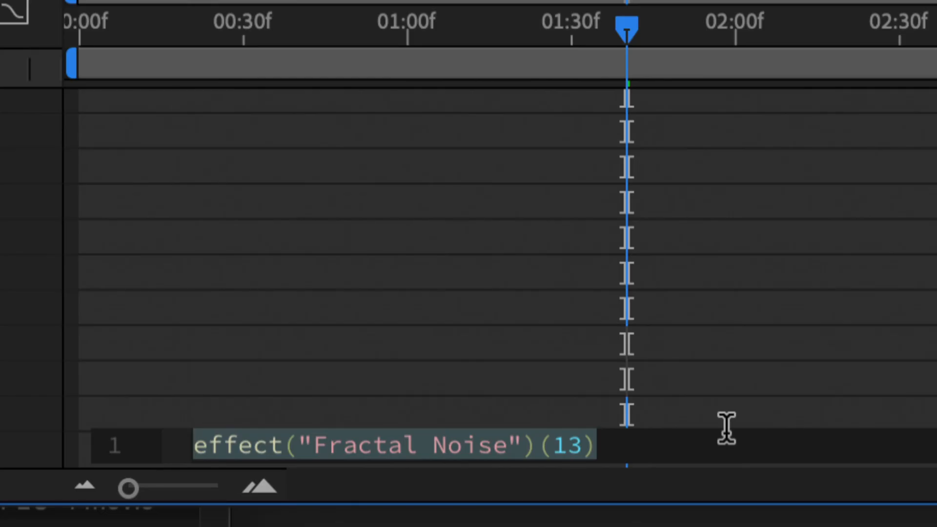
Drive Offset Turbulence with a [time*200,0] expression, then change it to [time*300,0]
key("ctrl+a")
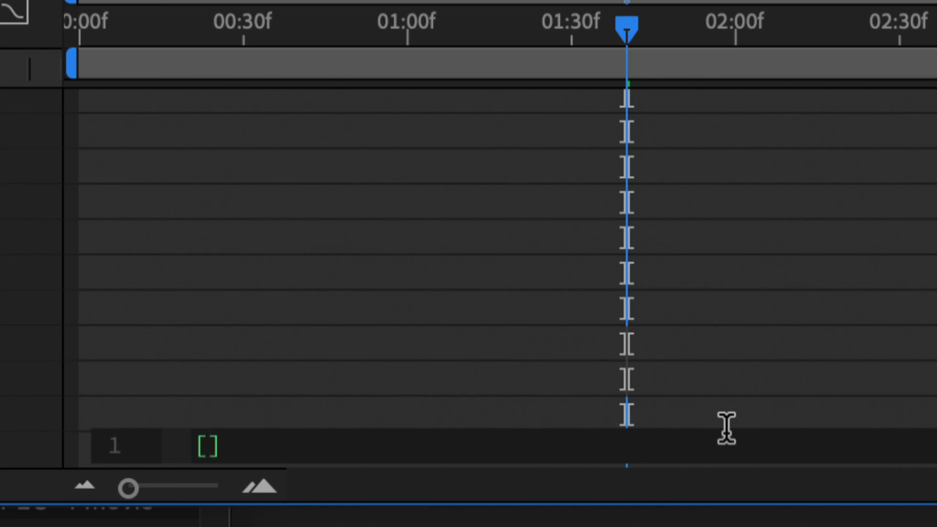
type("time*")
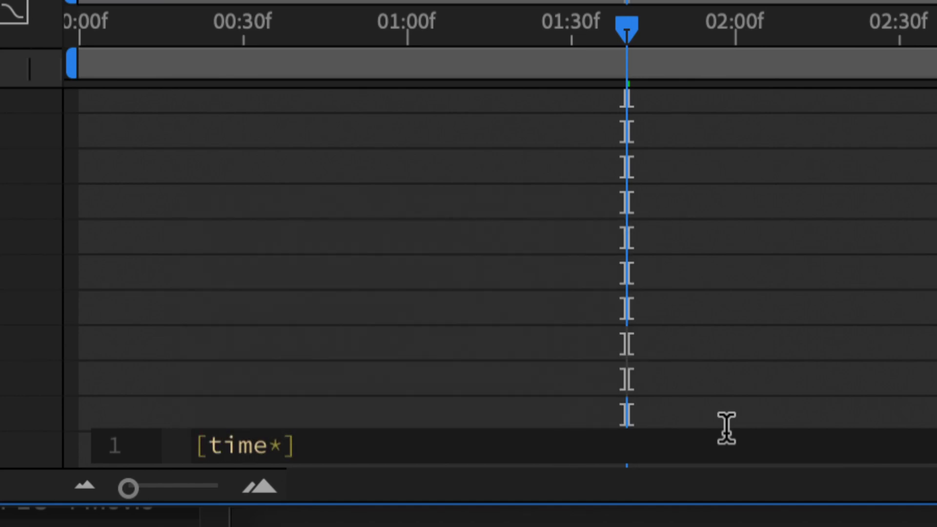
type("200,")
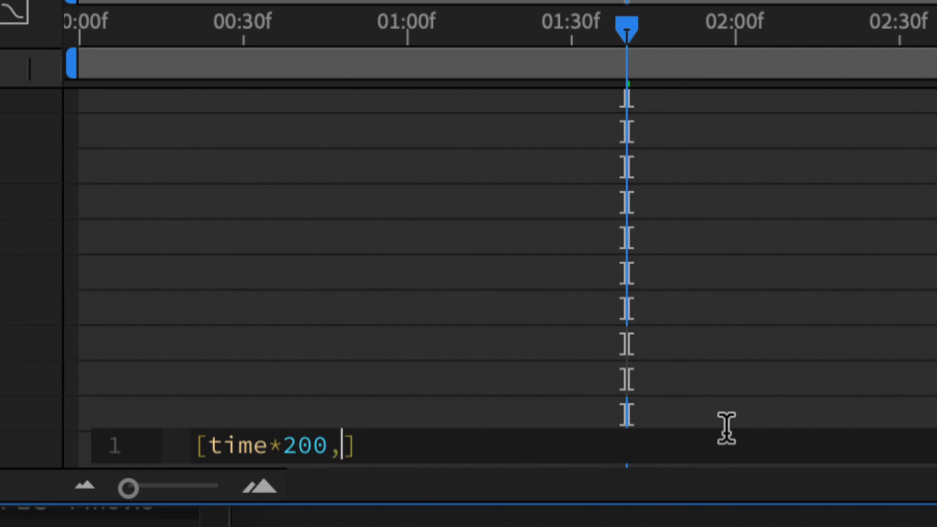
type("0")
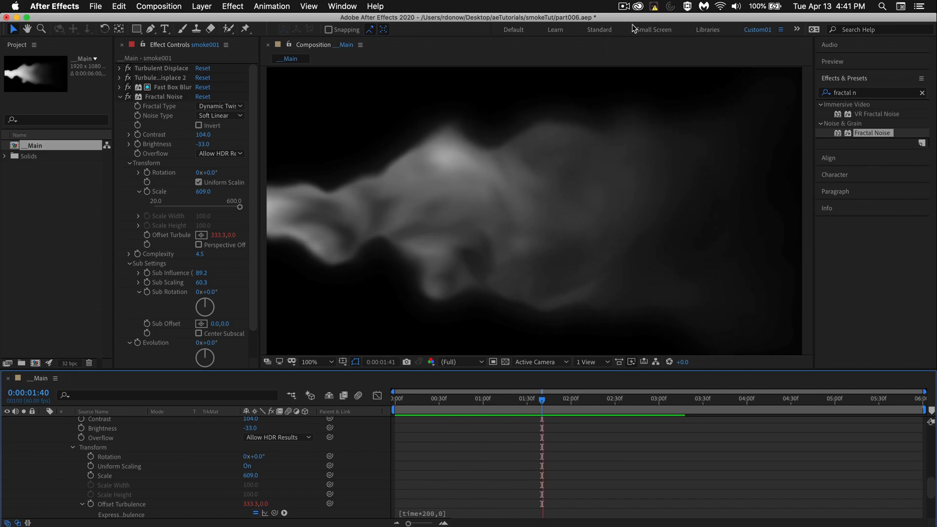
left_click(445, 399)
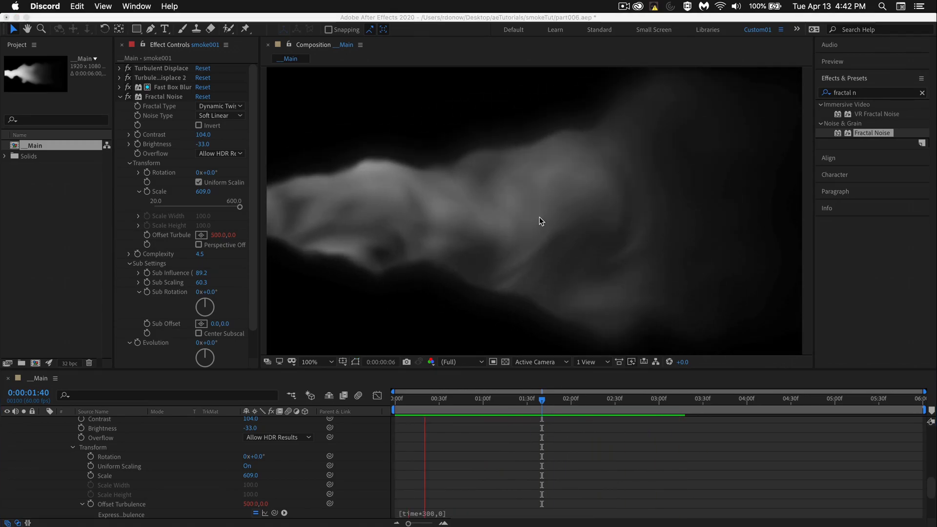
left_click(599, 398)
type("time*")
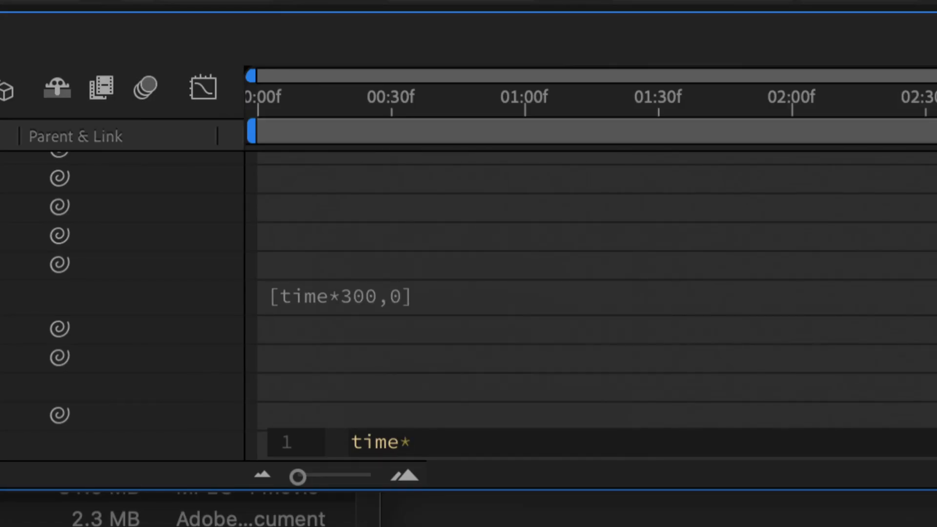
Animate Evolution with a time*75 expression and collapse the Evolution property
type("100")
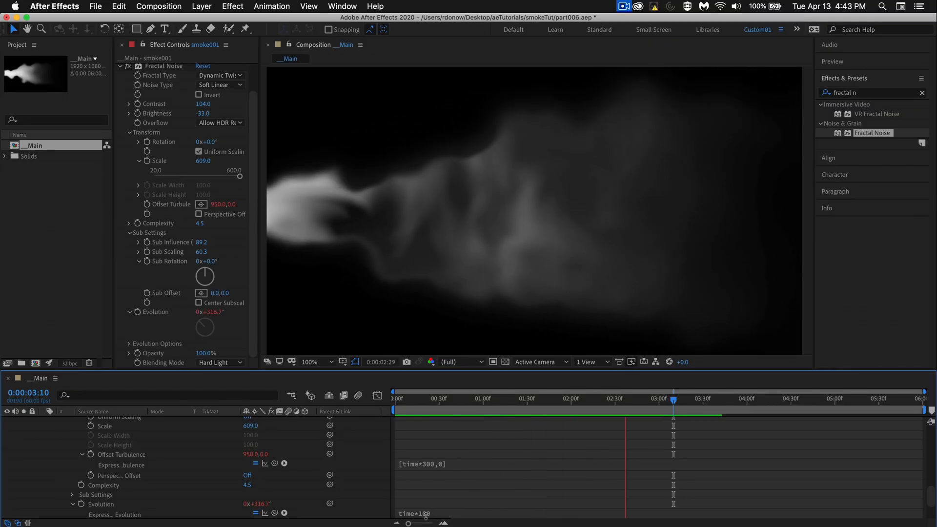
left_click(472, 398)
type("75")
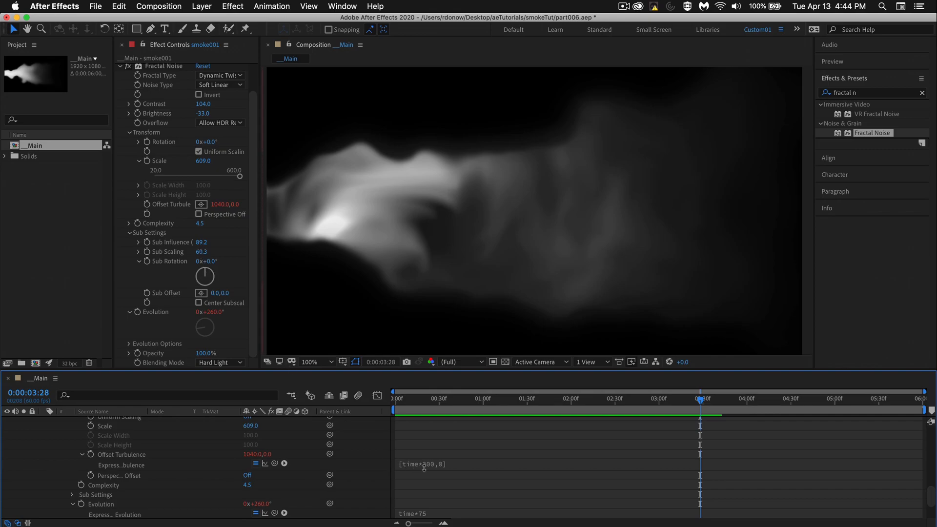
double_click(421, 464)
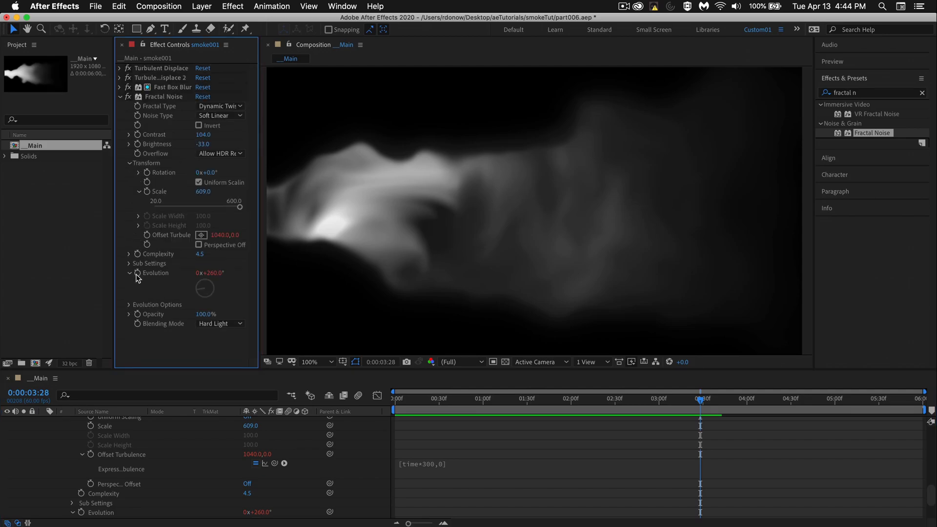
left_click(130, 264)
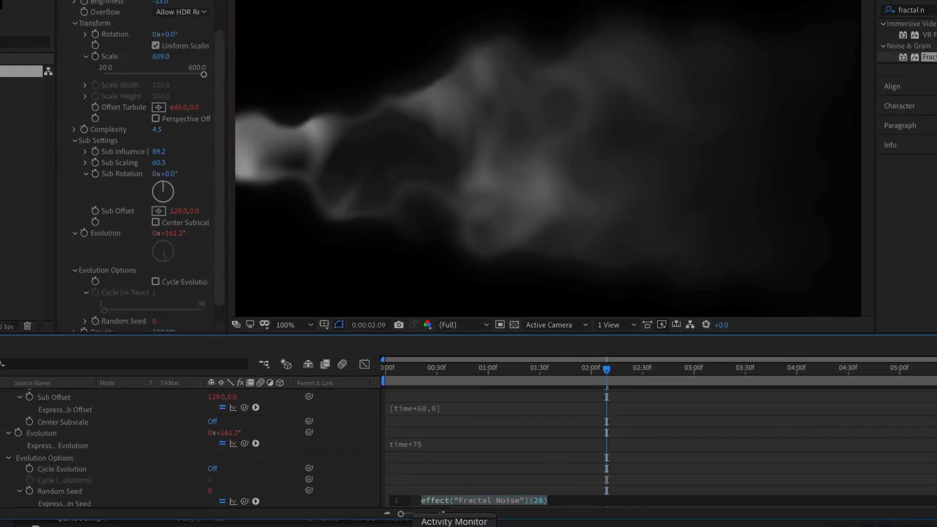
Type 'valu' into the Random Seed expression
type("valu")
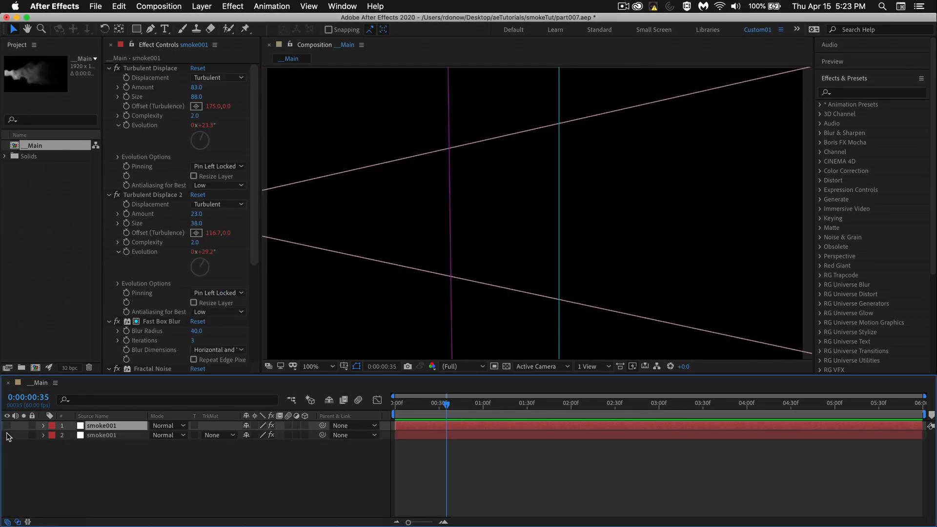
Make both smoke001 layers visible and apply Displacement Map to the top layer
left_click(6, 426)
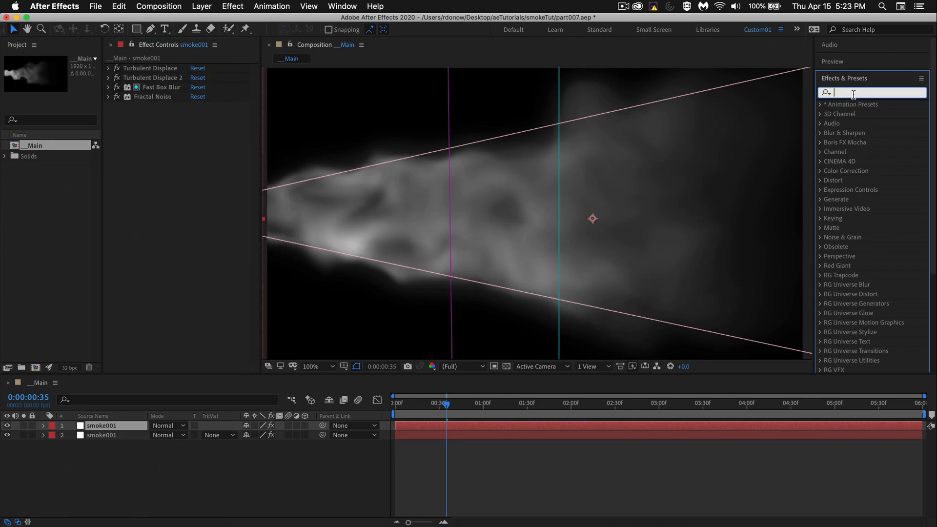
type("displ")
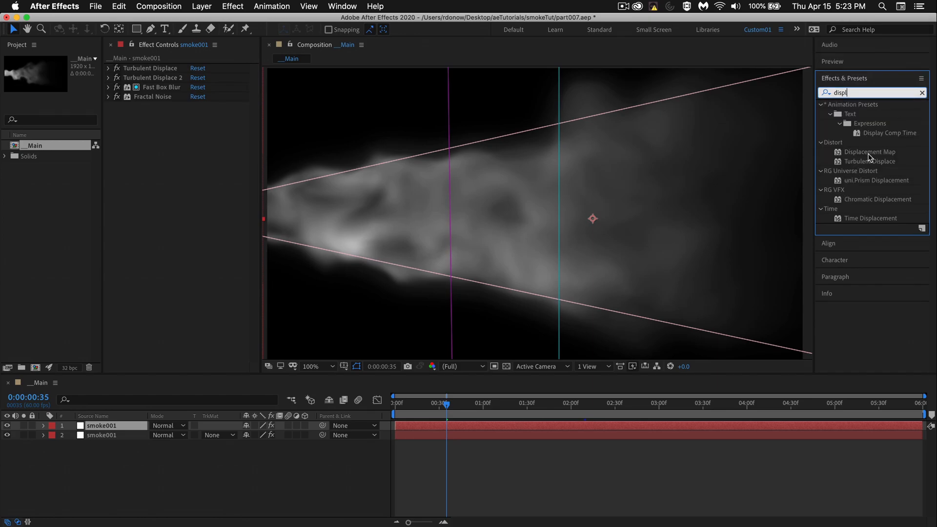
left_click(871, 151)
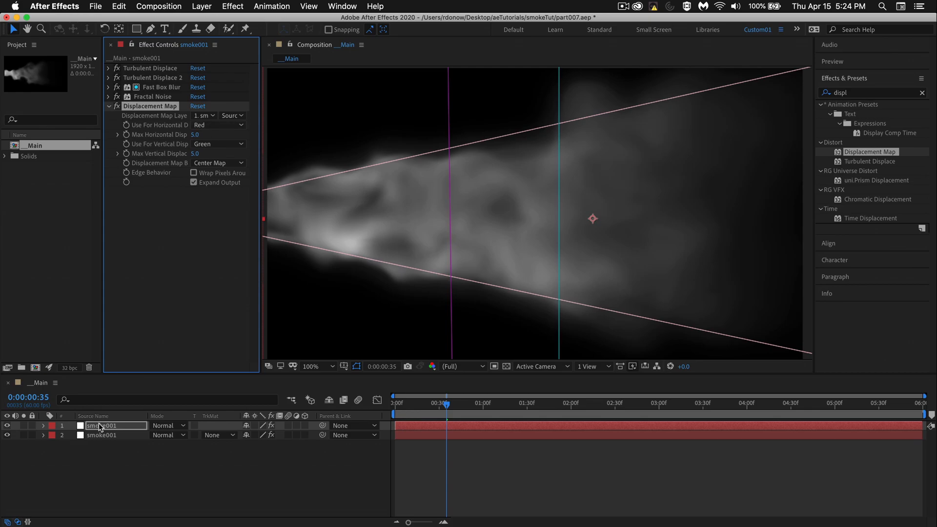
Displace using layer 2 smoke001 Effects & Masks: horizontal Alpha at 73, vertical 84
left_click(203, 116)
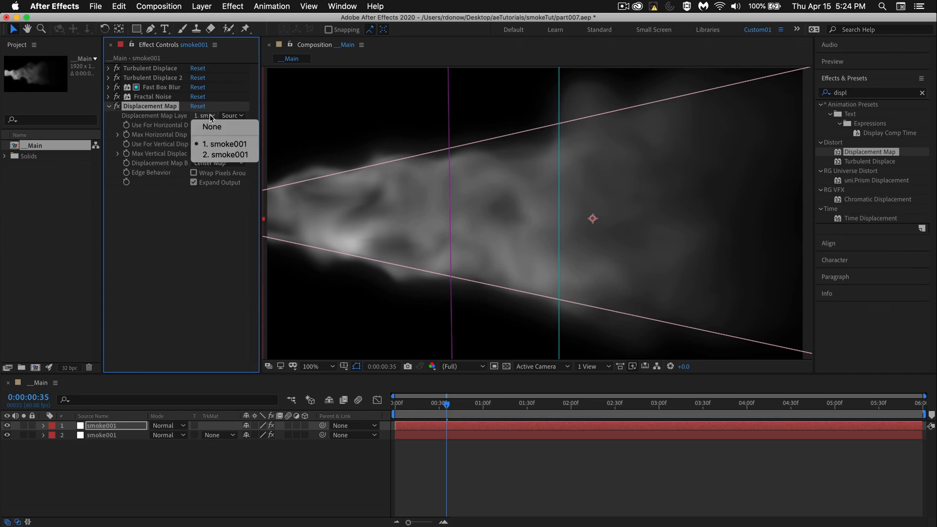
left_click(225, 154)
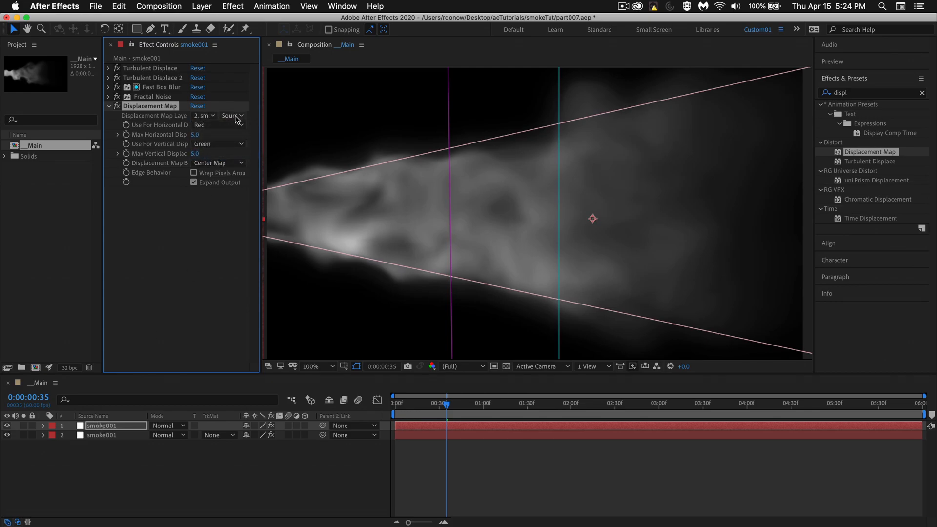
left_click(232, 115)
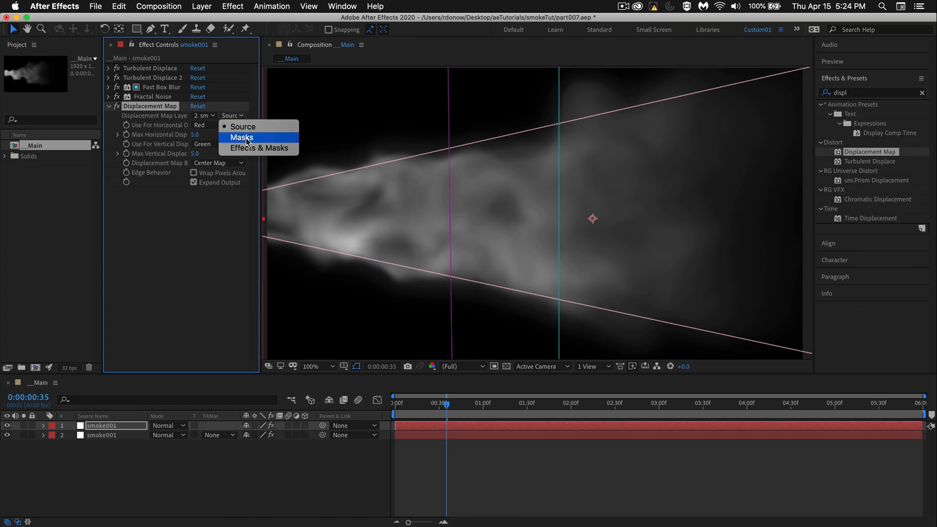
mouse_move(258, 148)
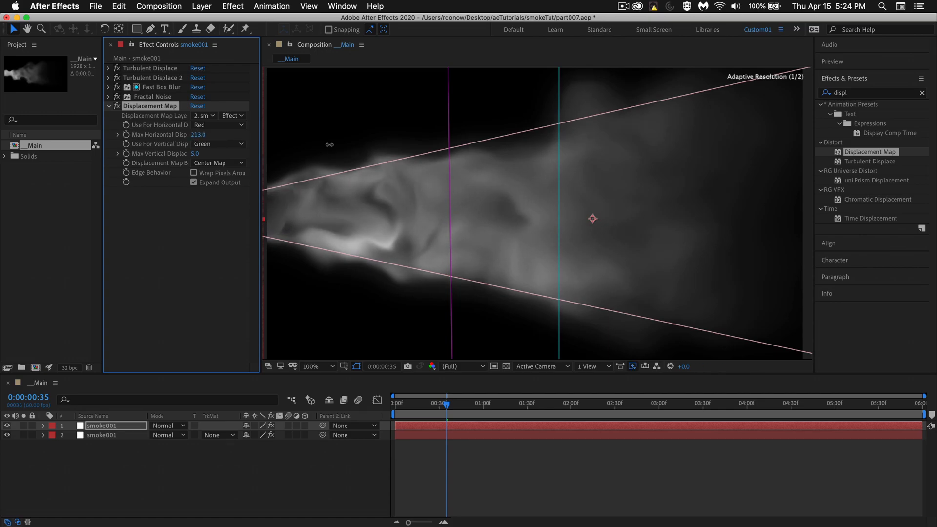
type("90.0")
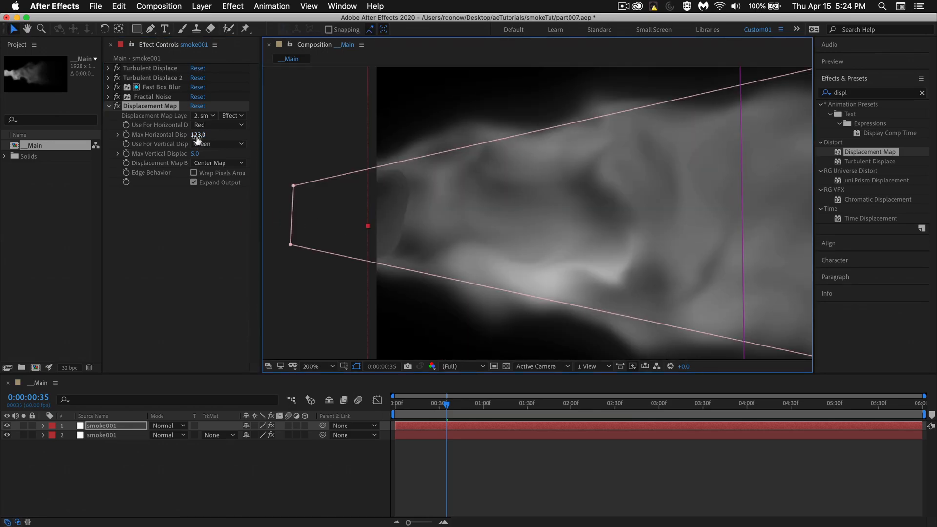
left_click_drag(203, 134, 179, 134)
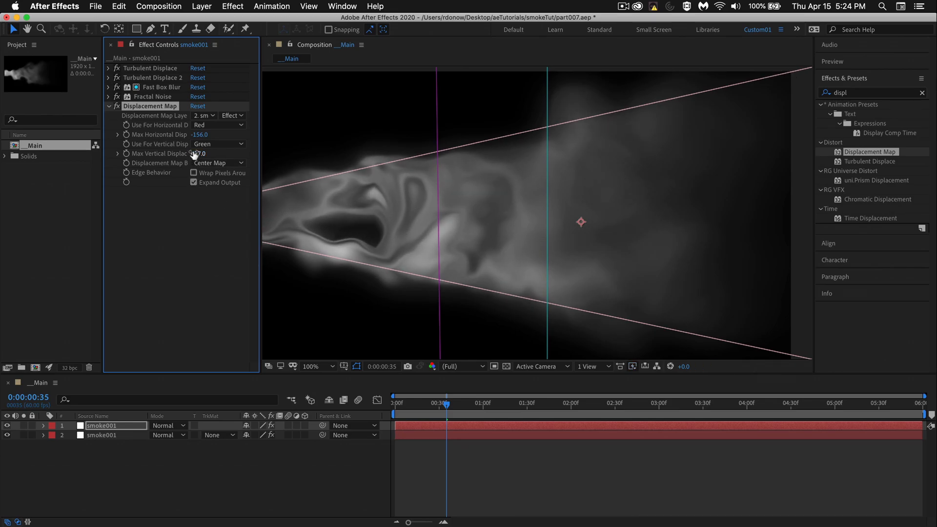
left_click_drag(198, 152, 216, 152)
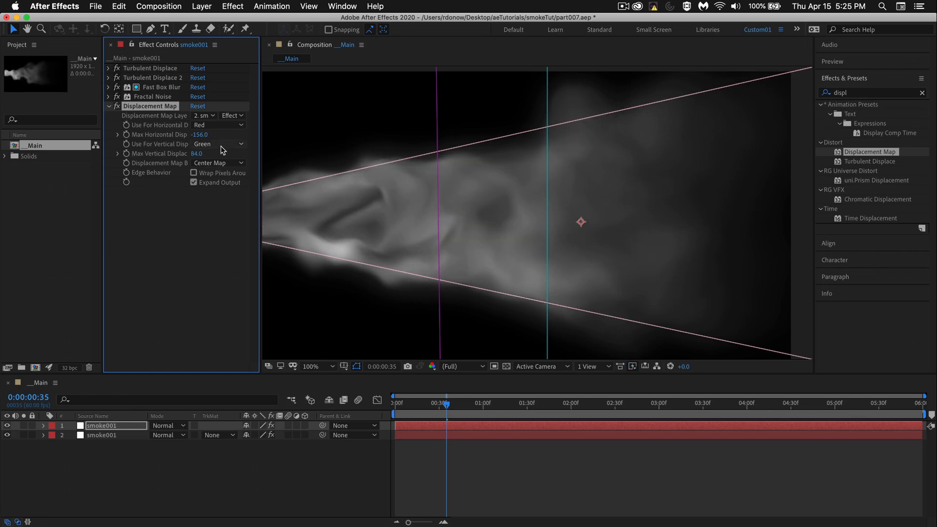
mouse_move(221, 130)
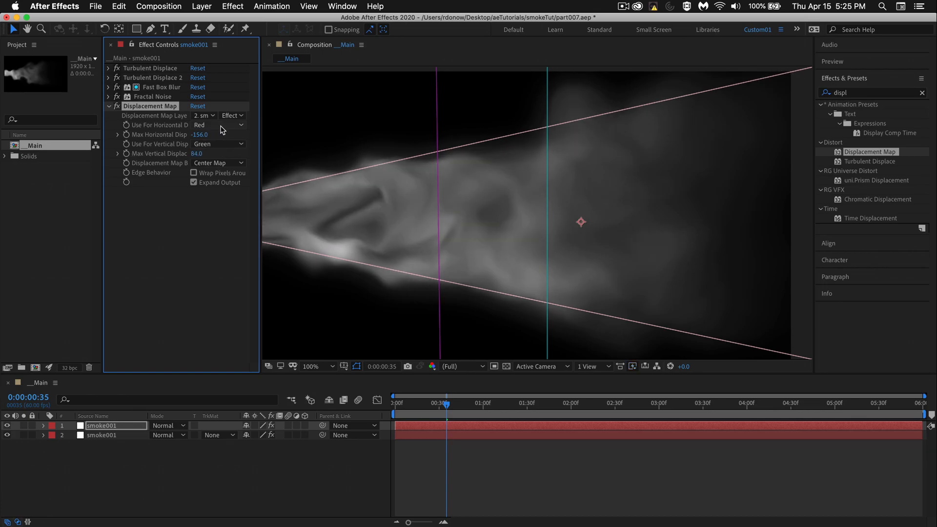
left_click(210, 124)
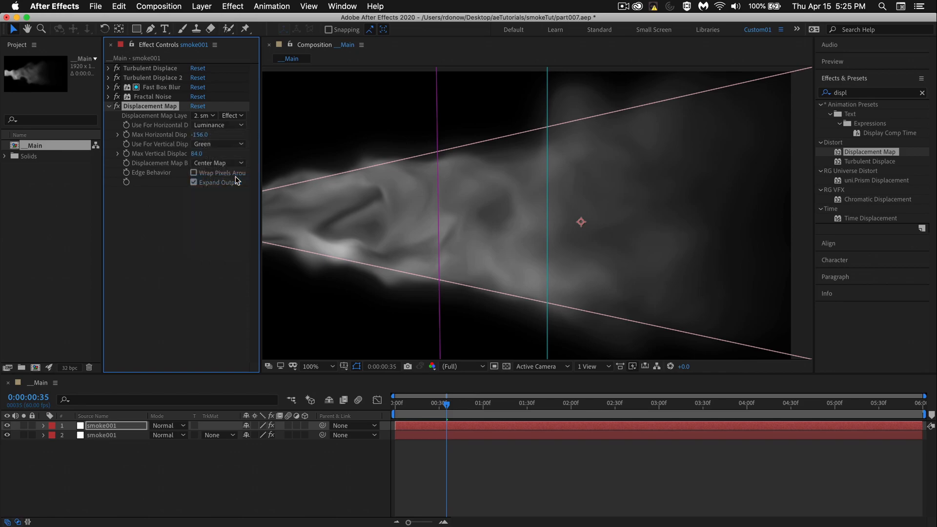
left_click(219, 125)
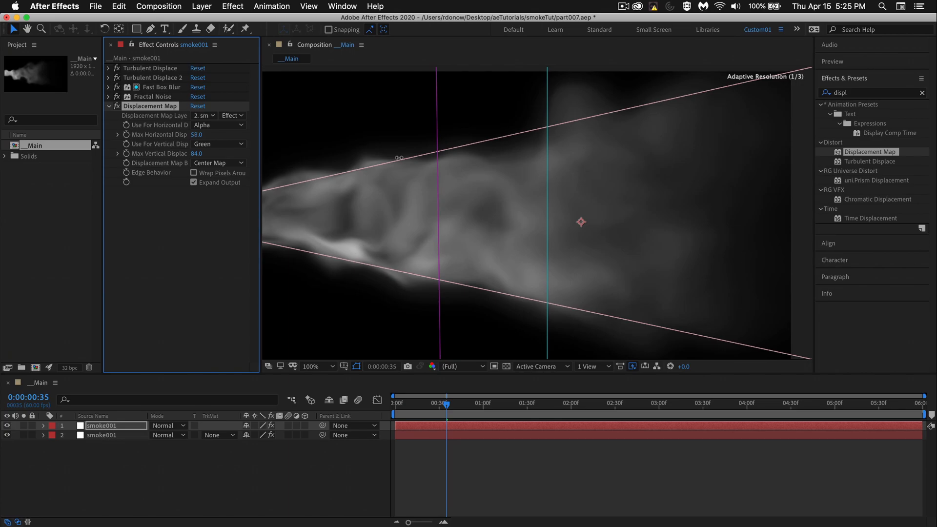
left_click_drag(196, 135, 205, 134)
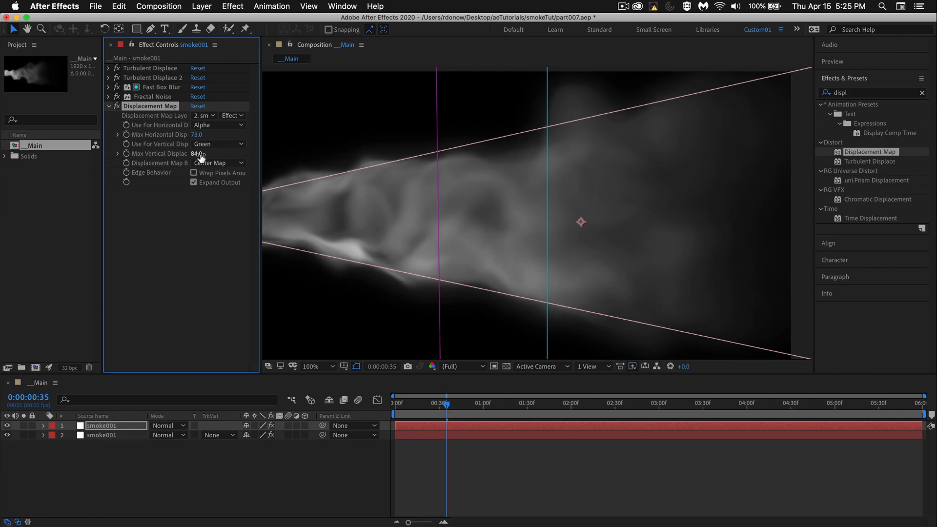
Blend the top smoke001 layer over the second smoke001 layer with Overlay mode
left_click(167, 426)
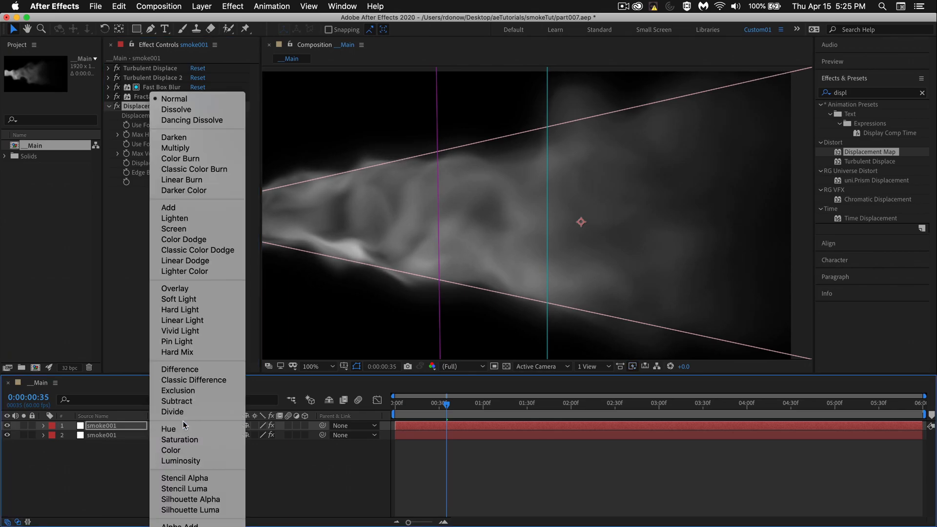
left_click(175, 98)
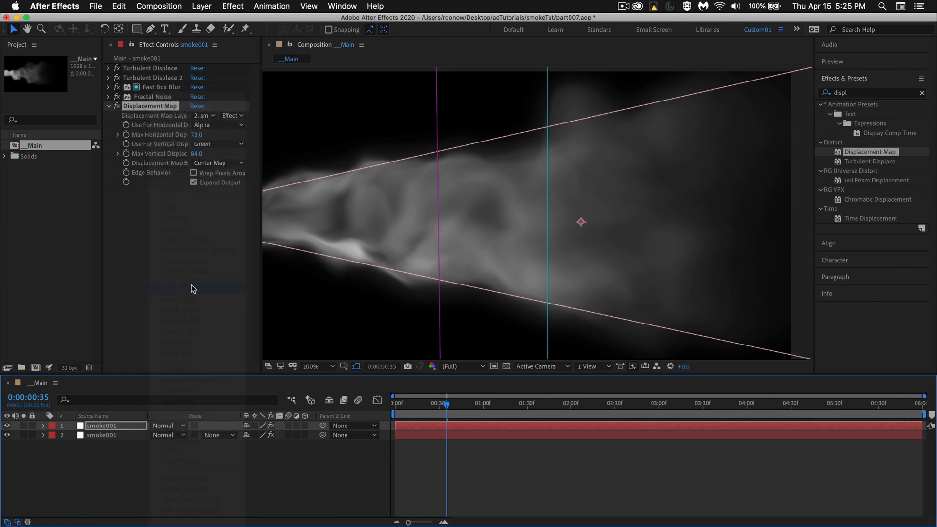
left_click(168, 425)
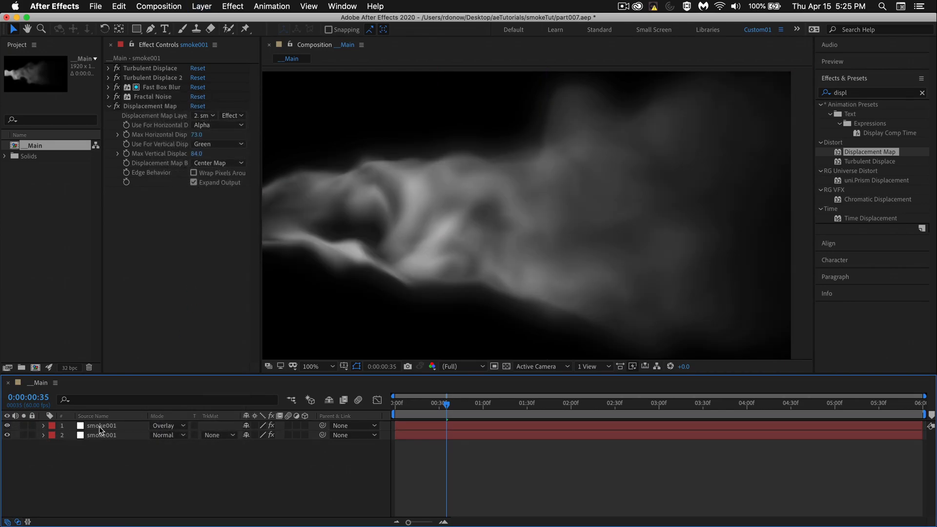
left_click(101, 426)
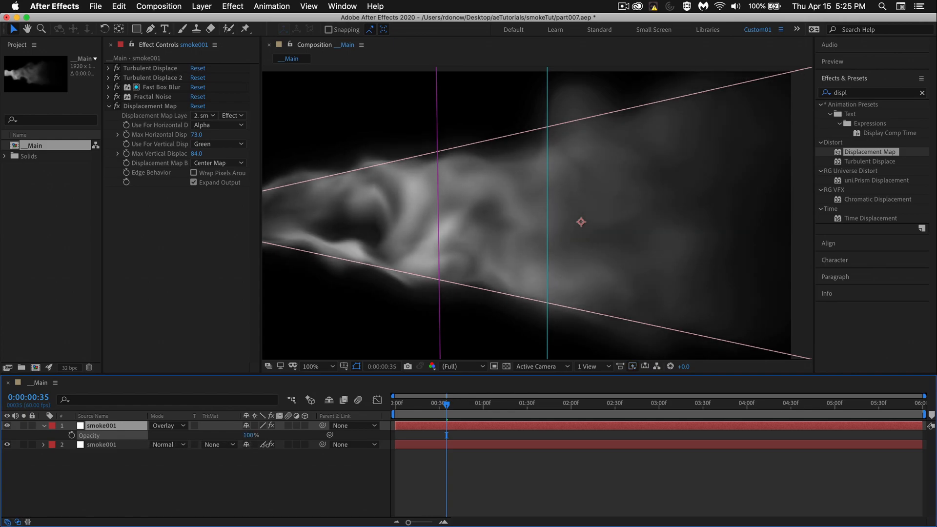
left_click(43, 426)
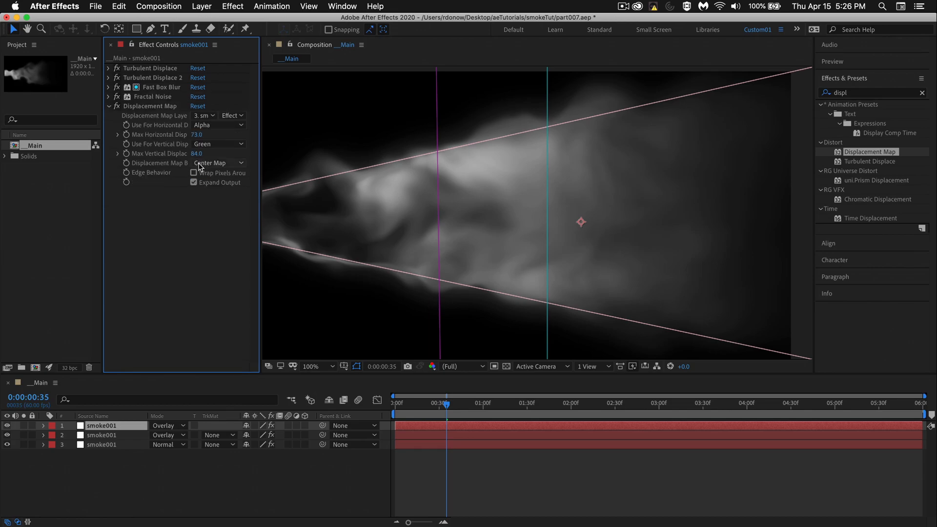
Drive Displacement Map by layer 2 smoke001 luminance, with max displacements 92 and 360
left_click(218, 124)
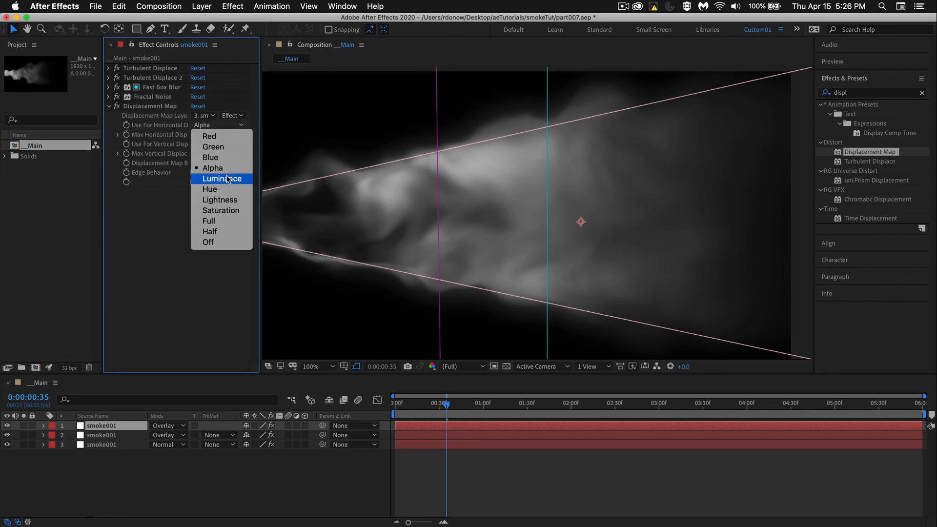
left_click(221, 178)
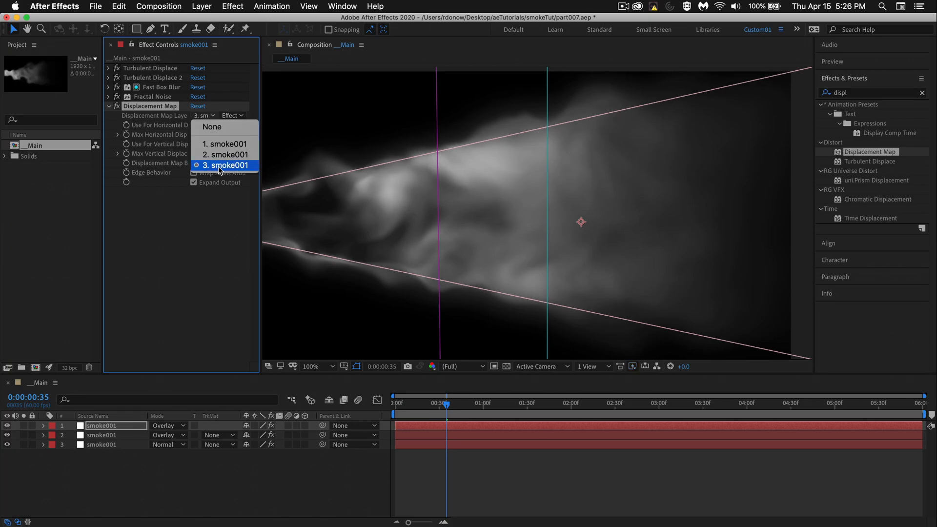
mouse_move(225, 155)
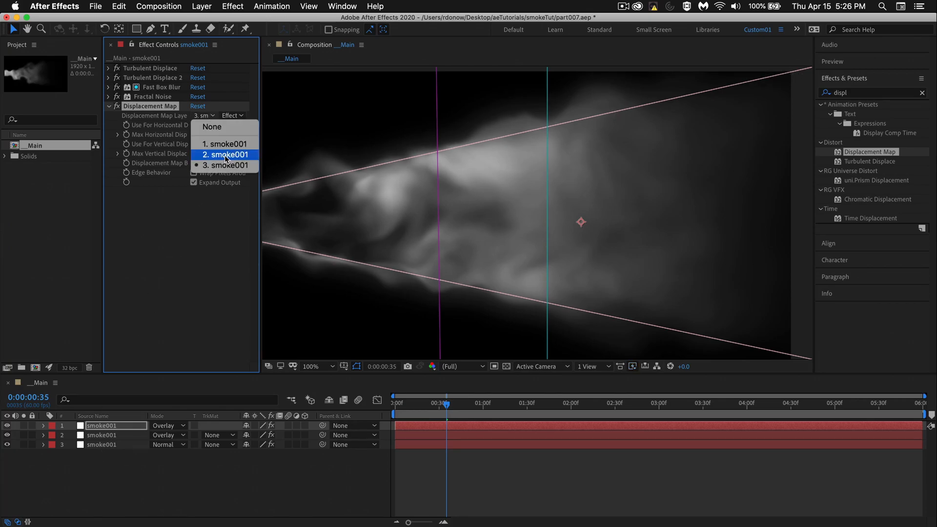
left_click(225, 154)
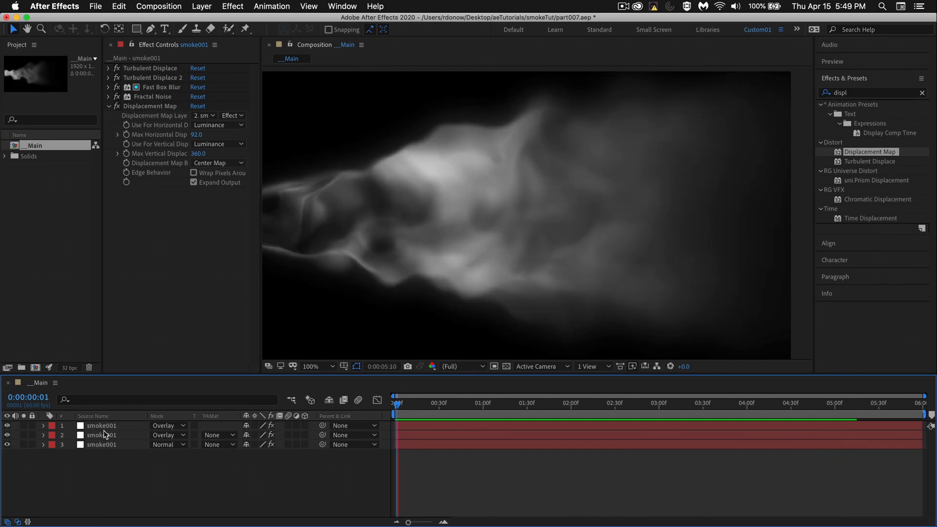
left_click(575, 403)
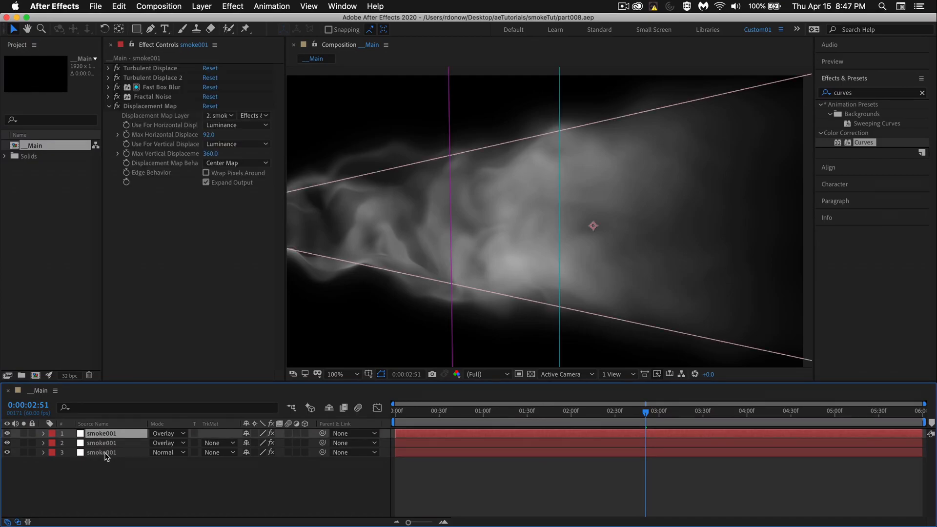
Pre-compose the three smoke001 layers into smoke01, rotate it -53°, and duplicate it as smoke02
right_click(102, 452)
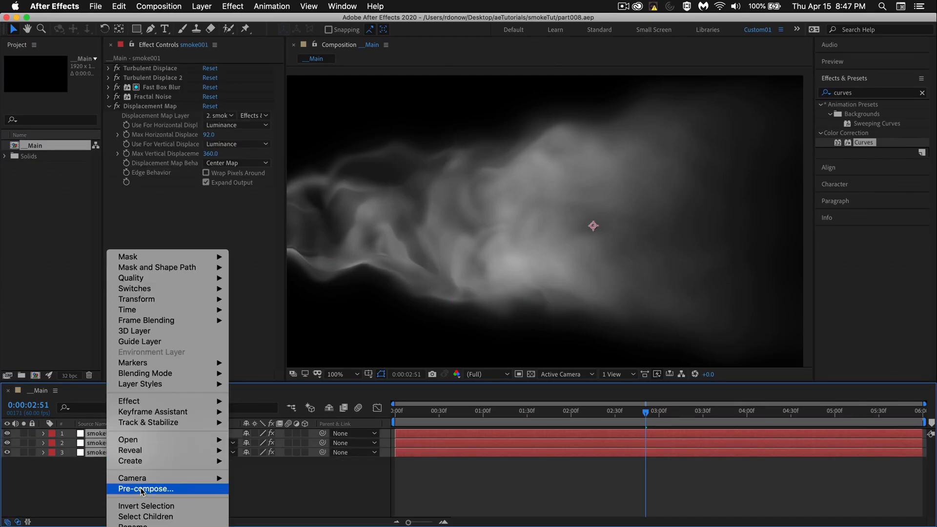
left_click(146, 489)
type("smoke01")
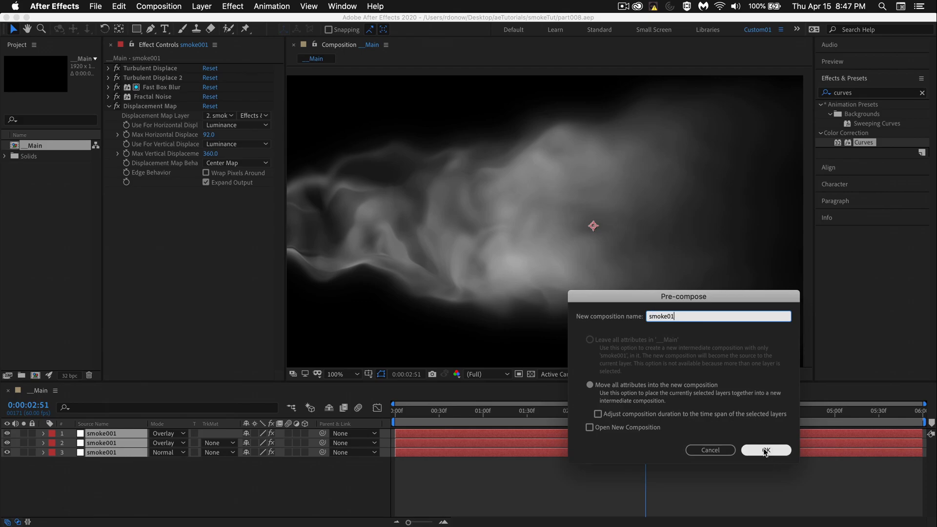
left_click(766, 450)
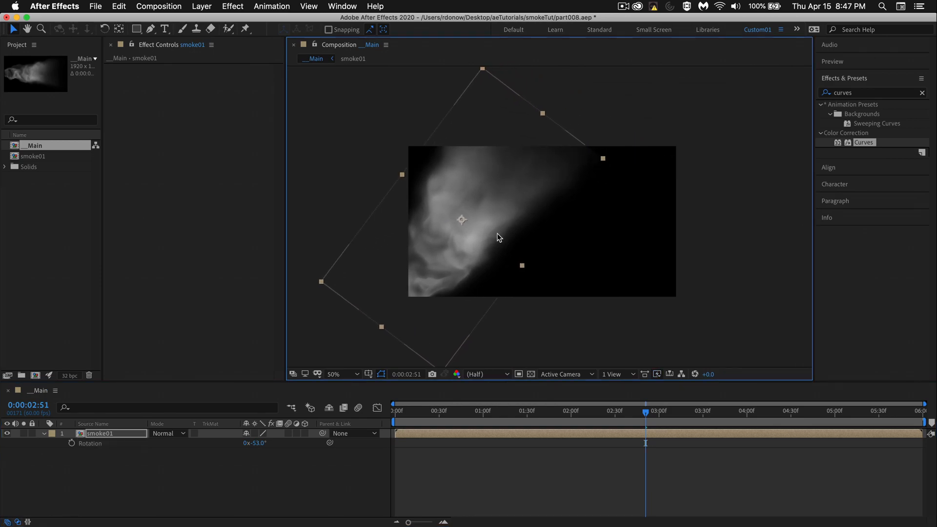
left_click(34, 156)
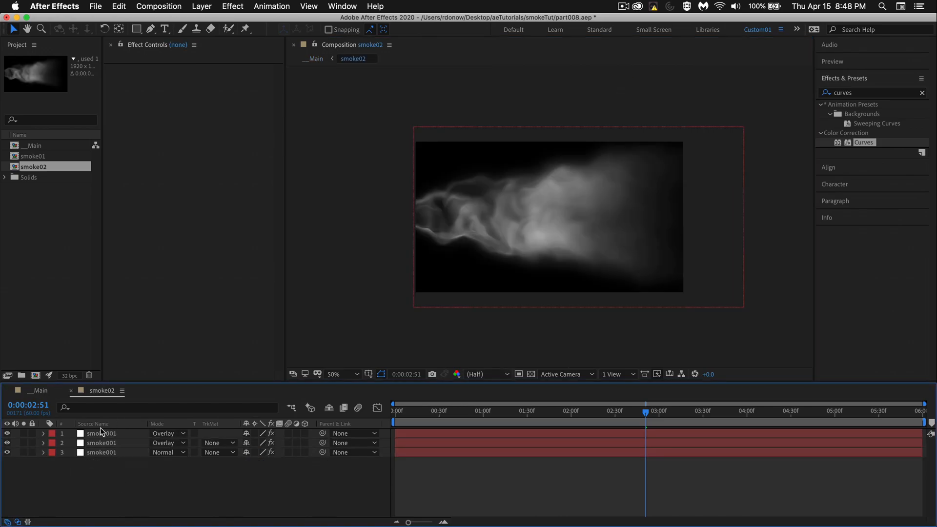
Change the smoke001 layers' Random Seed values in smoke02, e.g. 16 and 71 on layer 1
left_click(102, 442)
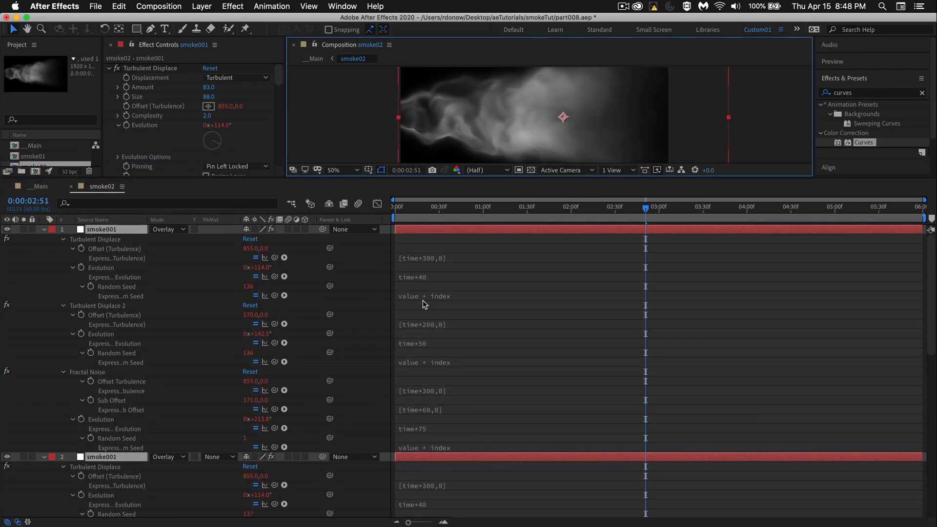
mouse_move(354, 293)
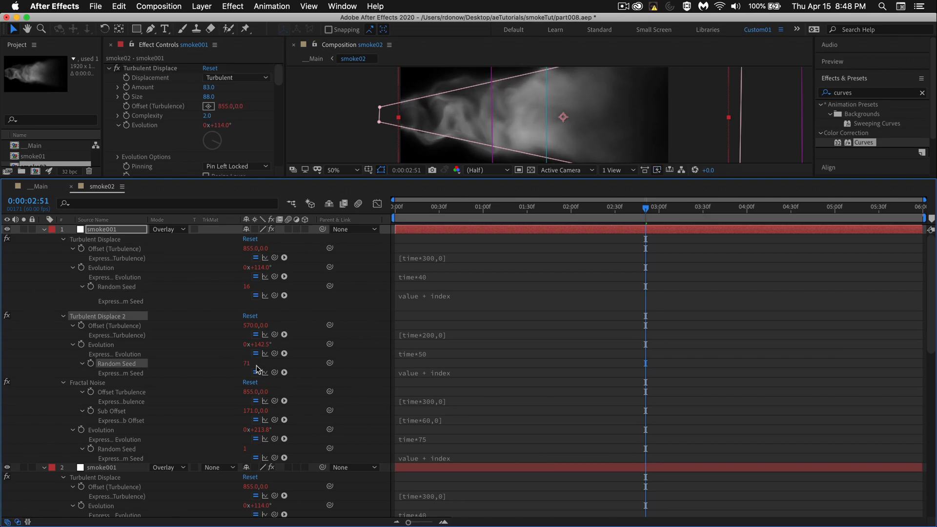
scroll("down", 3)
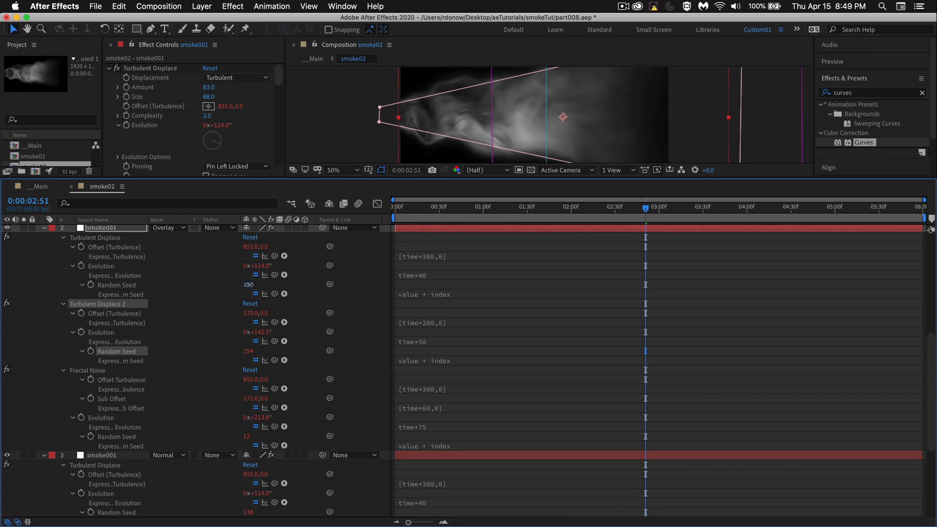
scroll("down", 3)
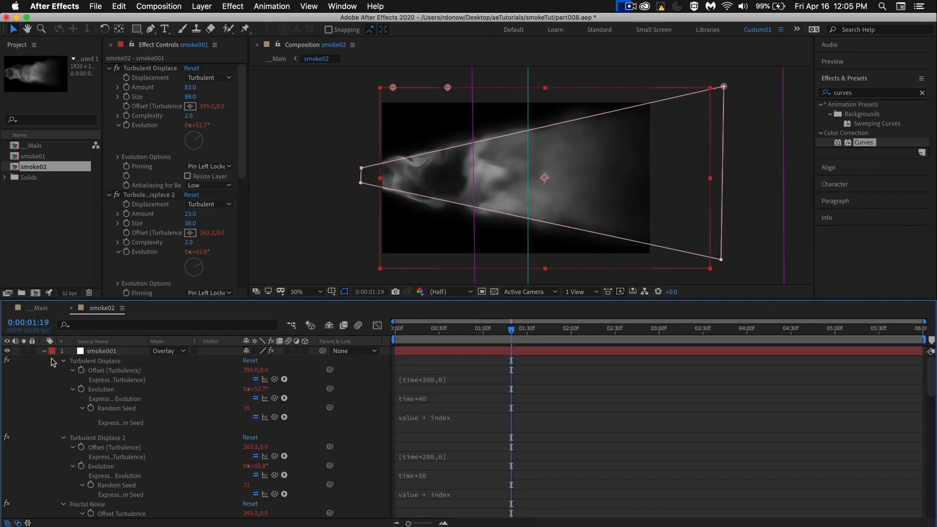
Narrow the smoke001 layers' masks in smoke02 into thin wedge shapes
left_click(45, 351)
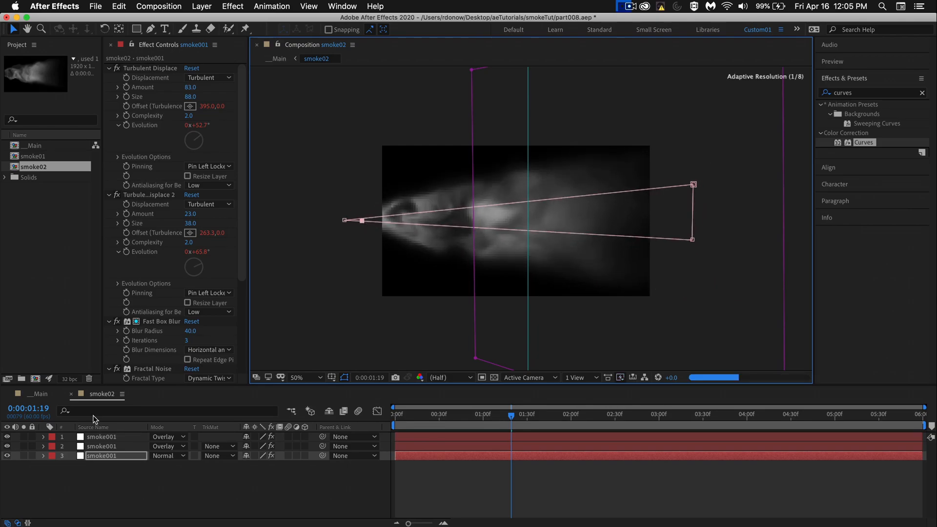
left_click(102, 445)
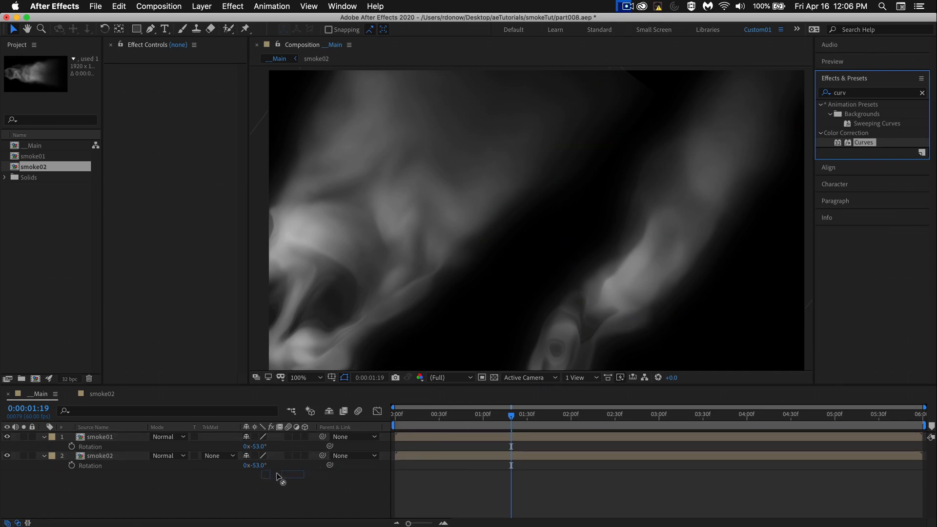
Apply Curves to smoke02 and boost its red and green channels toward orange
double_click(863, 142)
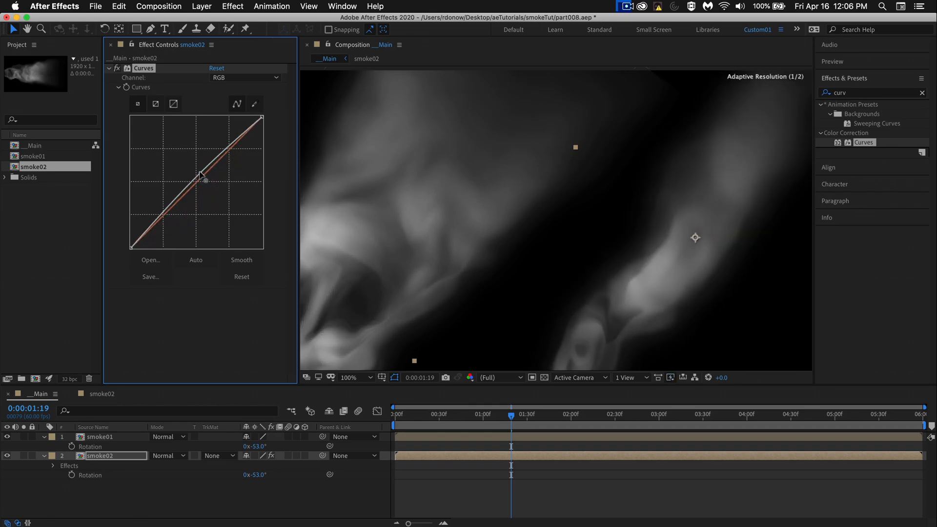
left_click(245, 78)
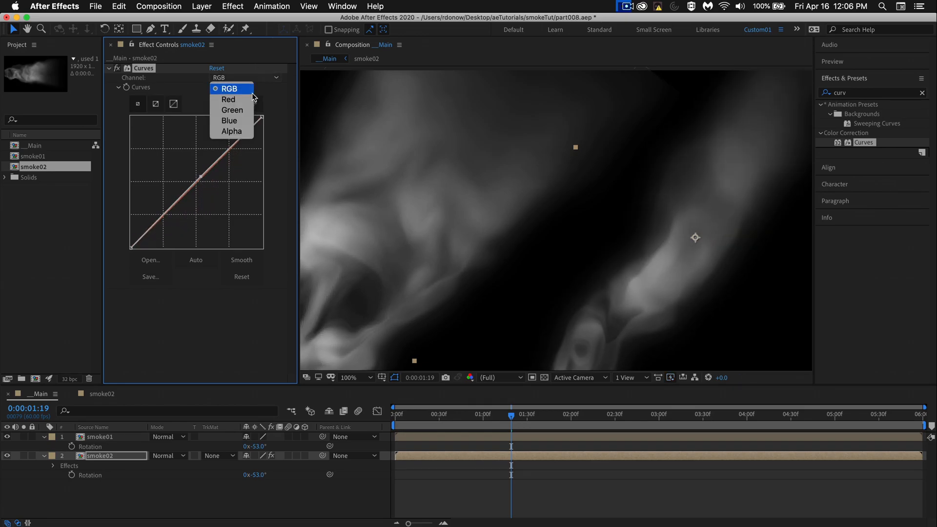
left_click(228, 99)
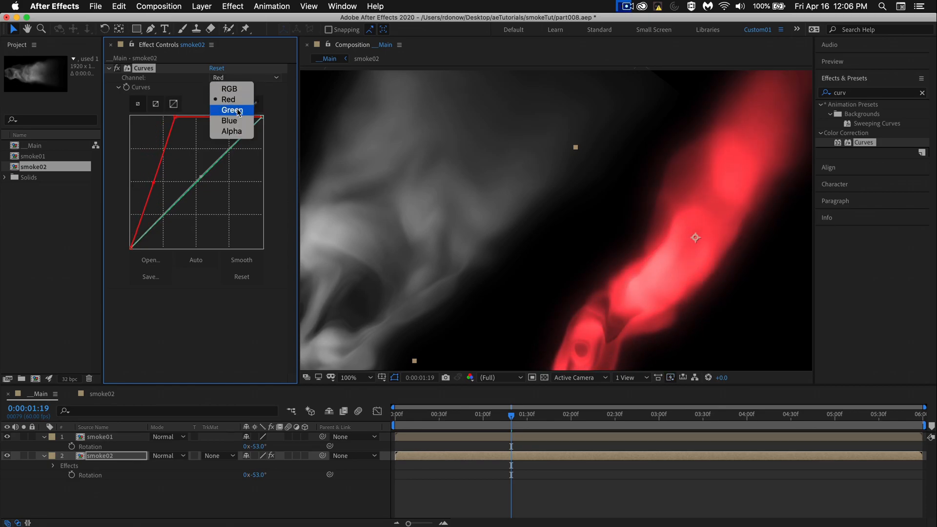
left_click(232, 110)
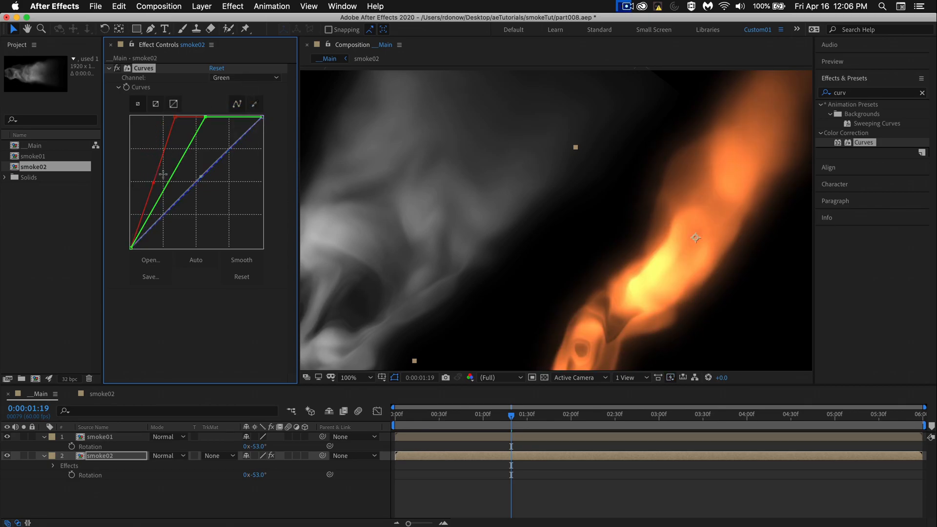
left_click_drag(167, 173, 190, 167)
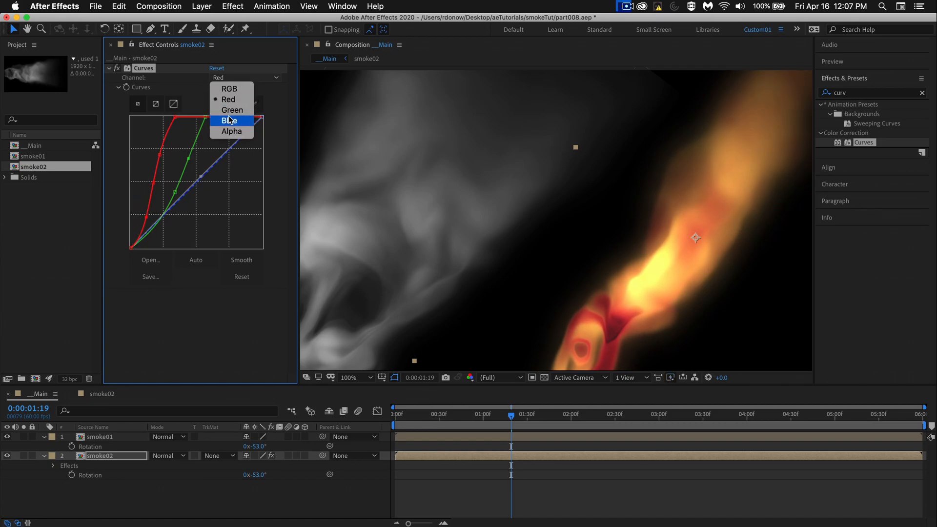
Adjust the blue channel, raise the alpha curve to thicken the fire, and preview a later frame
left_click(229, 88)
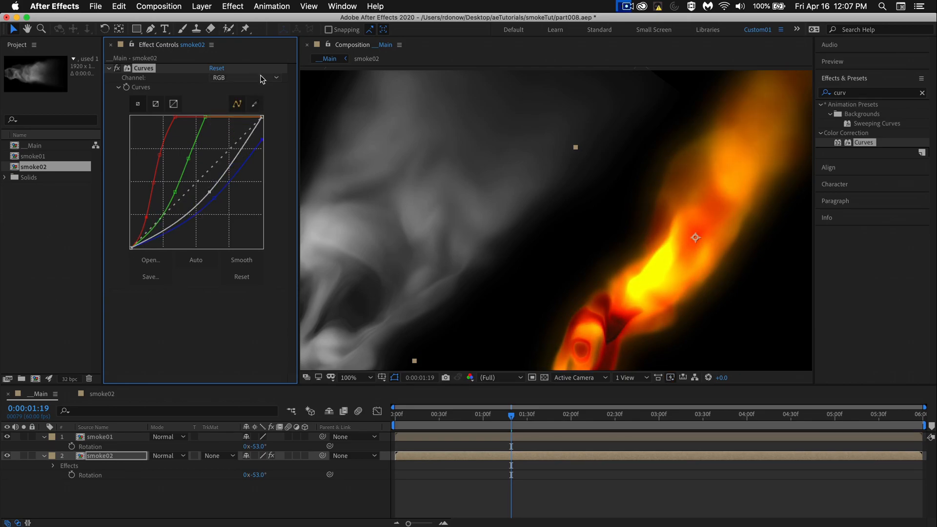
left_click(245, 77)
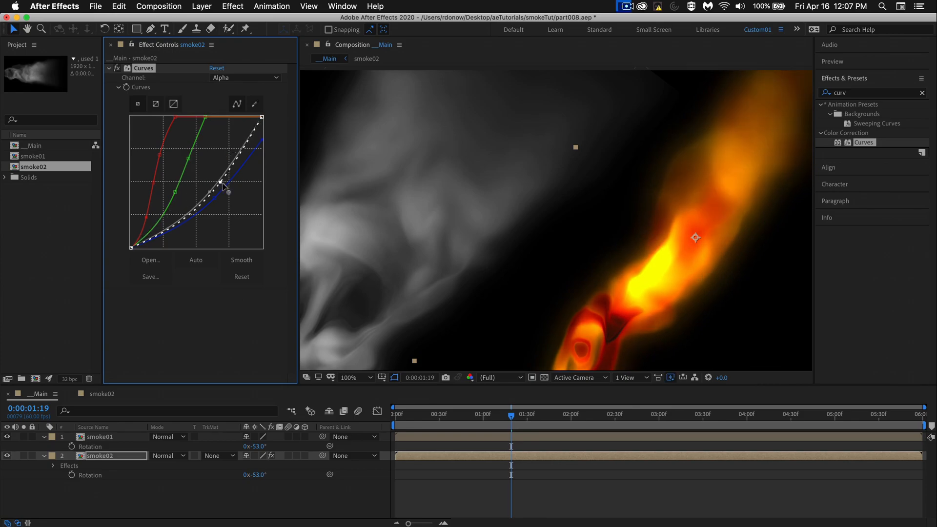
left_click_drag(223, 183, 206, 172)
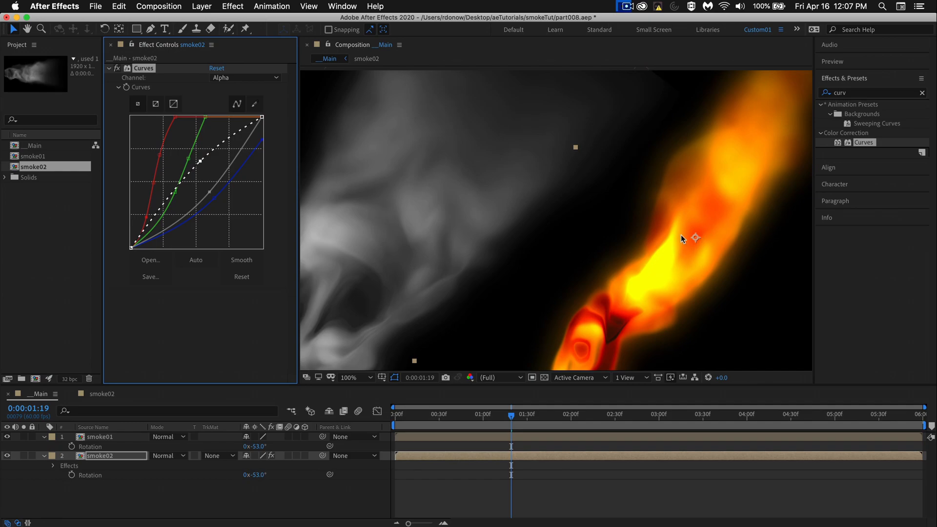
mouse_move(426, 206)
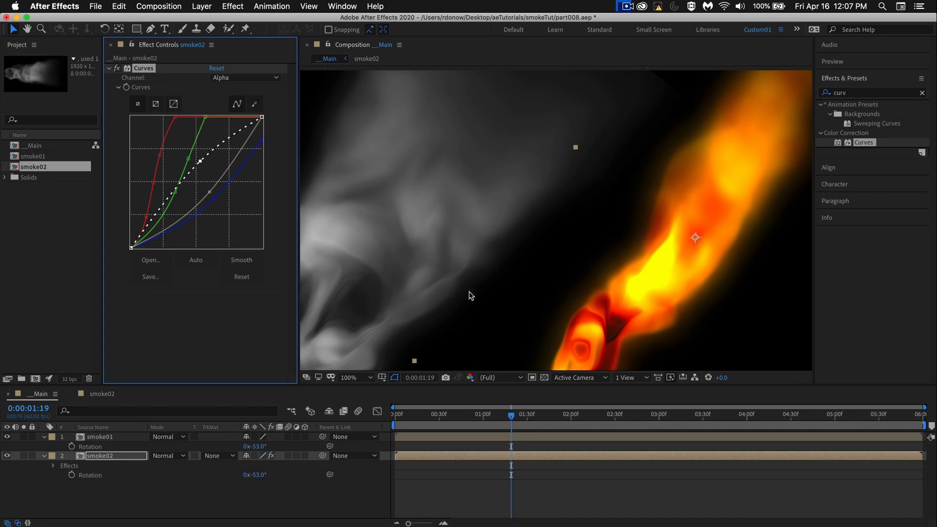
left_click(569, 413)
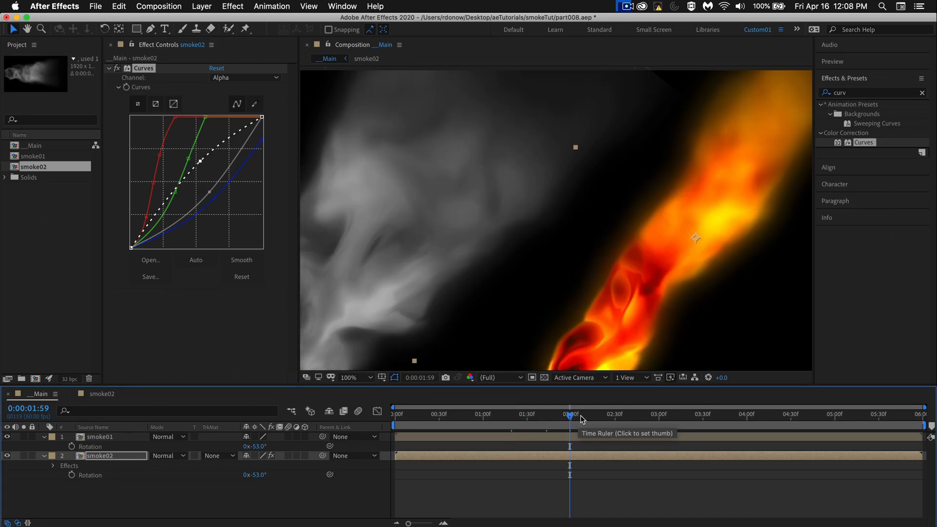
mouse_move(589, 430)
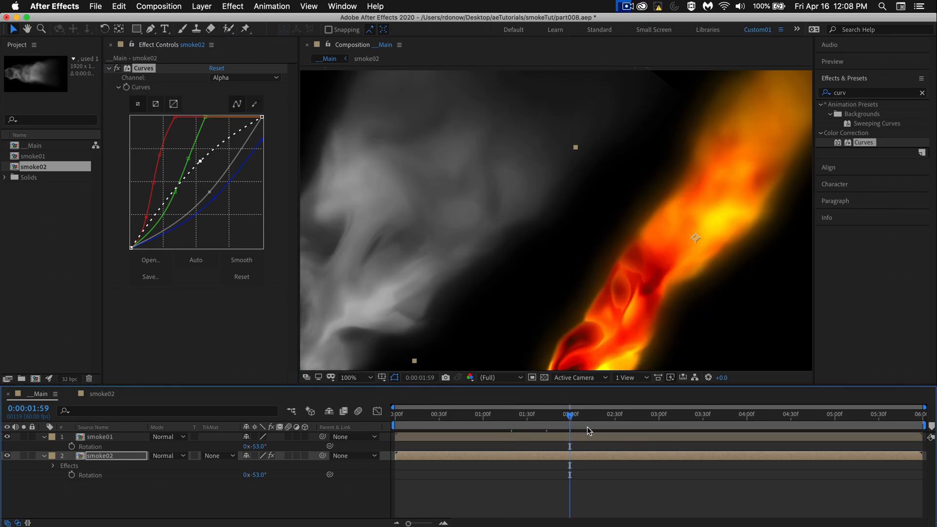